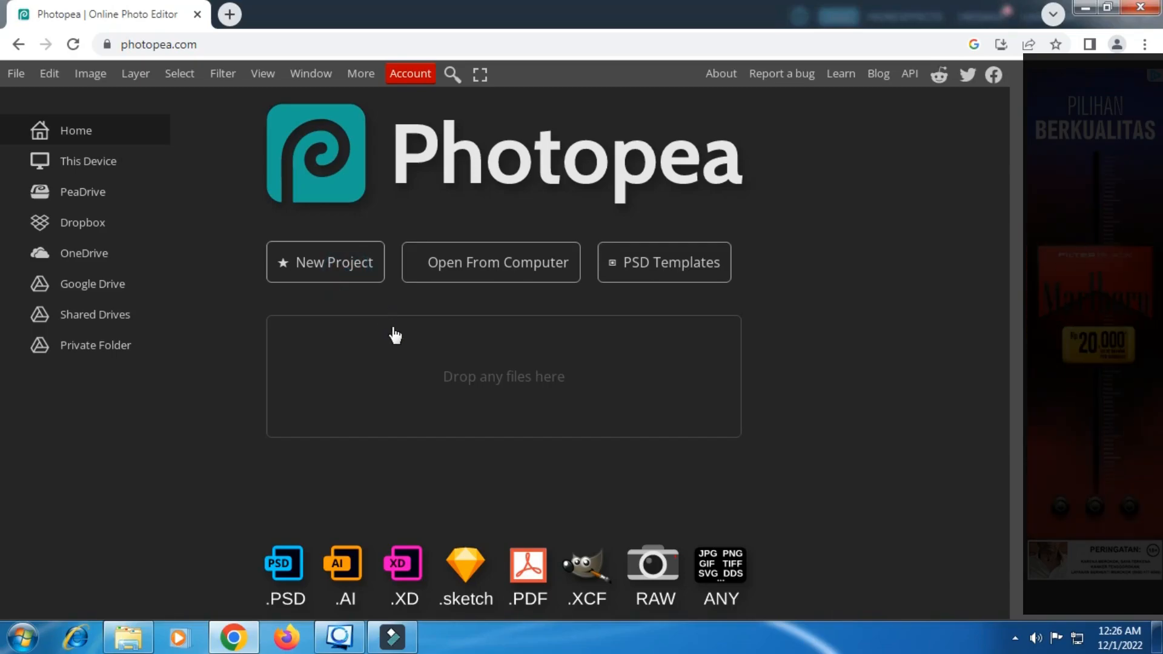
- Create a new blank white project and show the grid over the whole canvas
left_click(325, 262)
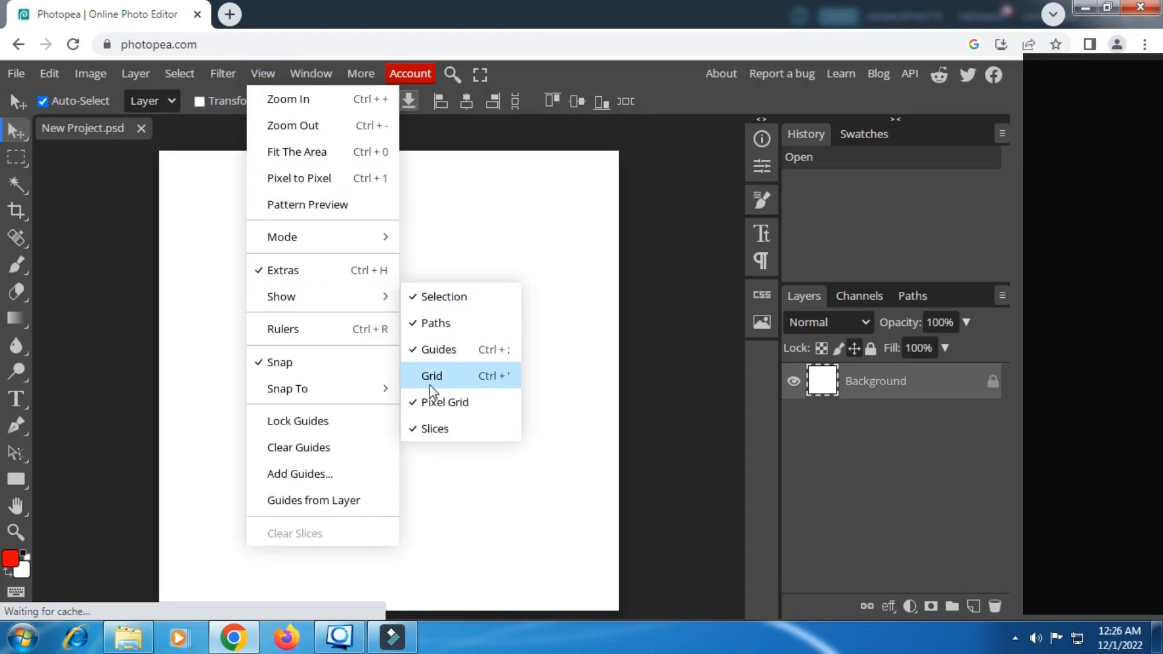
left_click(432, 375)
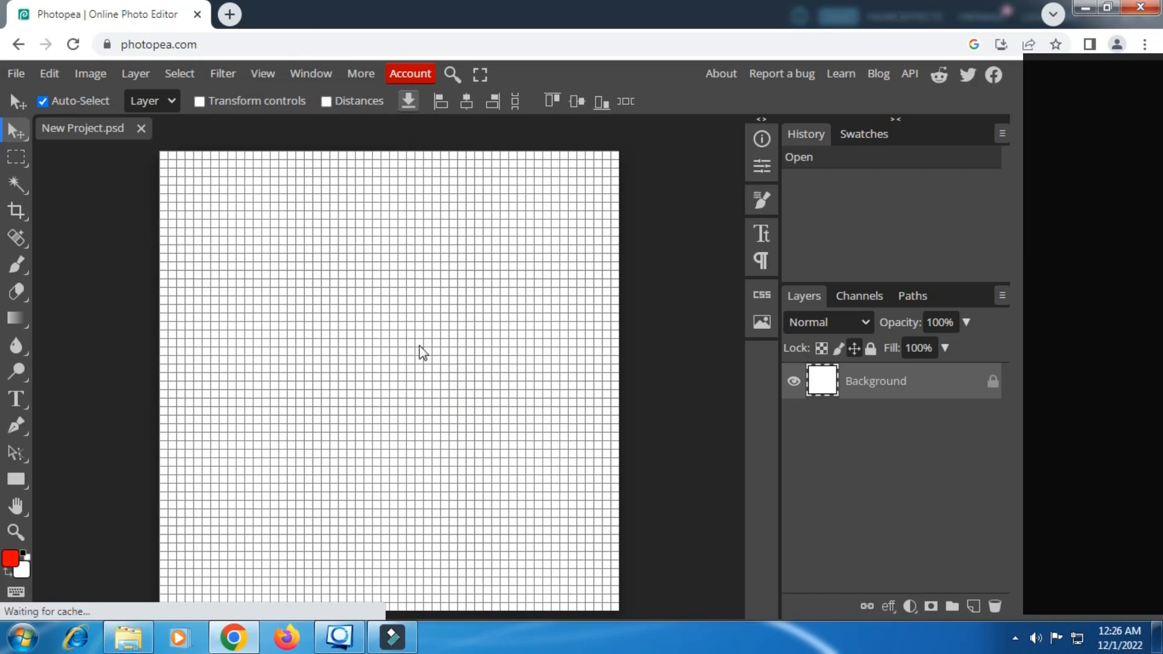
mouse_move(162, 245)
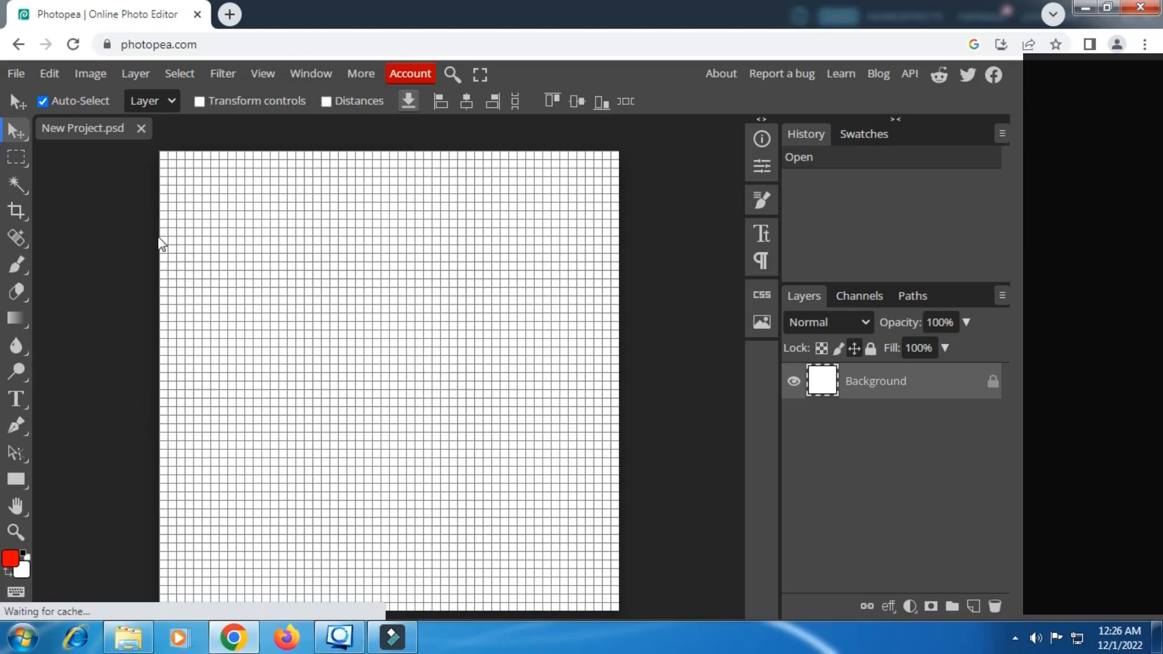
mouse_move(39, 501)
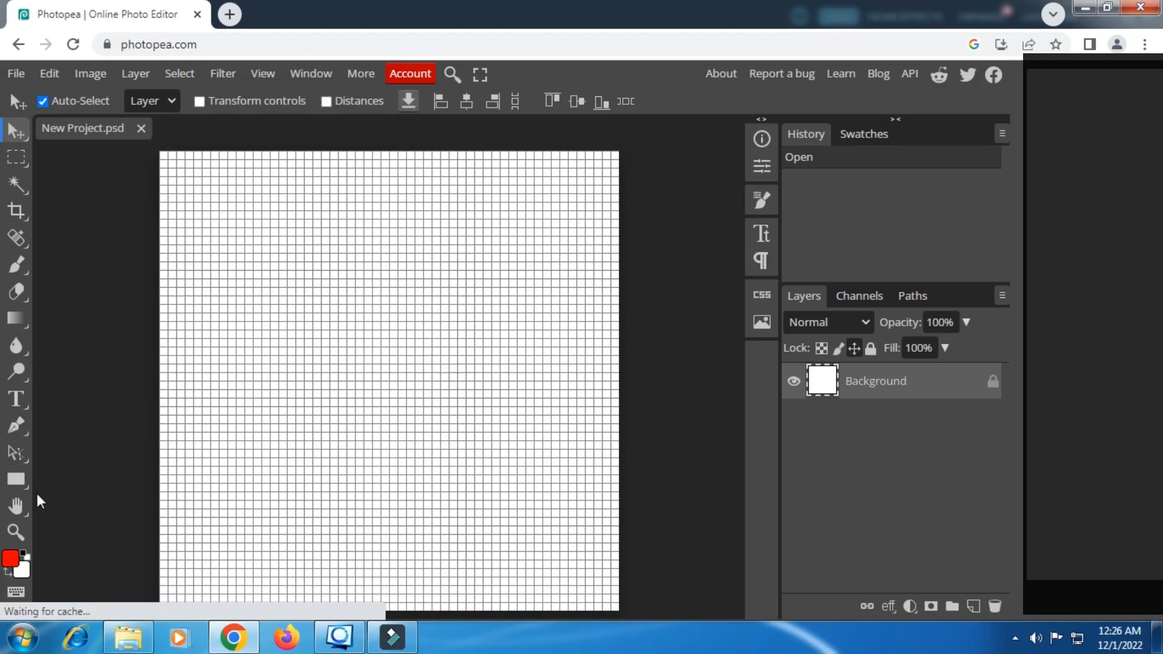
mouse_move(15, 480)
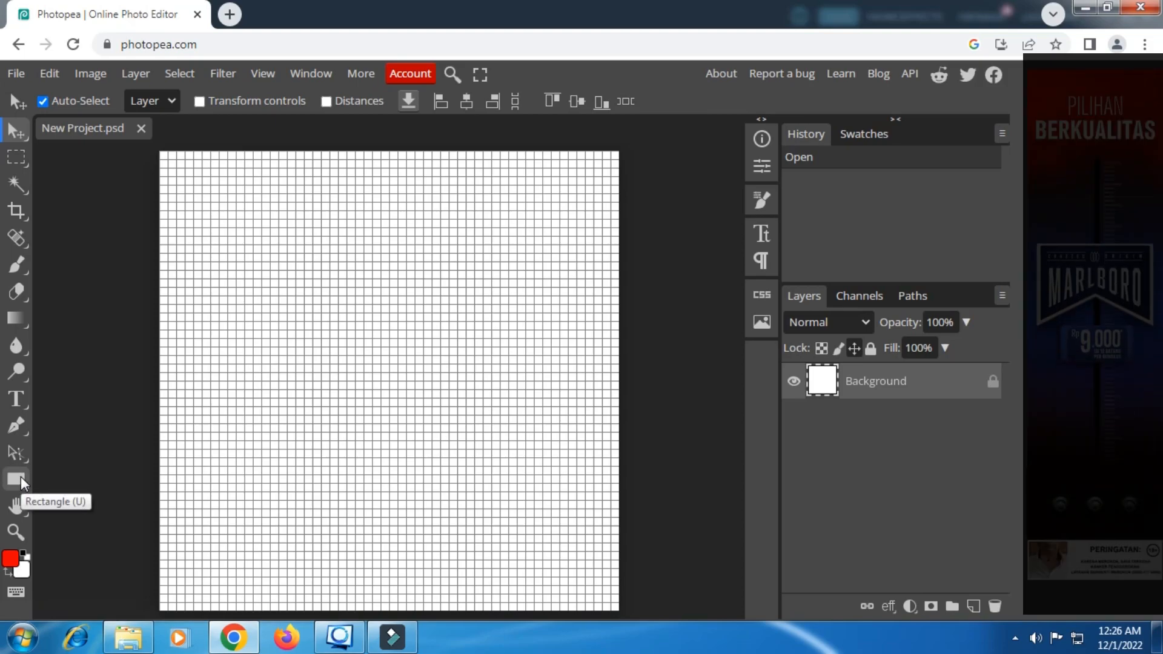
mouse_move(24, 487)
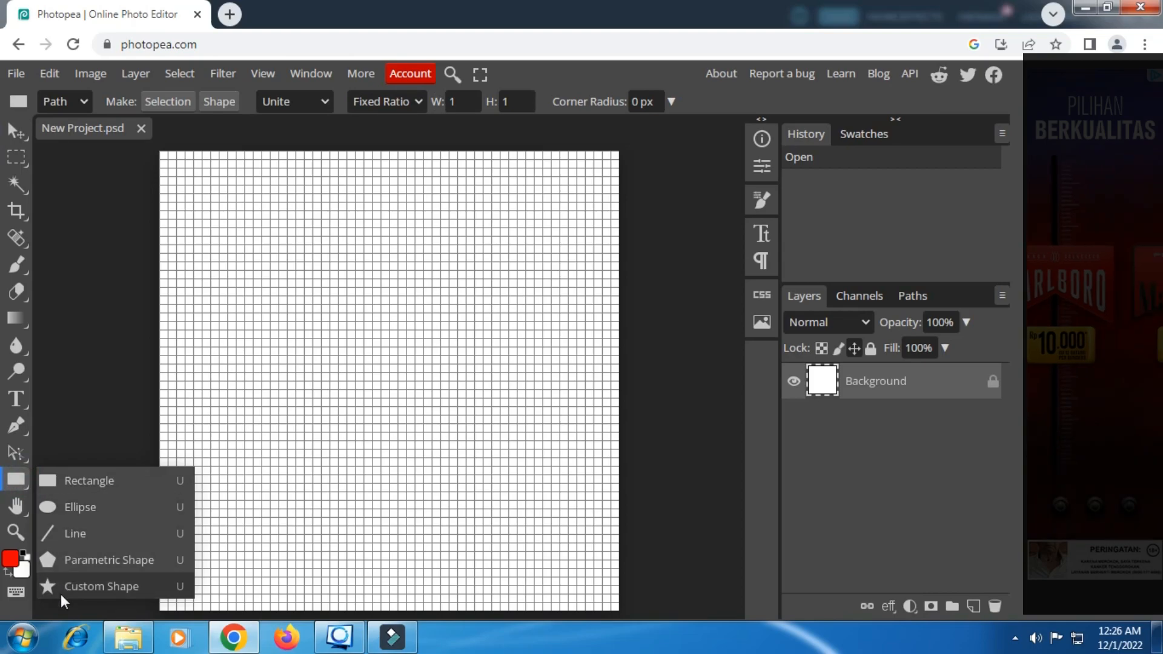
- Select the Custom Shape tool with the cube preset, keeping the drawing mode set to Path
left_click(101, 586)
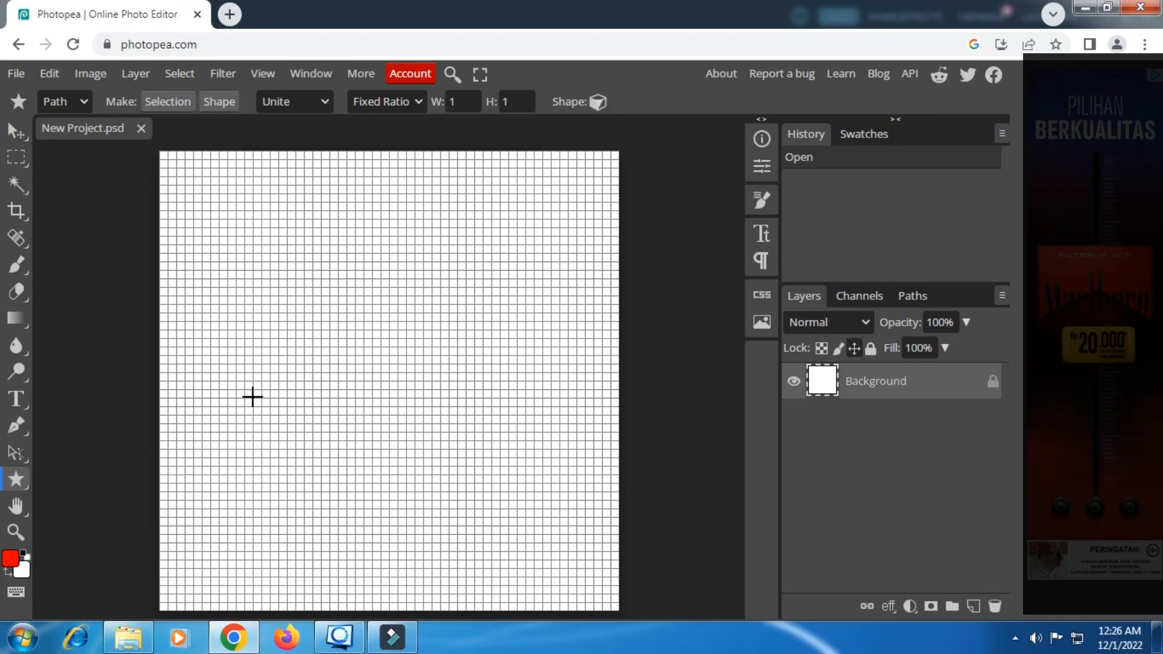
mouse_move(593, 122)
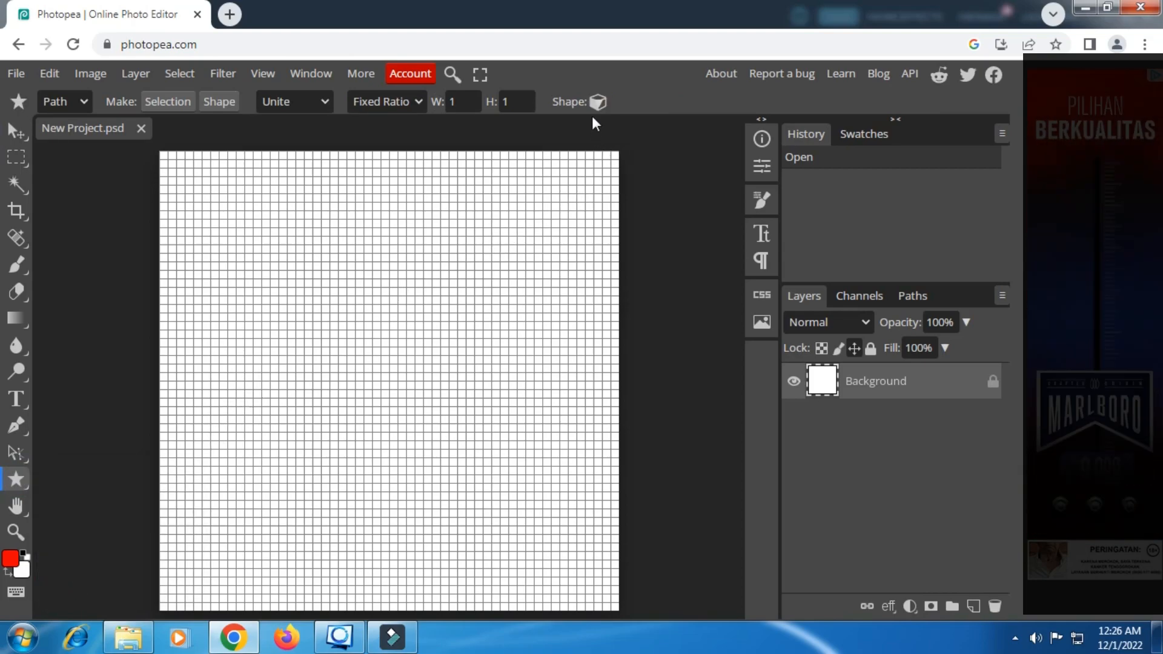
left_click(598, 102)
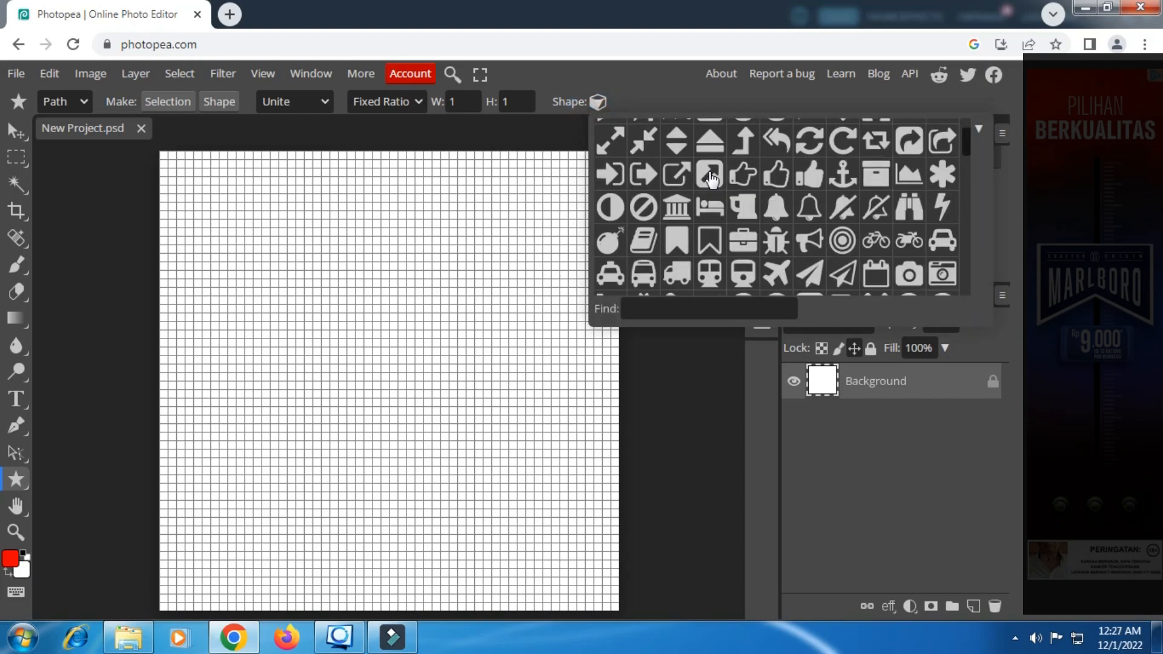
scroll("up", 3)
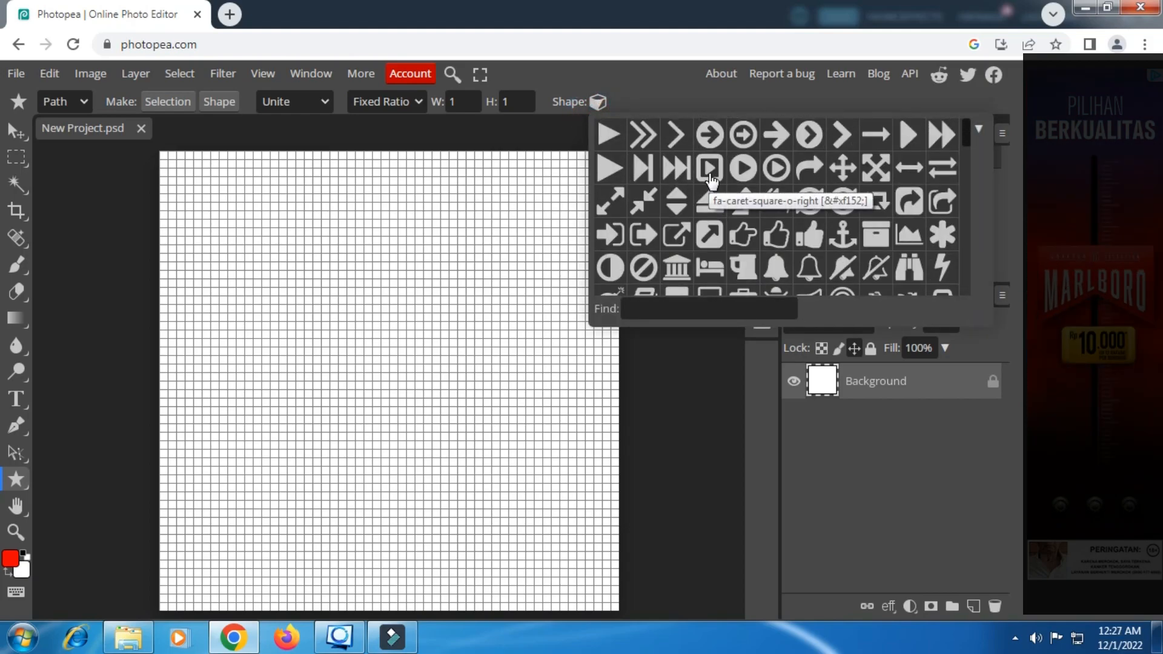
scroll("down", 3)
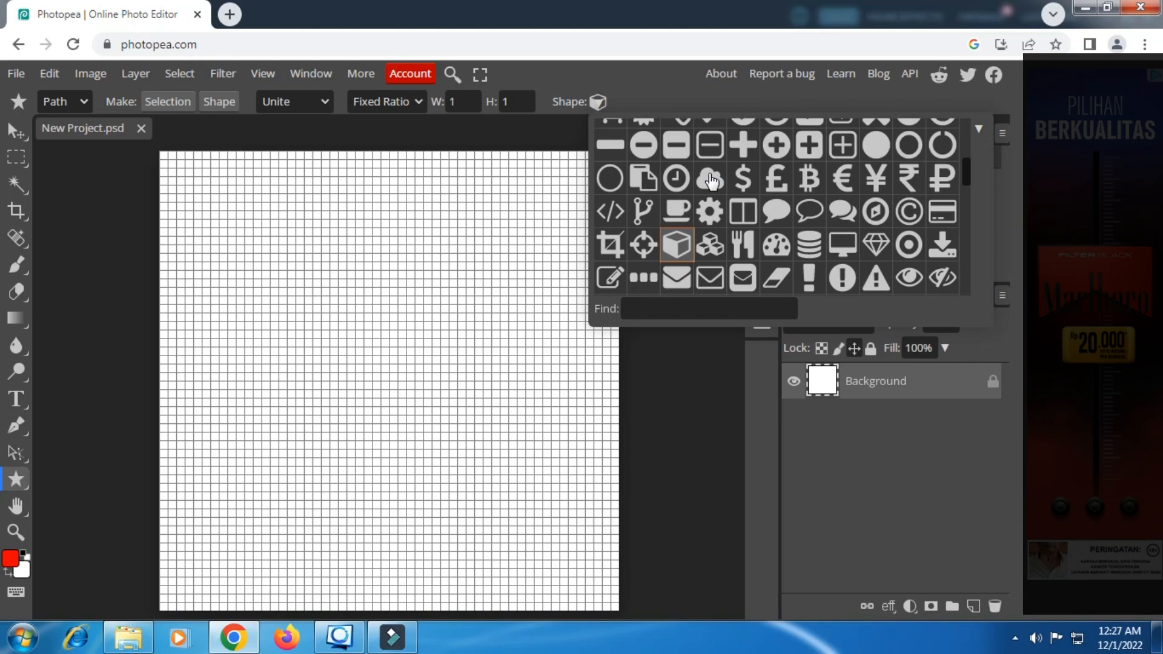
mouse_move(676, 244)
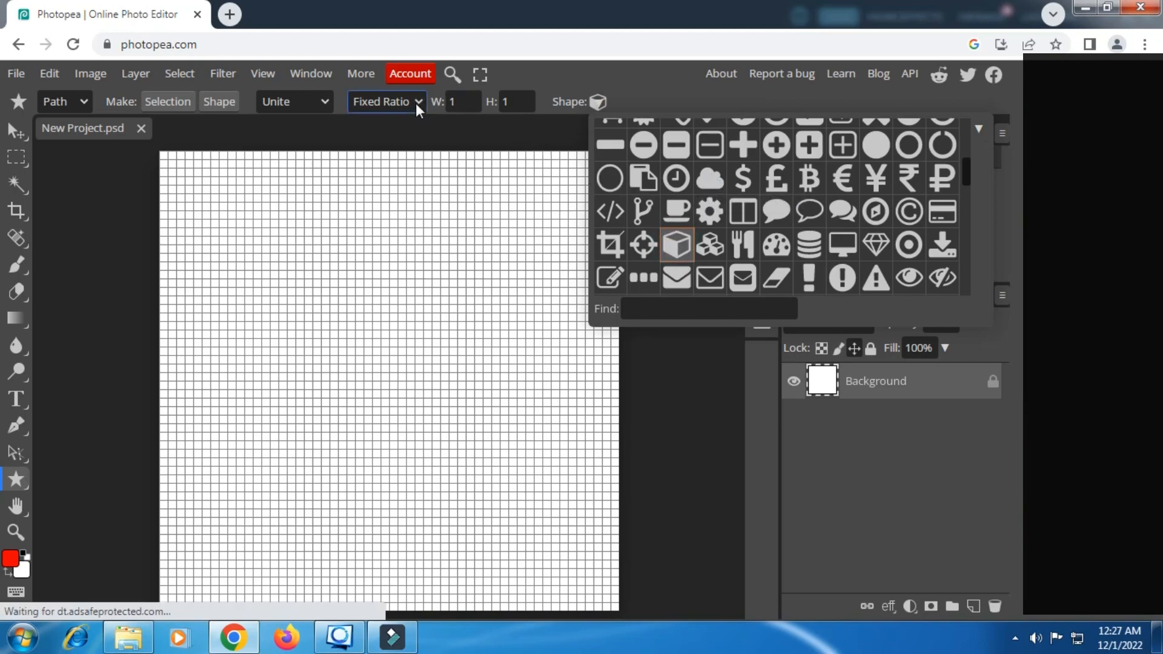
left_click(402, 135)
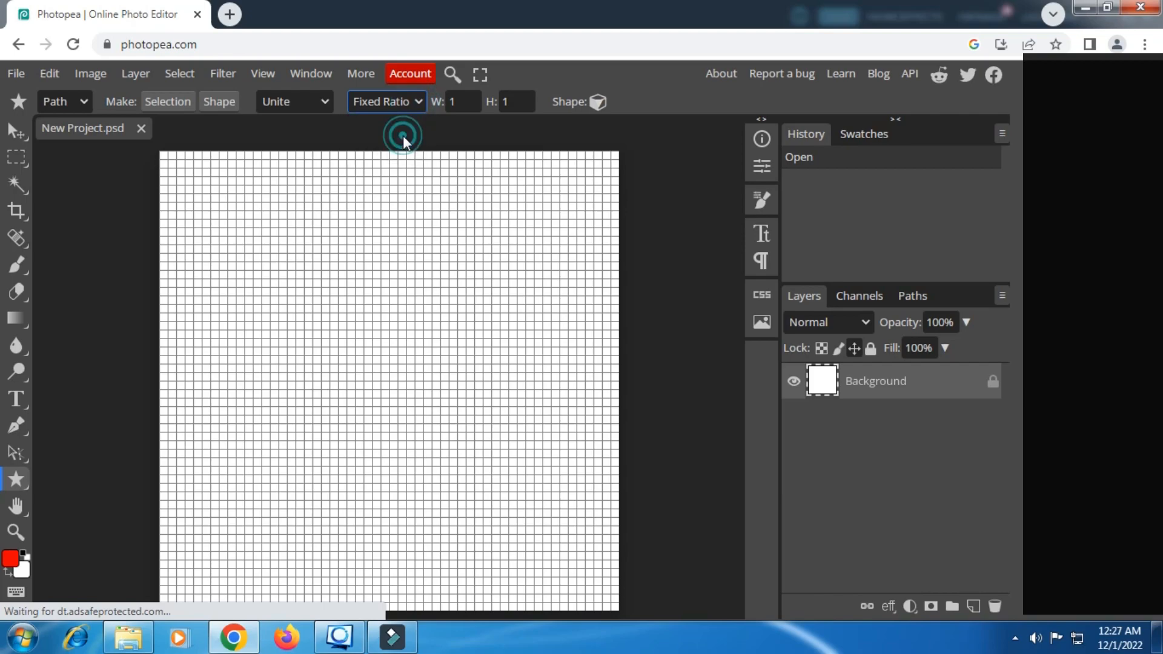
left_click(81, 101)
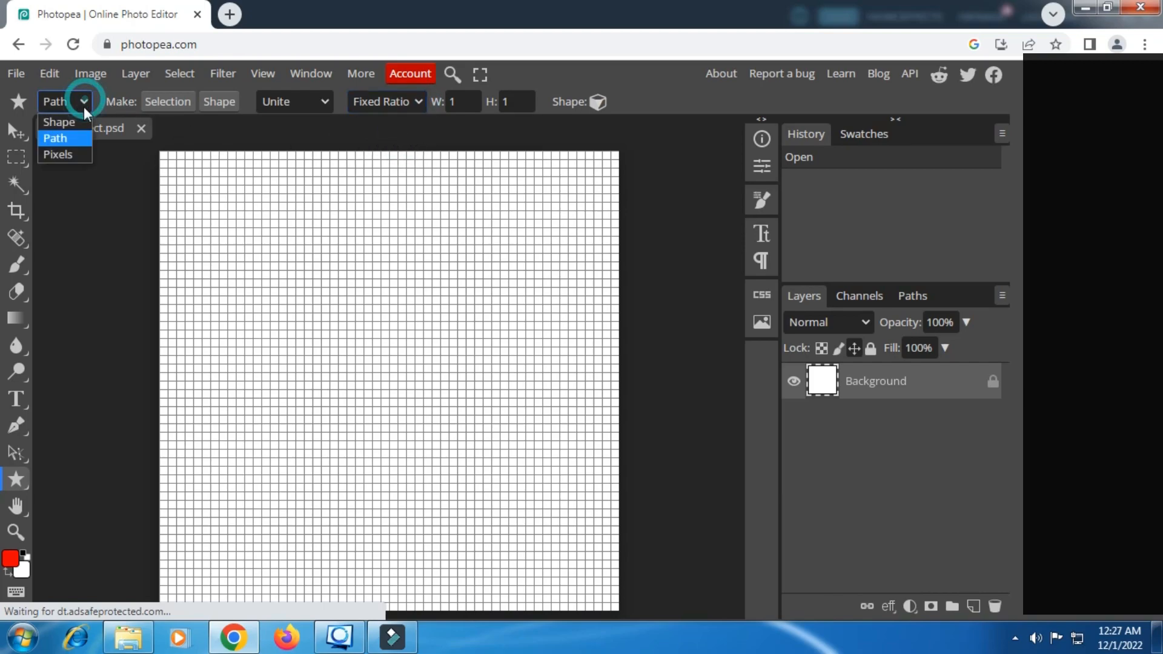
left_click(55, 138)
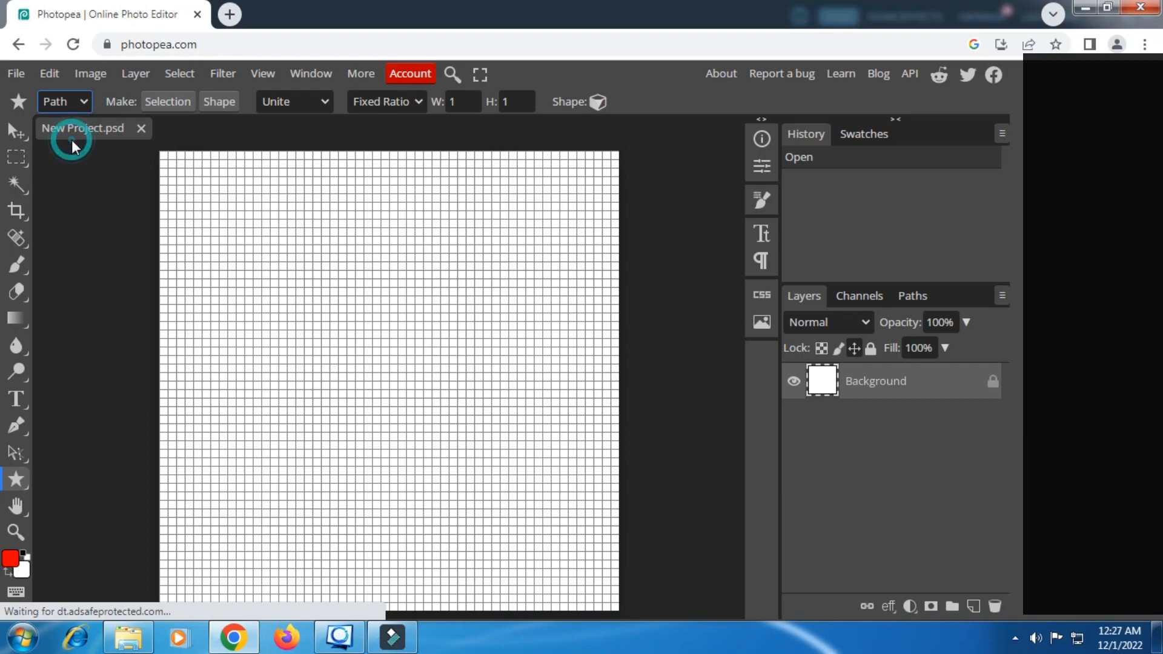
- Add a new empty Layer 1 and prepare the shape options for drawing the cube path
left_click(971, 606)
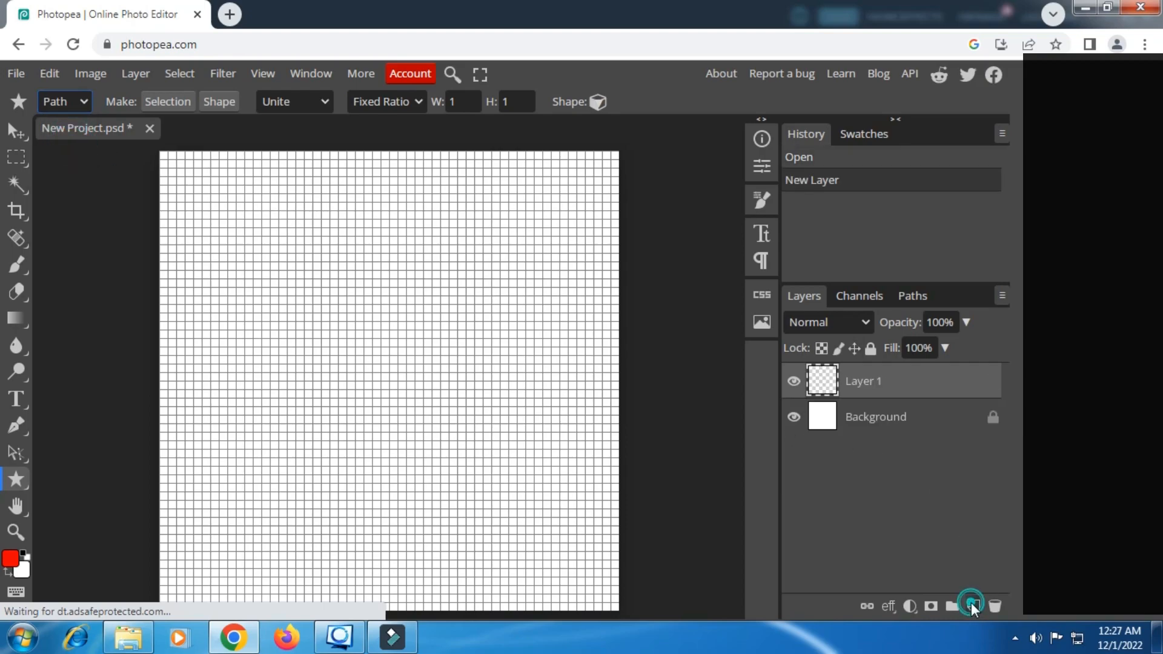
mouse_move(758, 378)
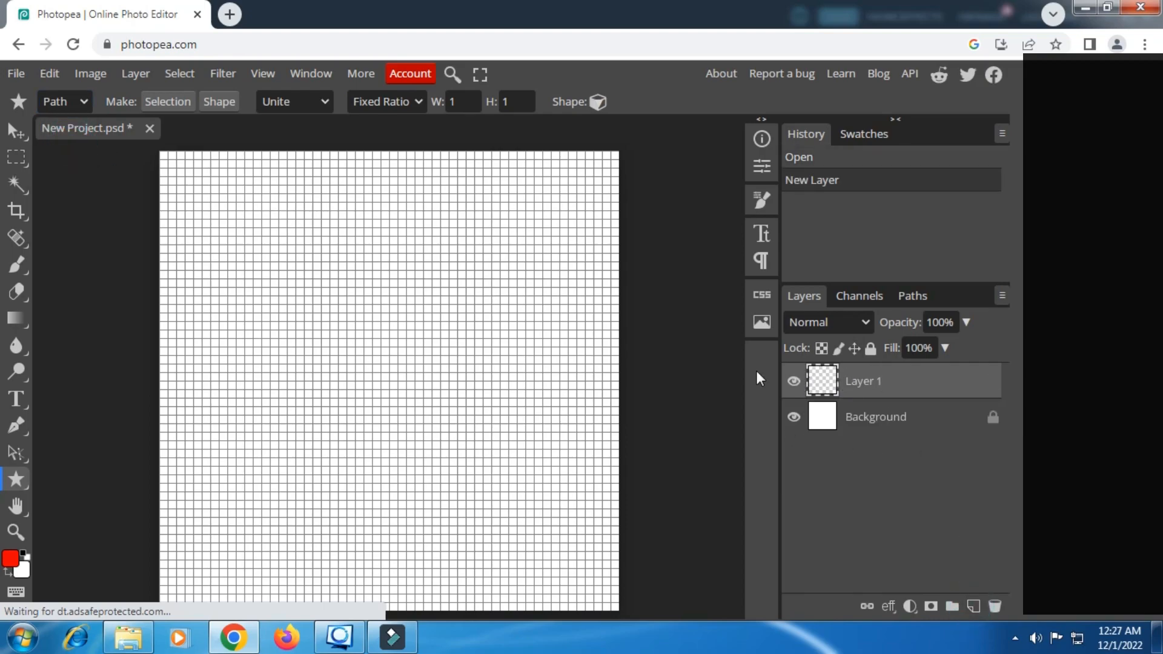
mouse_move(271, 284)
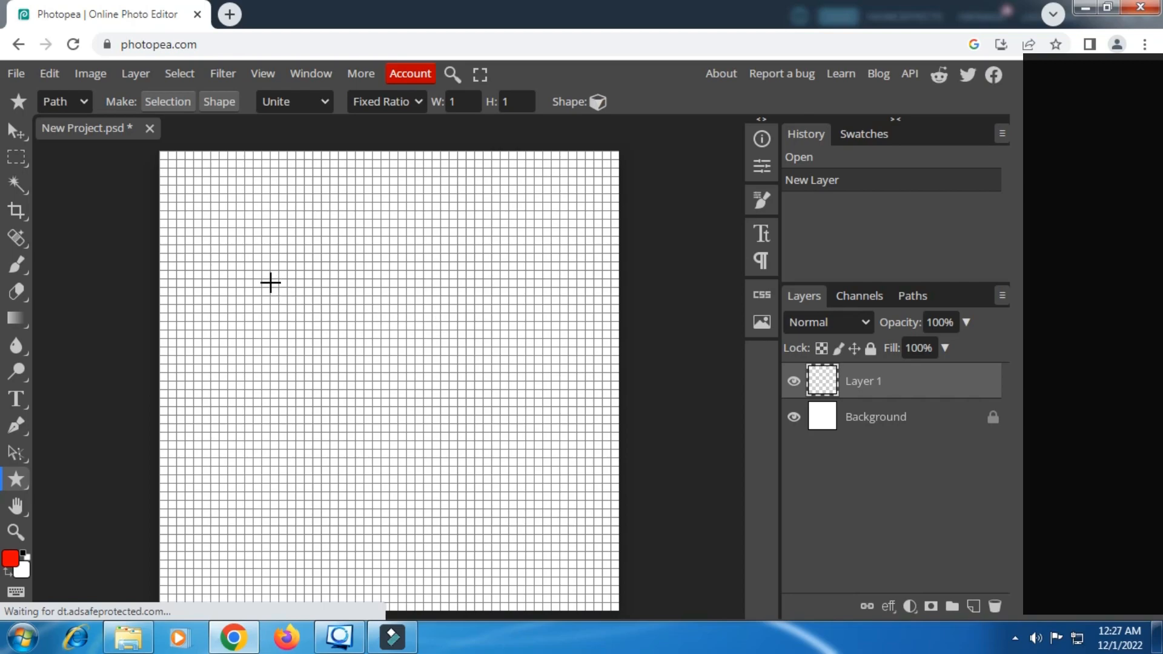
mouse_move(303, 347)
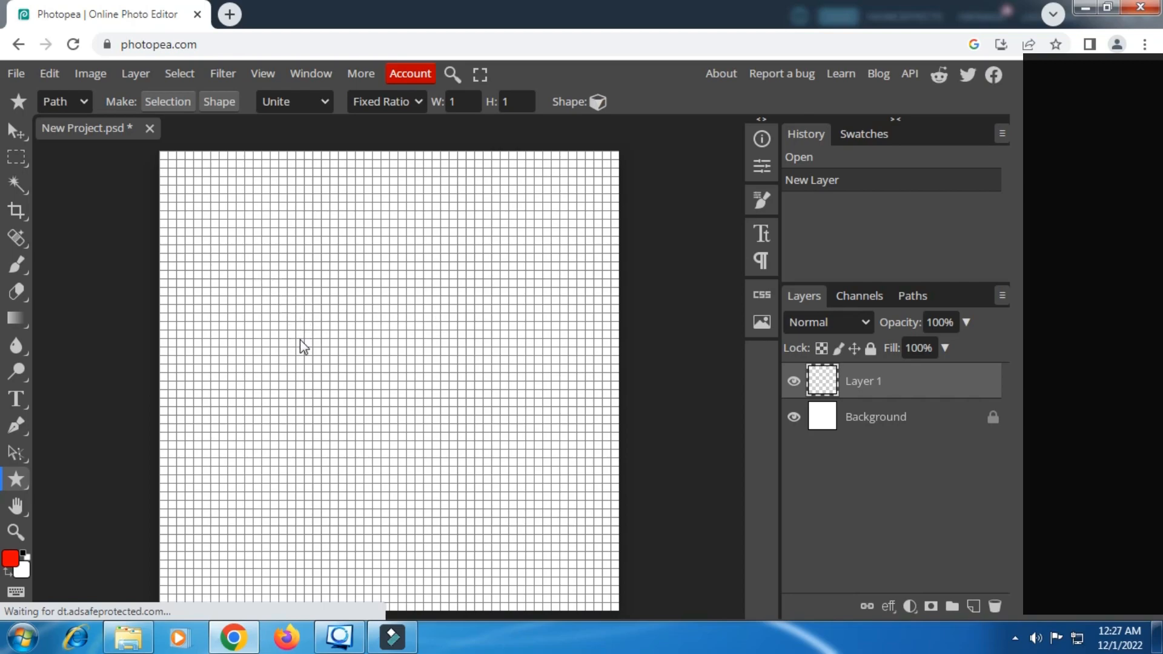
left_click(293, 102)
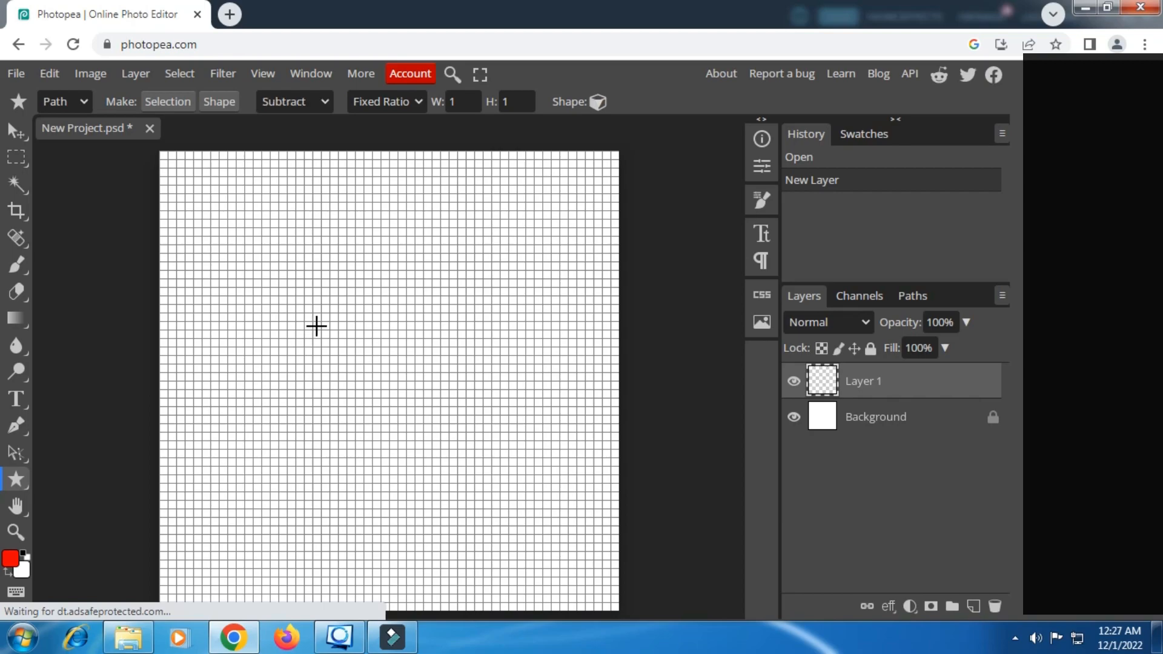
left_click(294, 102)
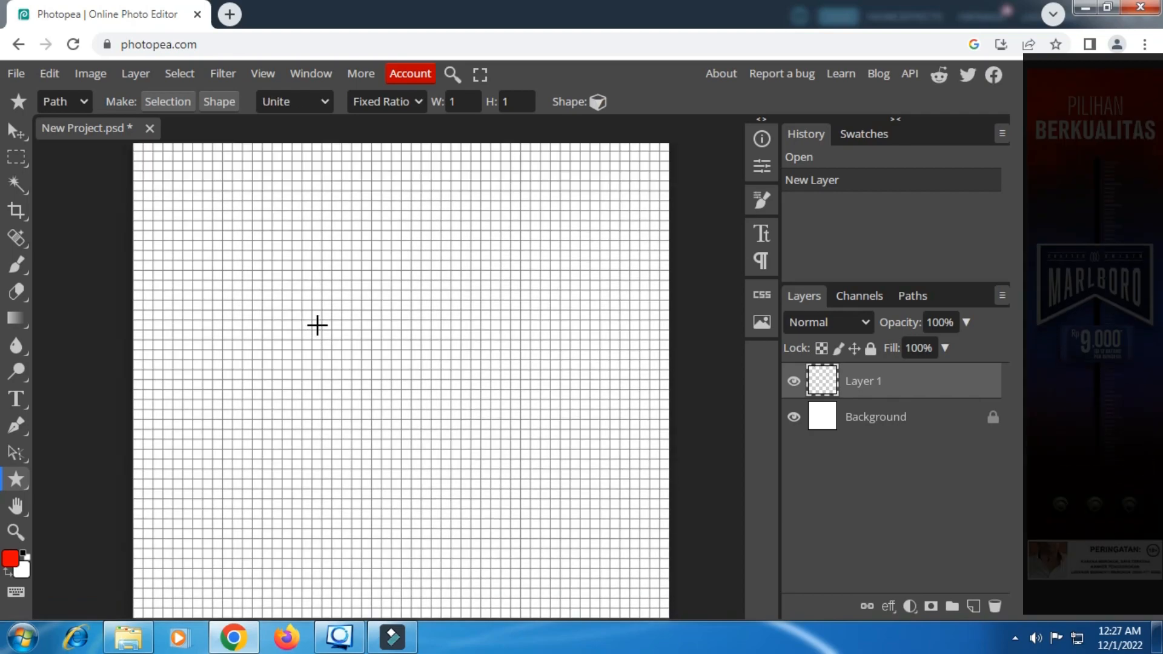
mouse_move(291, 277)
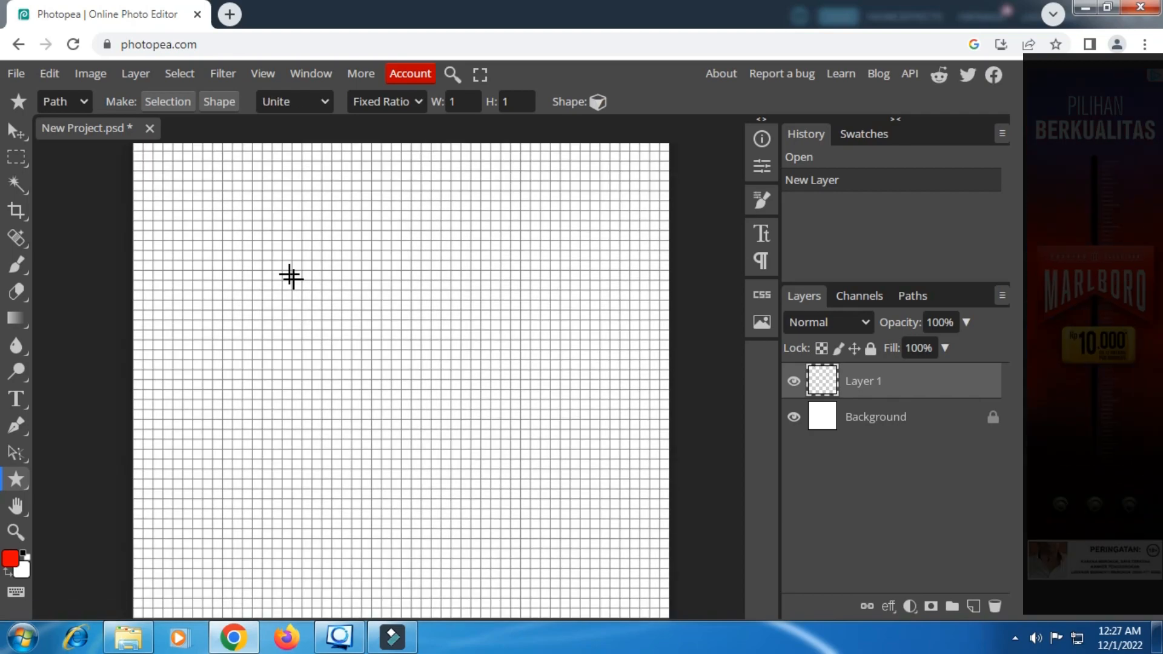
mouse_move(244, 221)
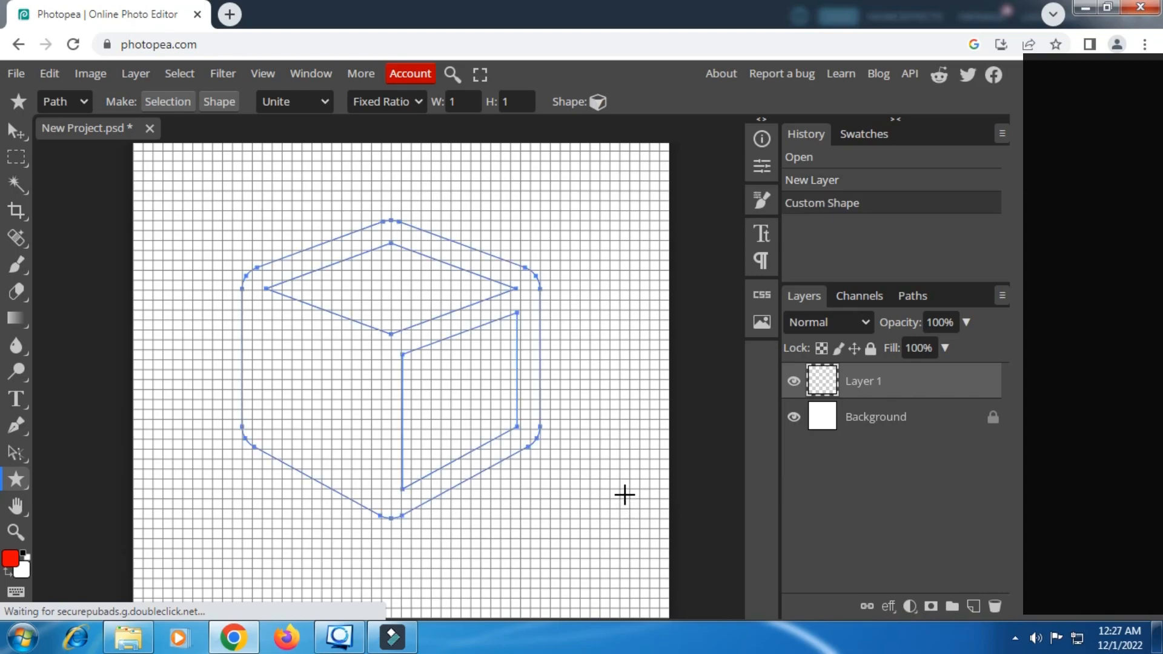
mouse_move(268, 313)
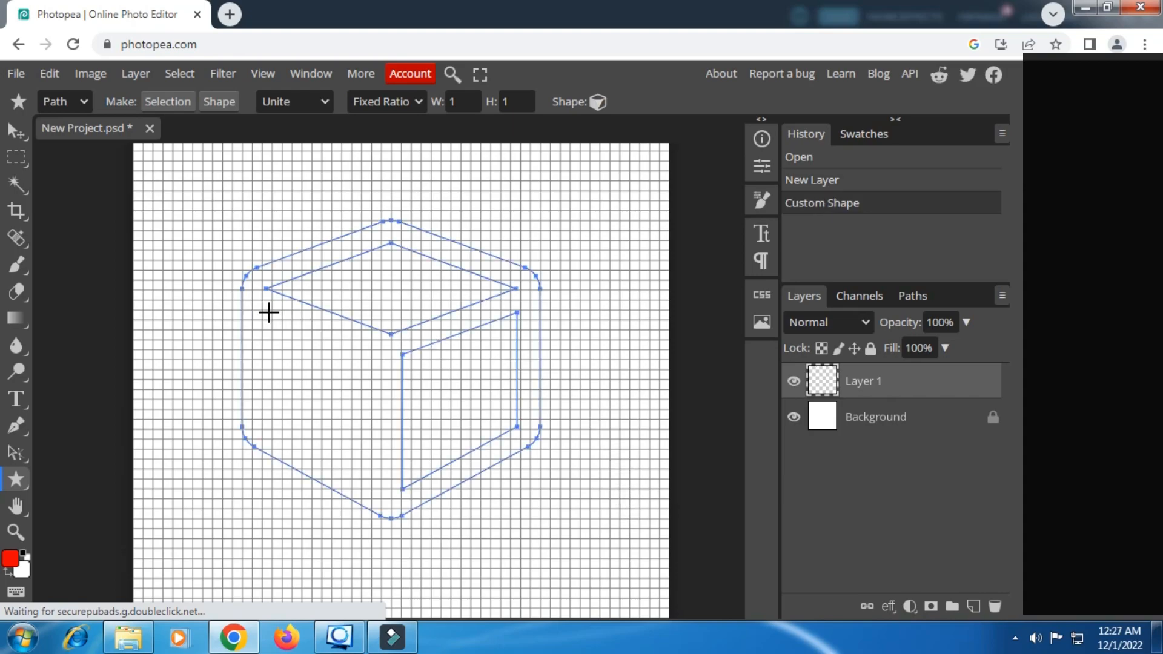
- Fill the cube path solid black on Layer 1 and remove its path outline
left_click(11, 558)
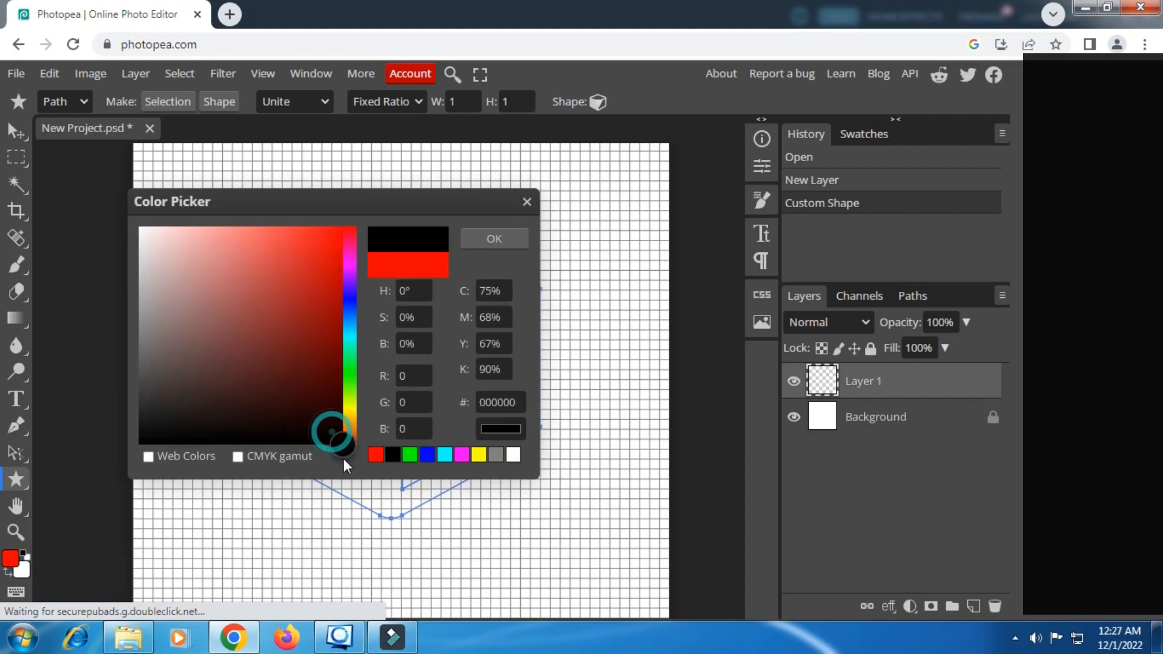
mouse_move(504, 264)
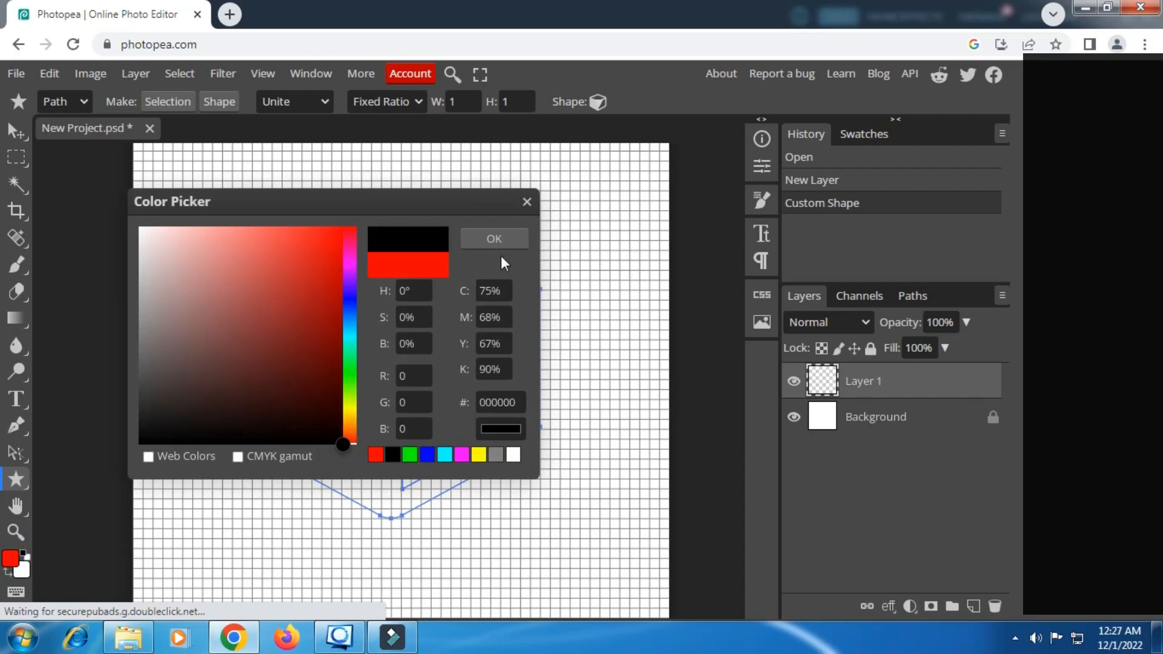
right_click(445, 268)
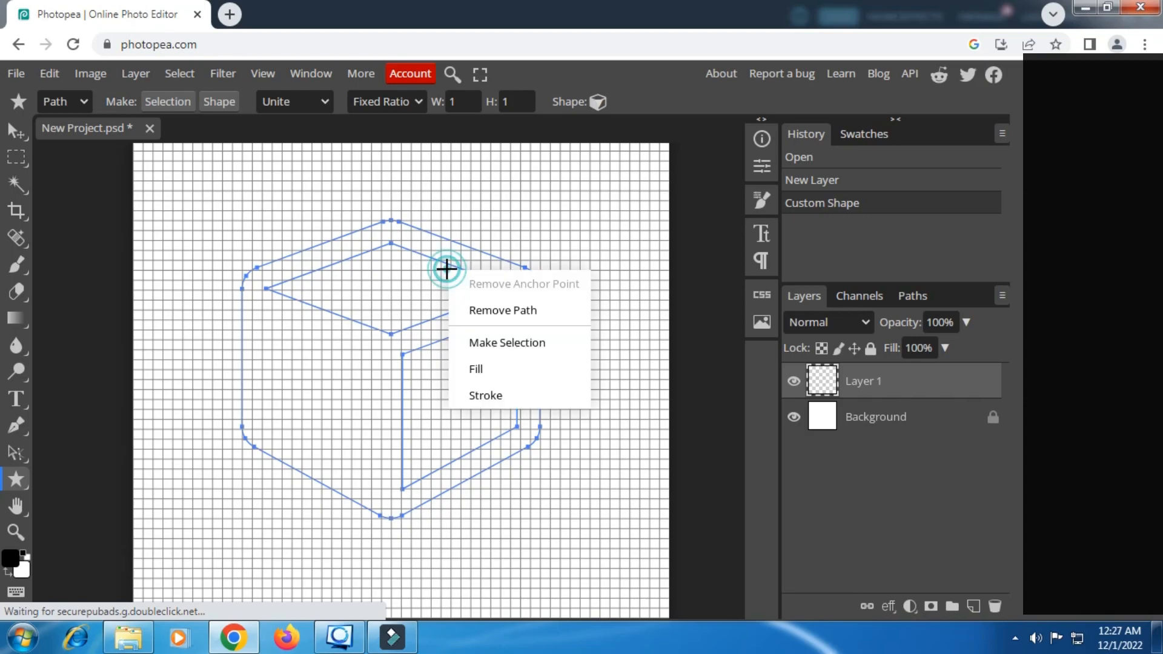
left_click(475, 369)
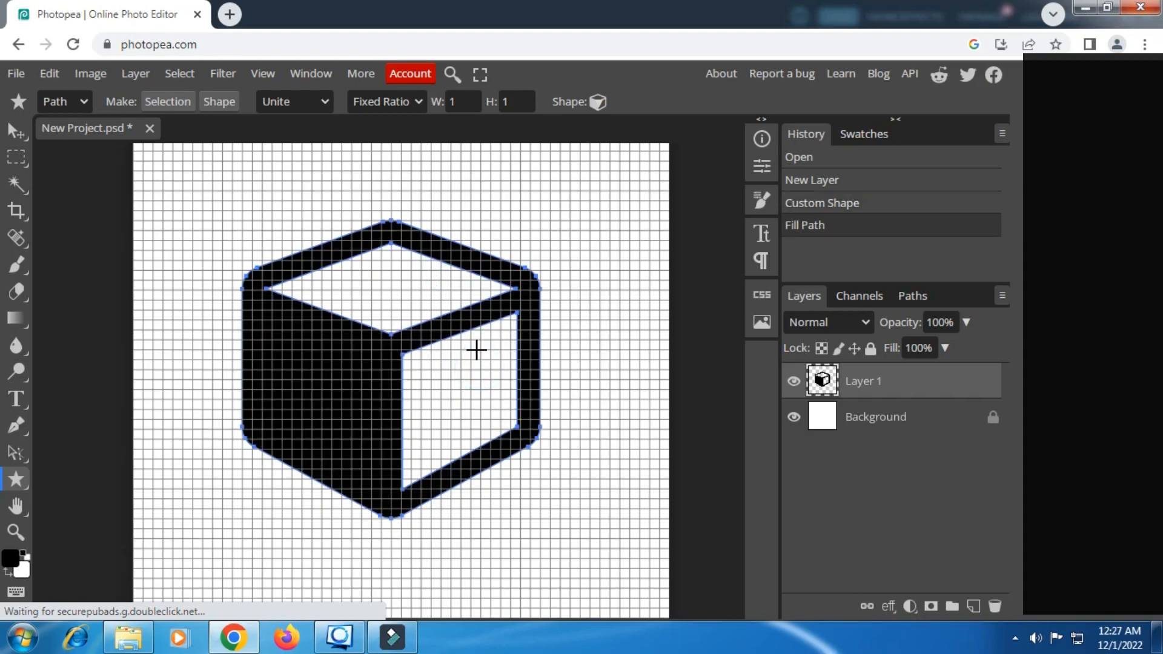
right_click(475, 350)
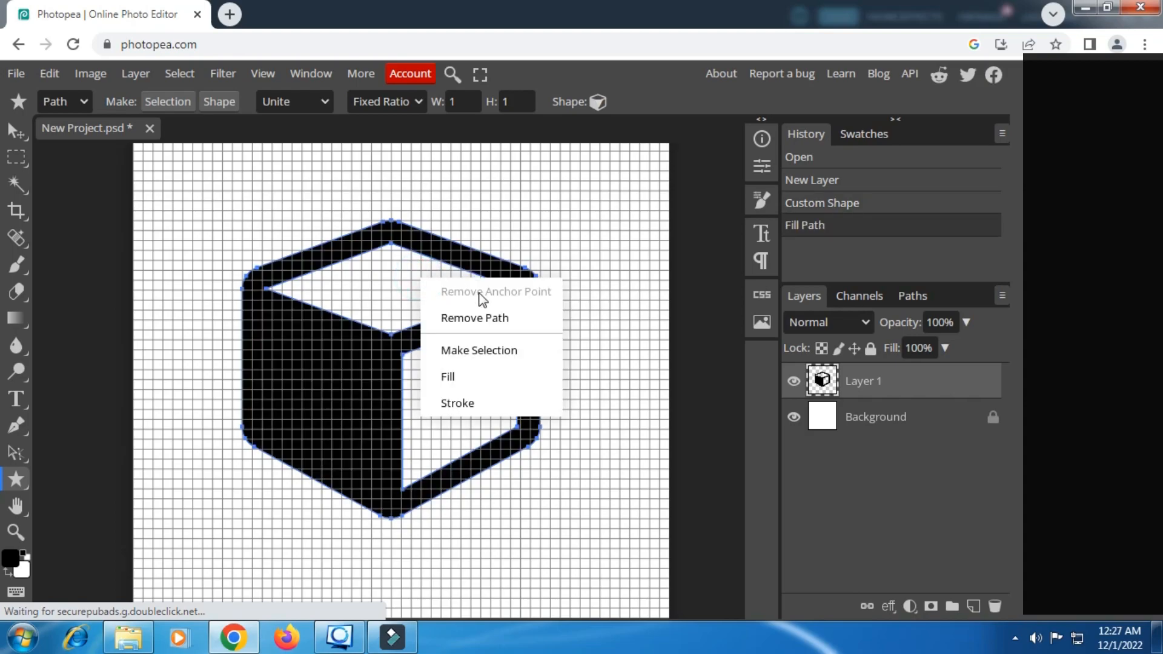
left_click(473, 317)
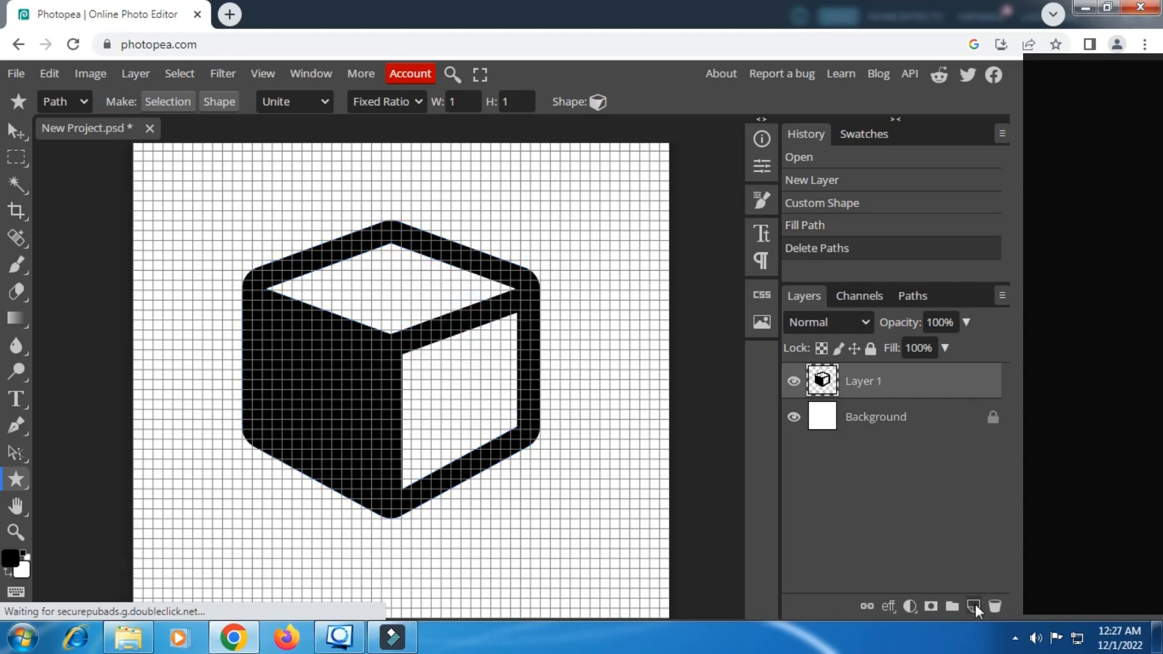
- Add a new Layer 2 and set the foreground colour to pure red
left_click(974, 606)
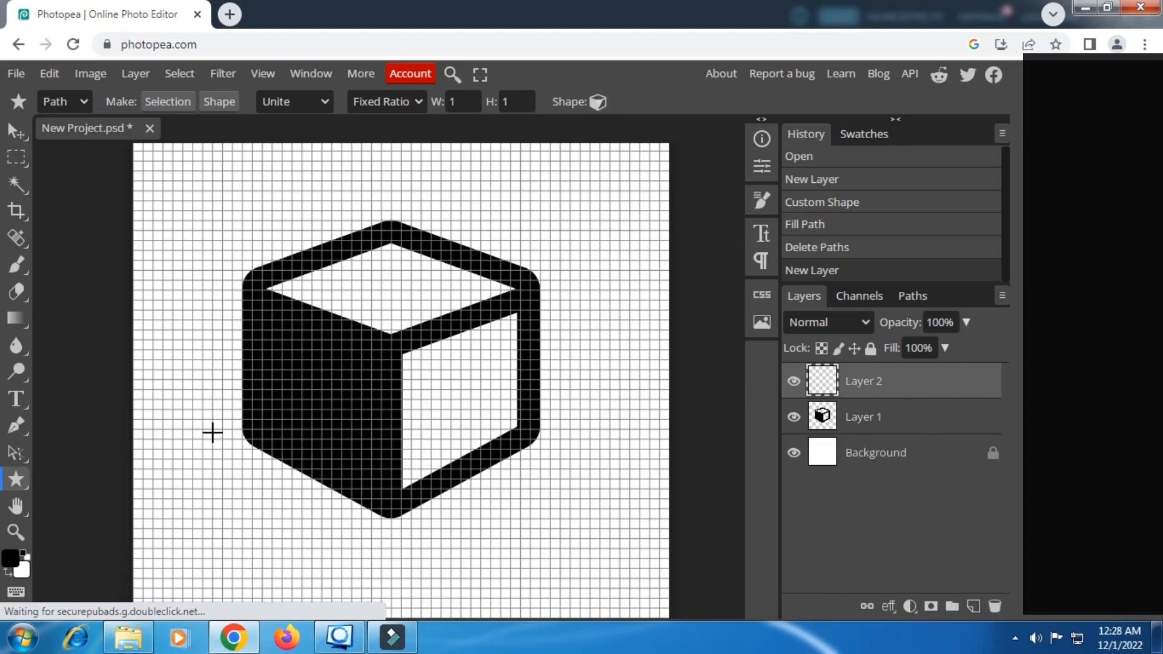
left_click(12, 558)
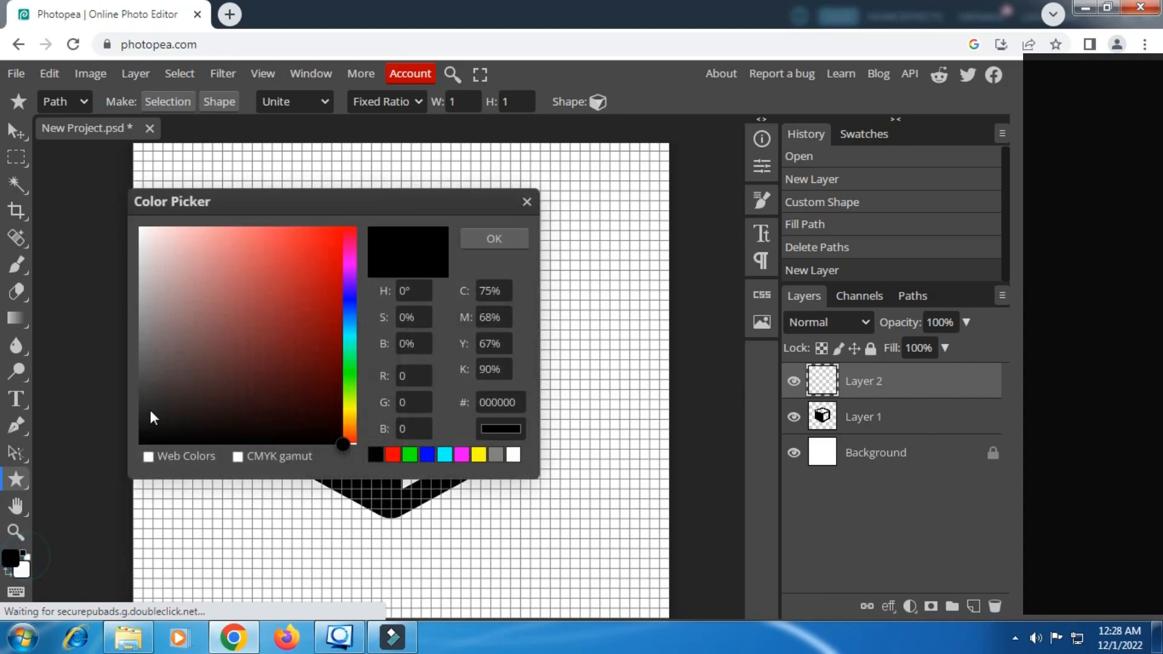
left_click(342, 226)
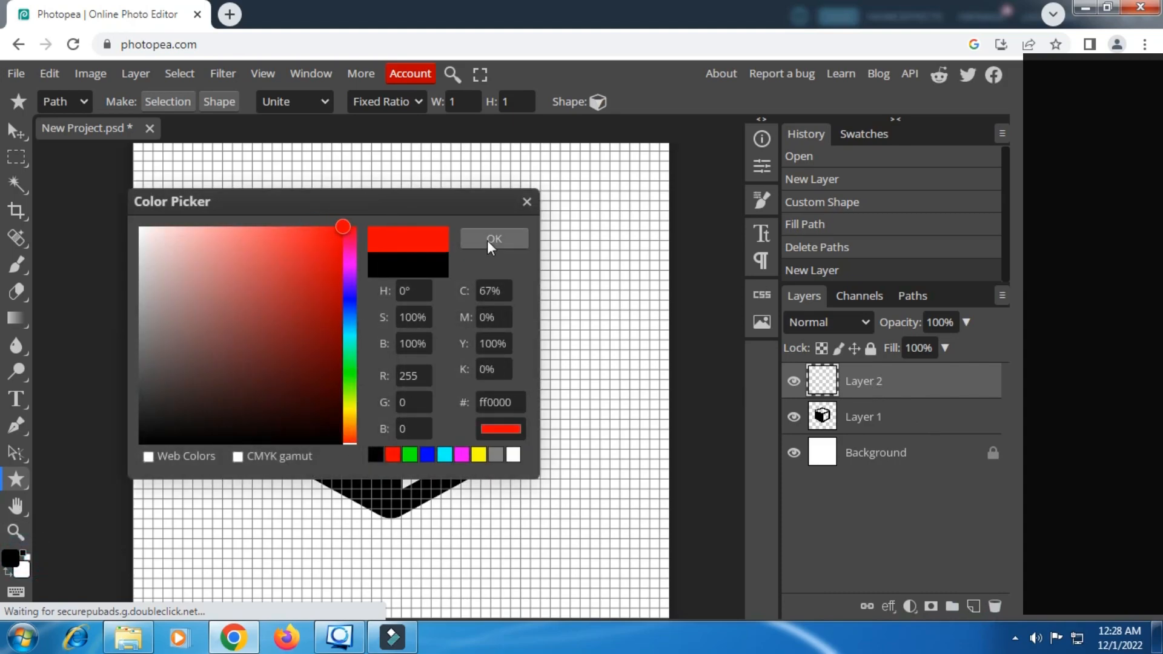
left_click(493, 239)
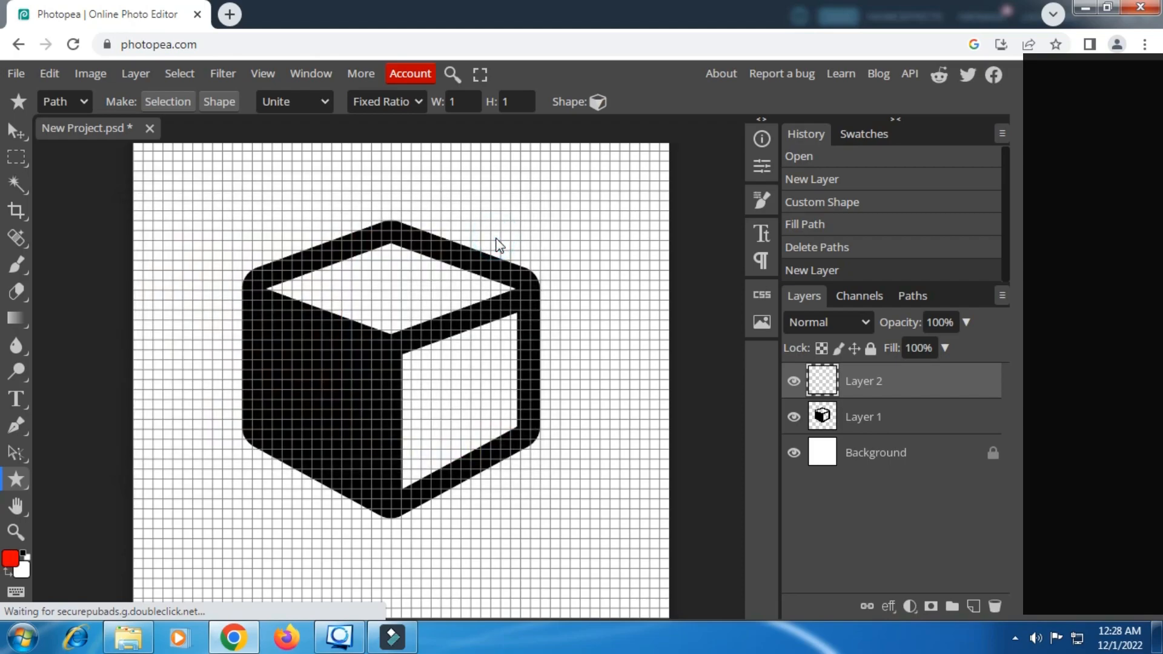
mouse_move(31, 472)
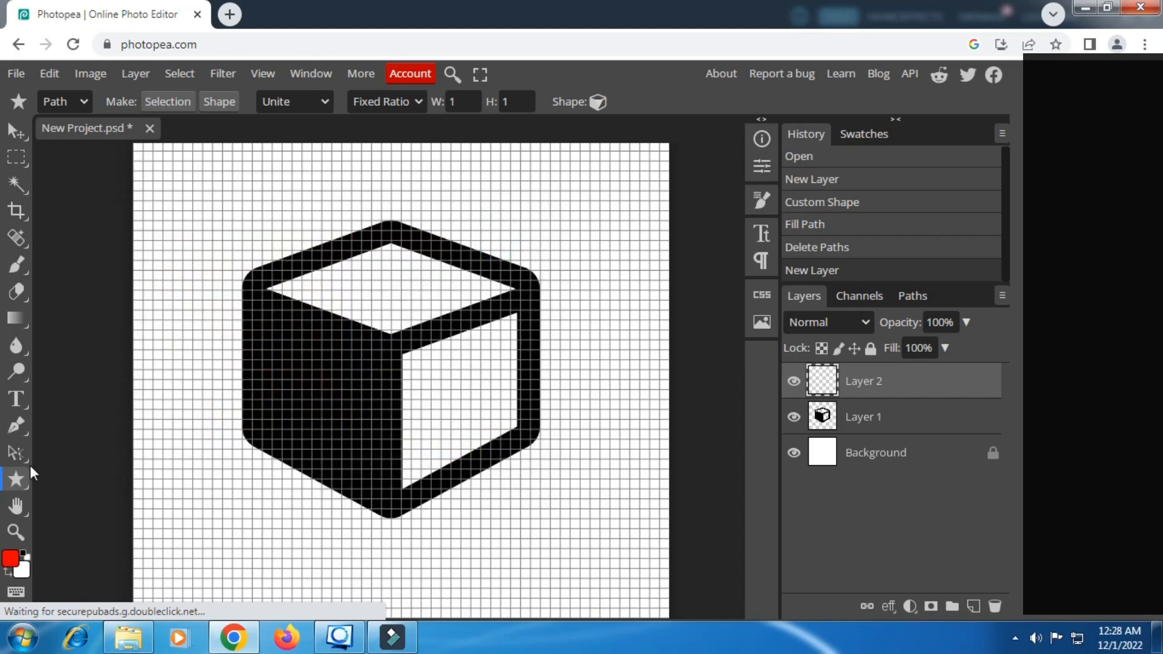
- Draw a square with the Rectangle tool, fill it red, and remove its path
left_click(16, 480)
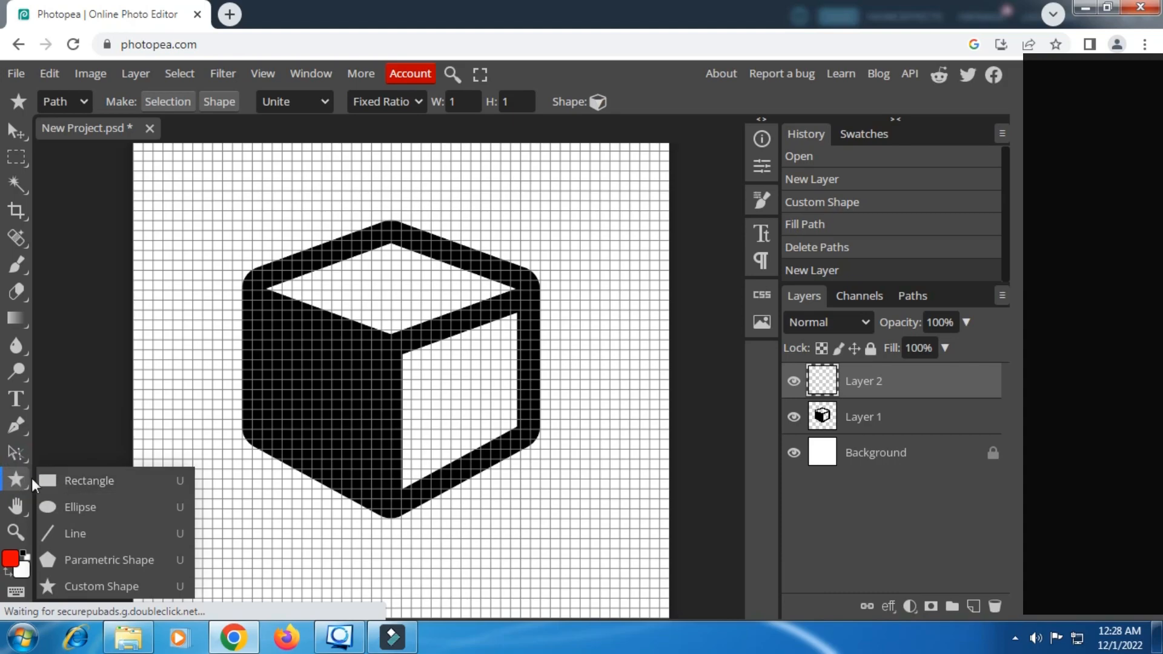
left_click(89, 481)
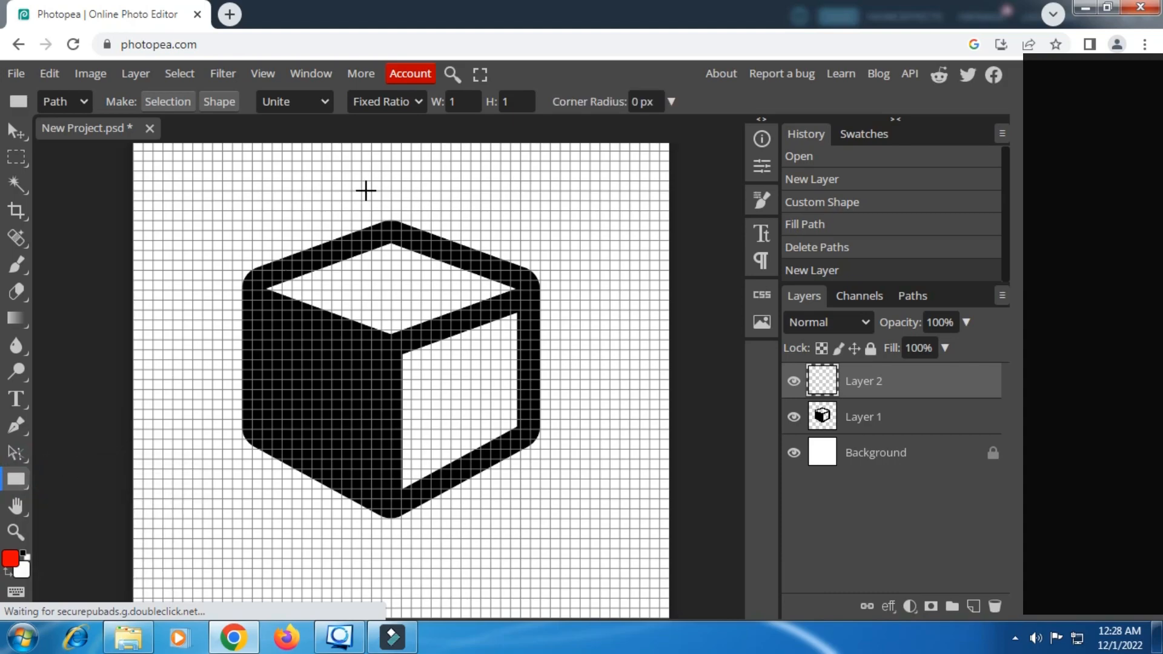
mouse_move(429, 112)
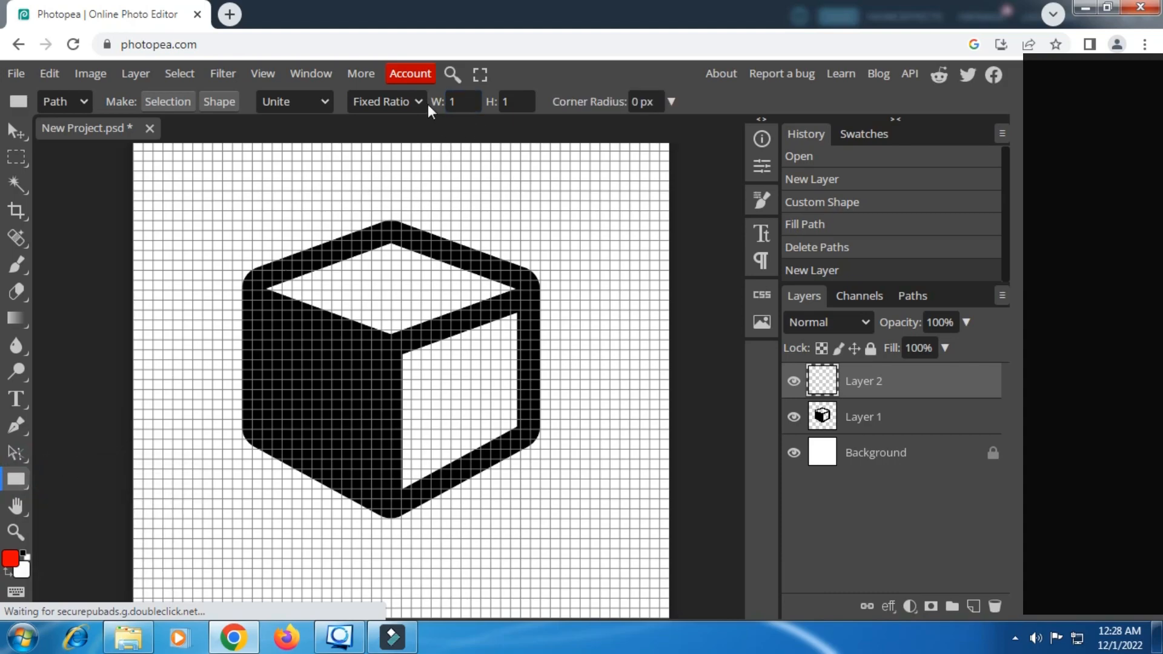
mouse_move(424, 109)
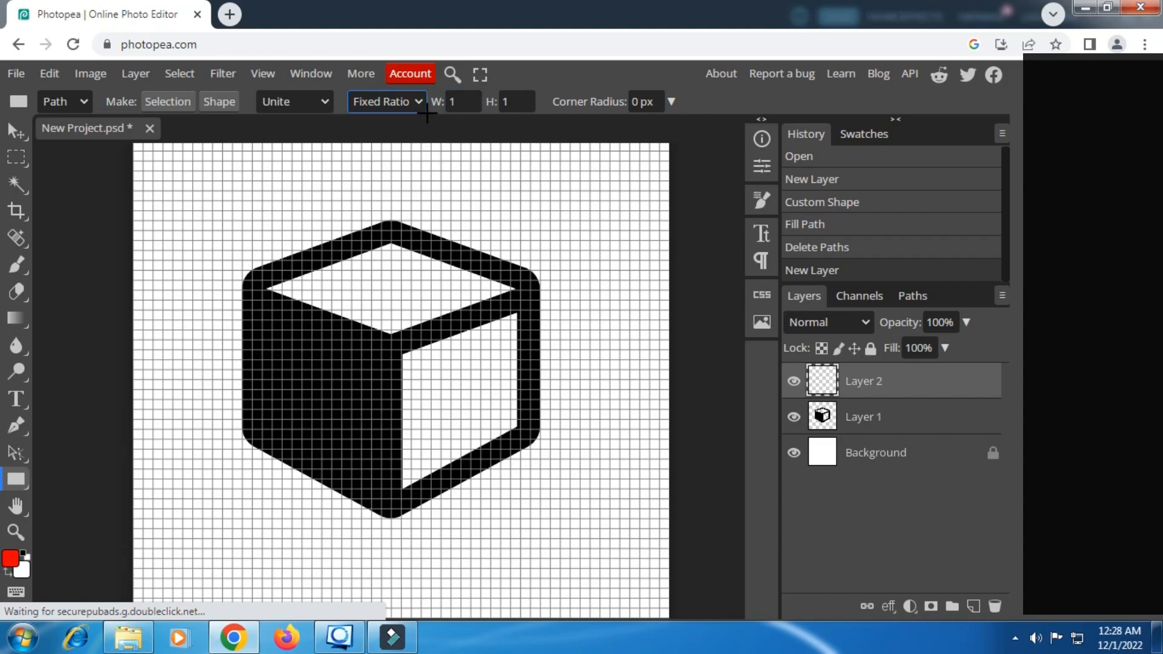
left_click(386, 101)
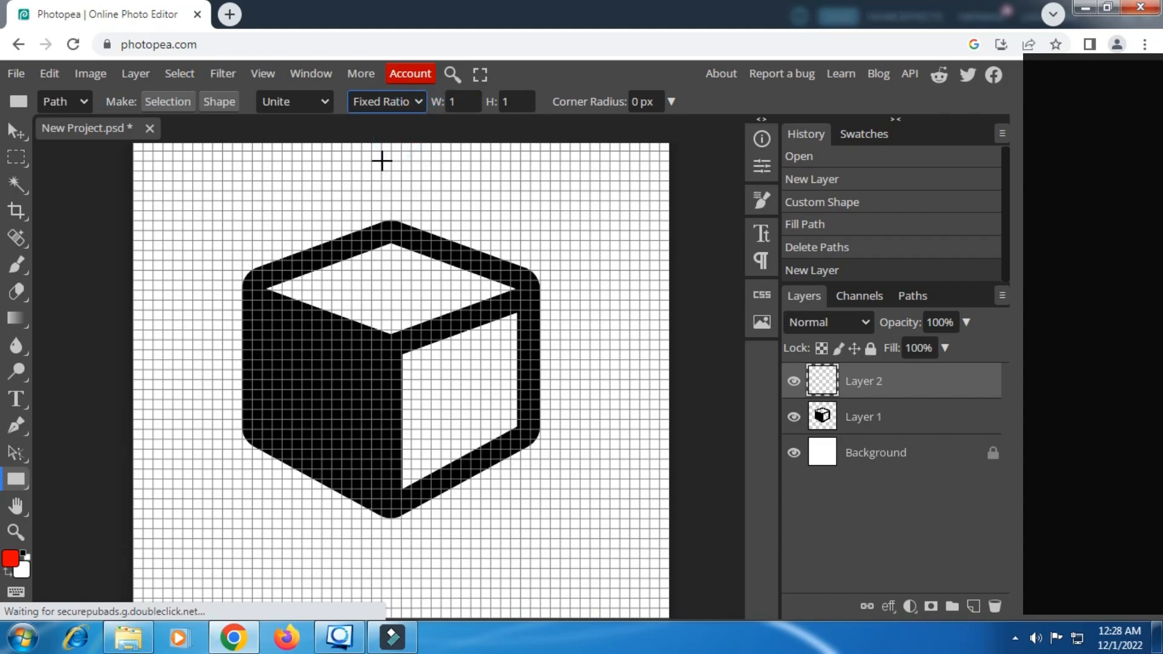
mouse_move(241, 269)
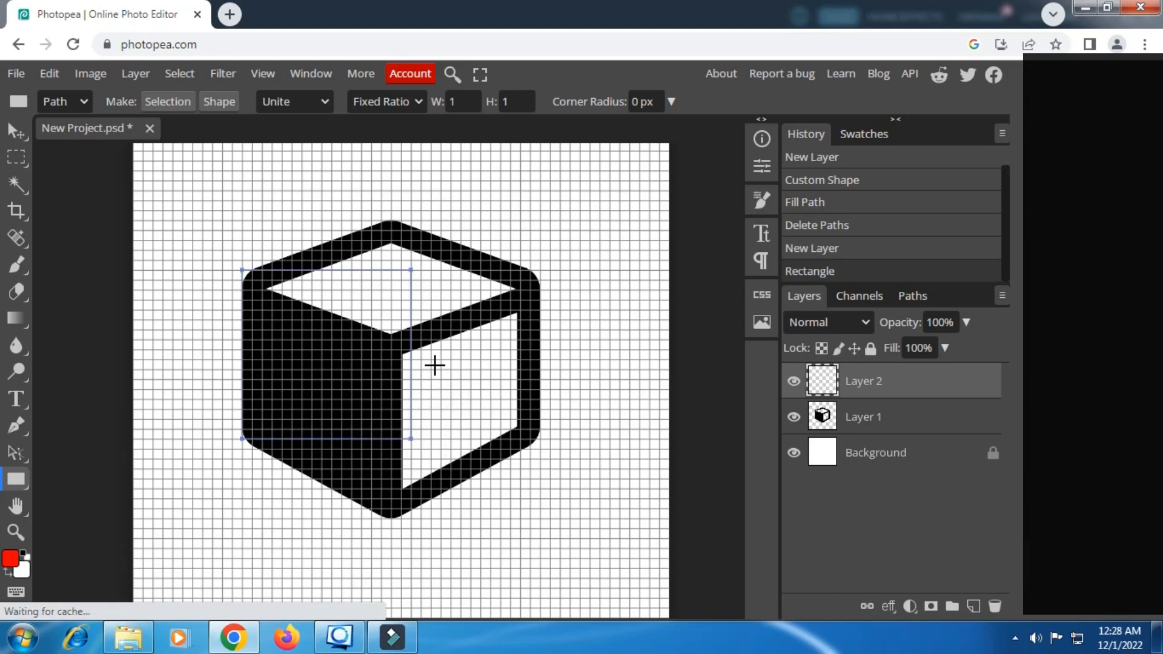
mouse_move(436, 297)
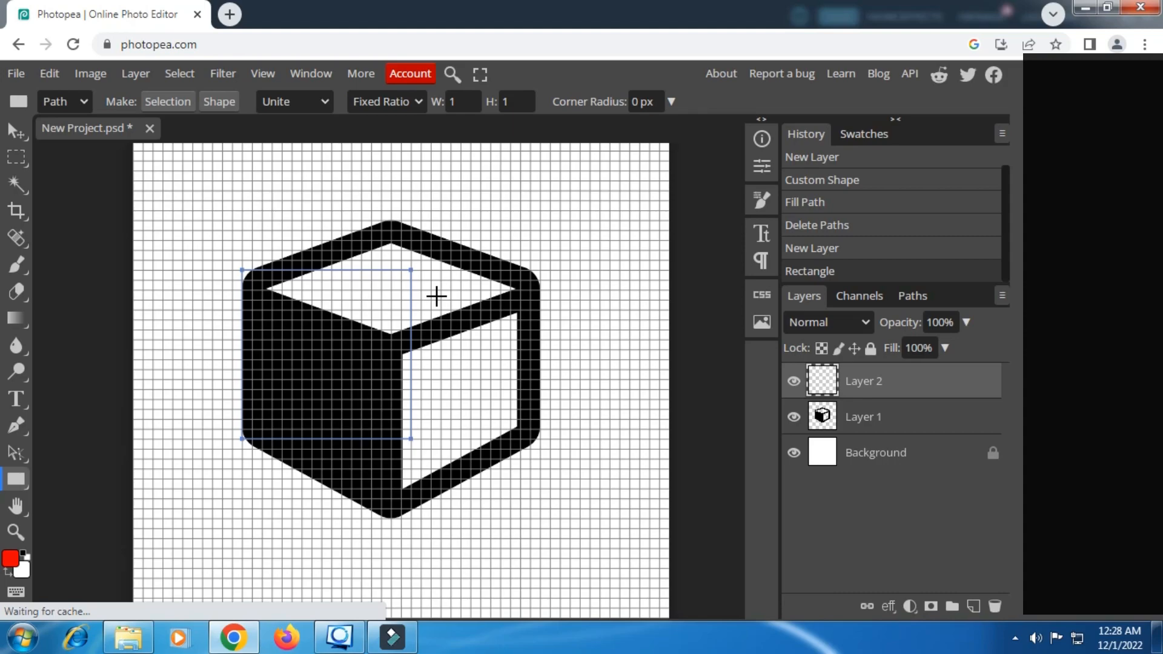
right_click(436, 296)
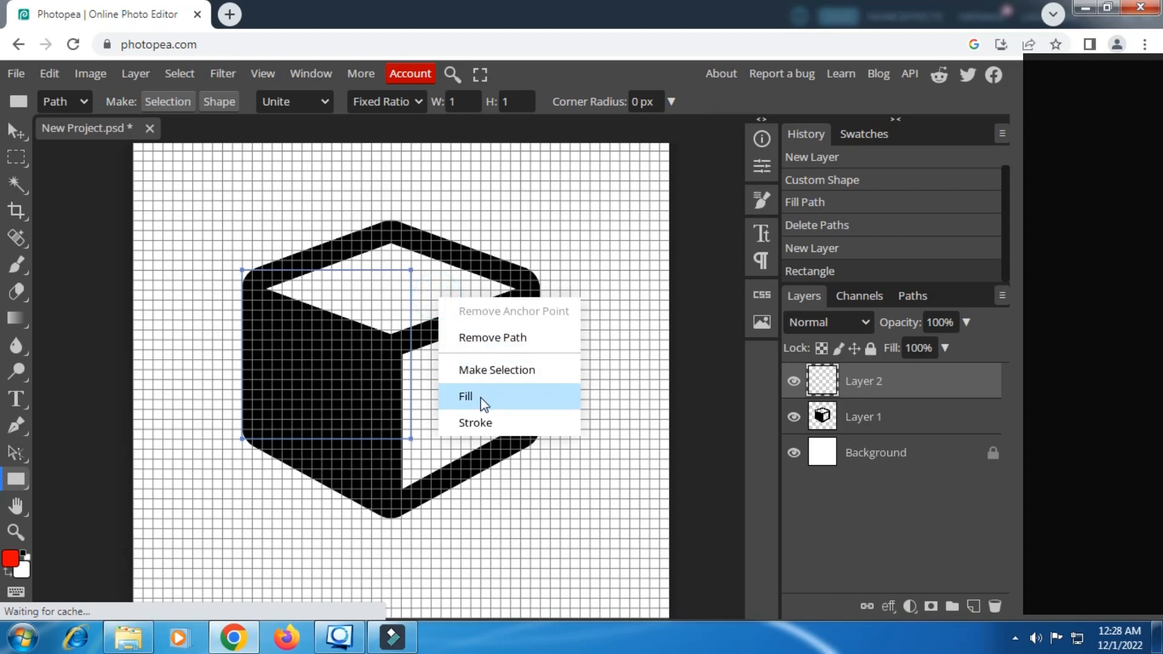
left_click(466, 396)
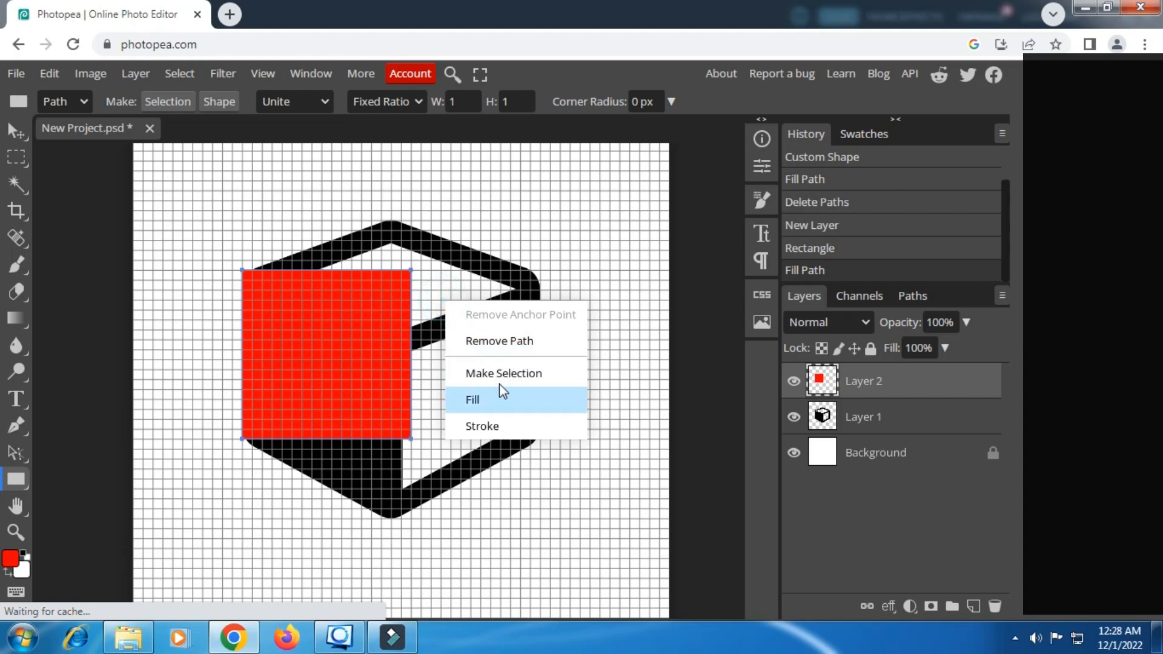
left_click(472, 399)
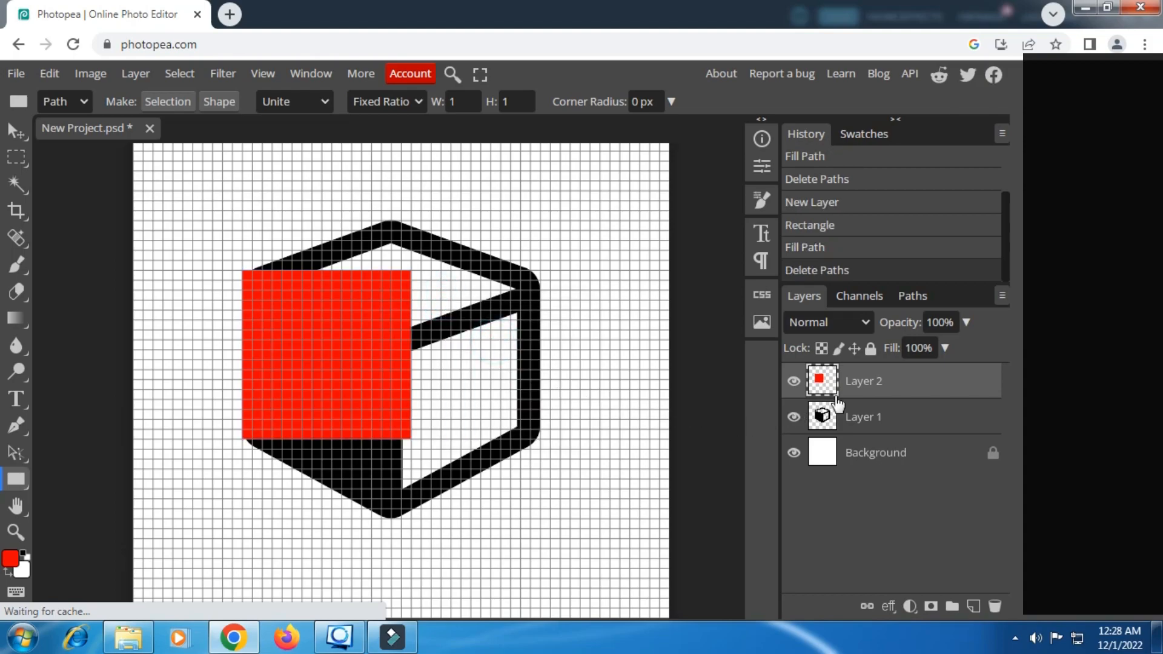
- Duplicate the red square's Layer 2 twice
left_click(793, 380)
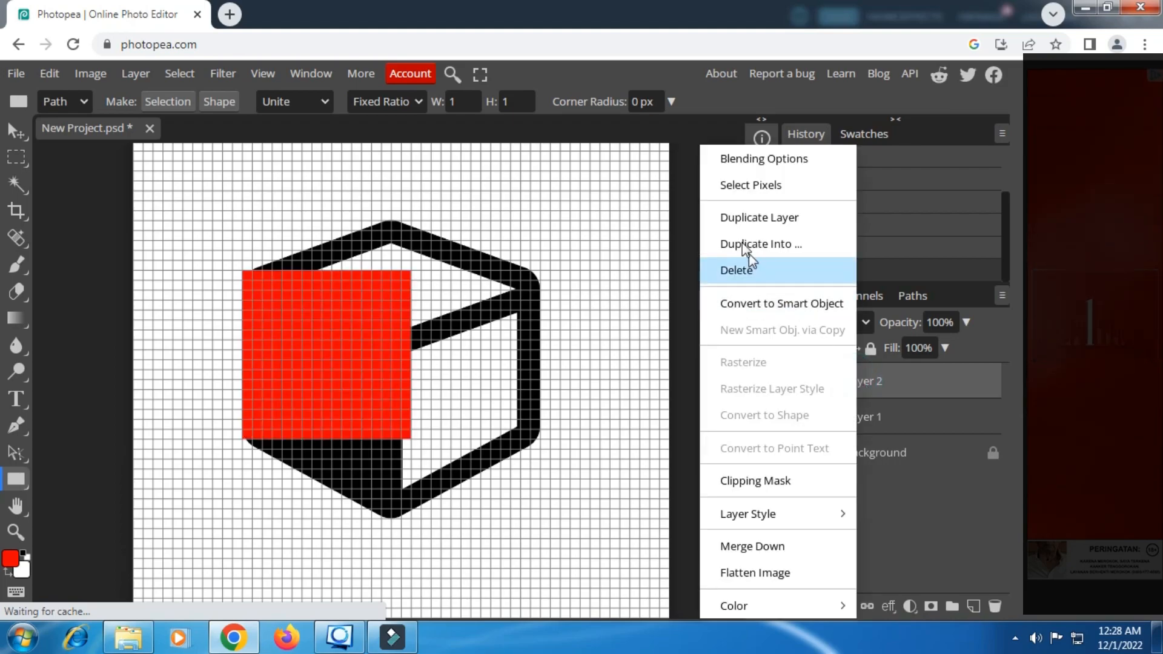
left_click(758, 217)
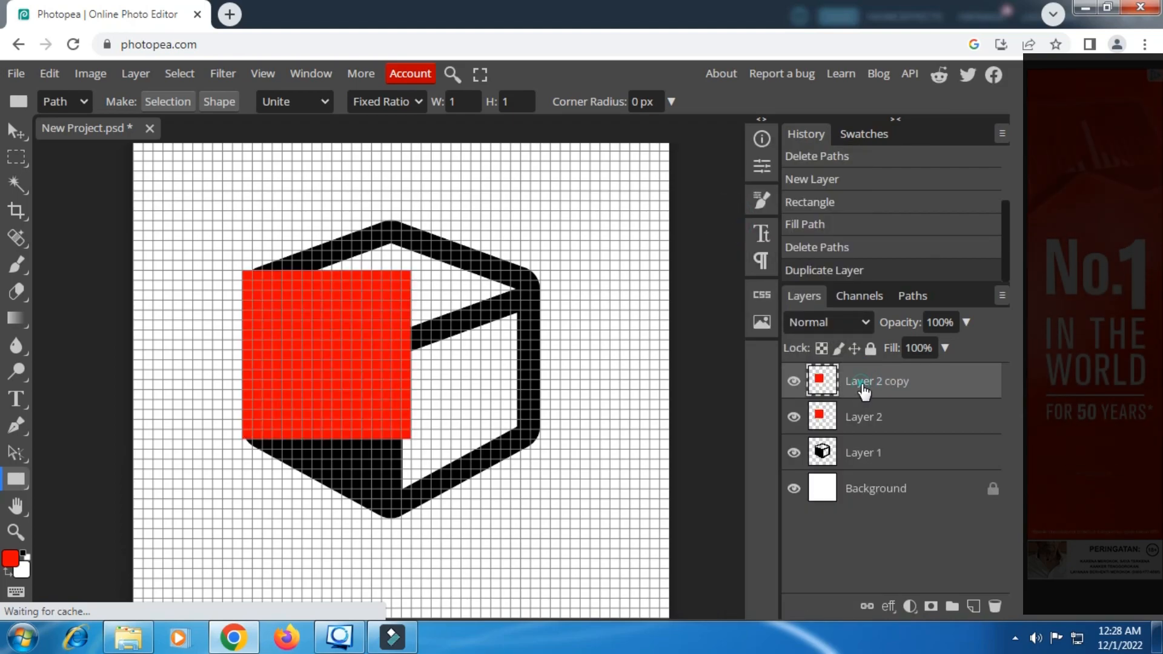
right_click(876, 380)
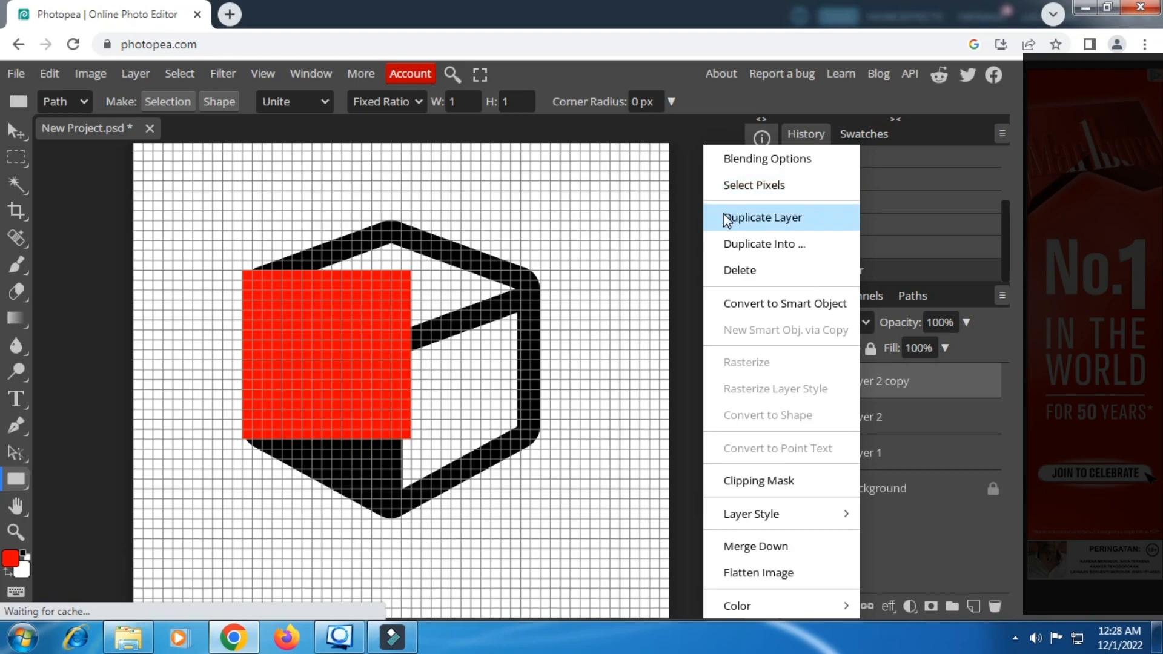
left_click(762, 218)
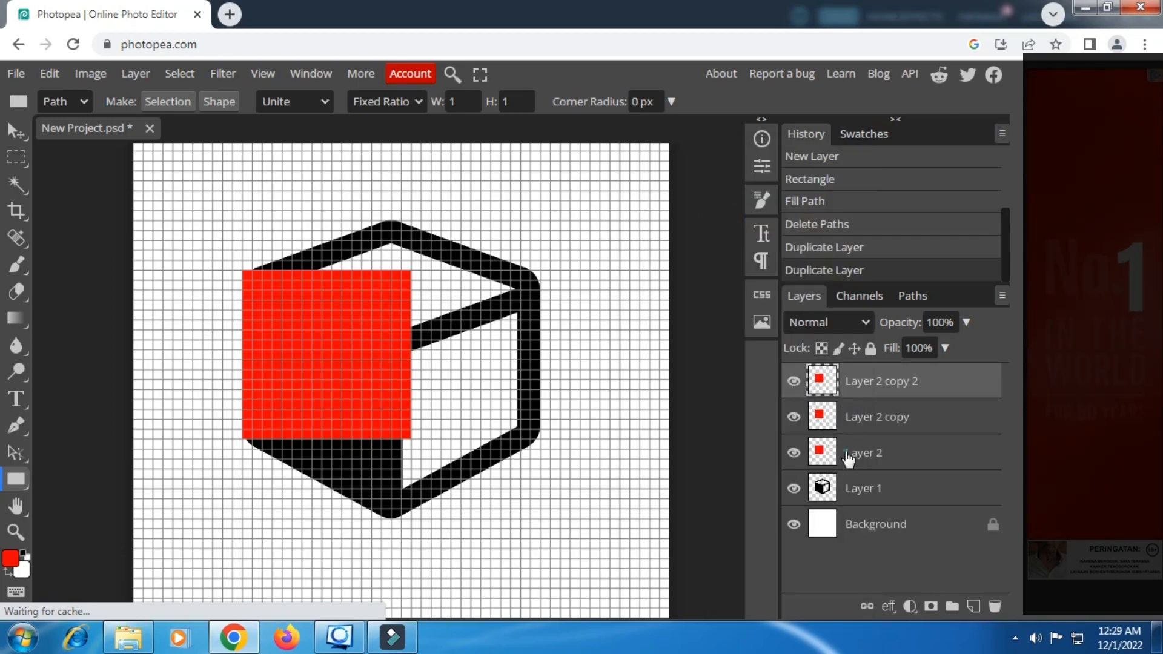
- Convert Layer 2 and Layer 2 copy into smart objects
right_click(863, 452)
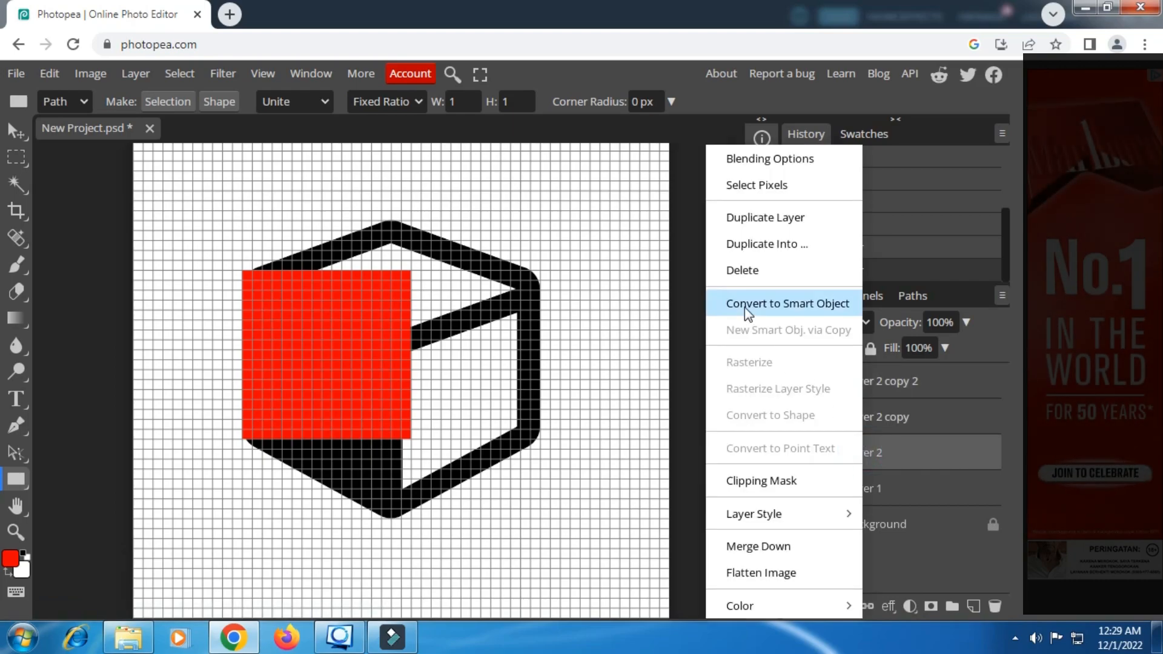
left_click(788, 303)
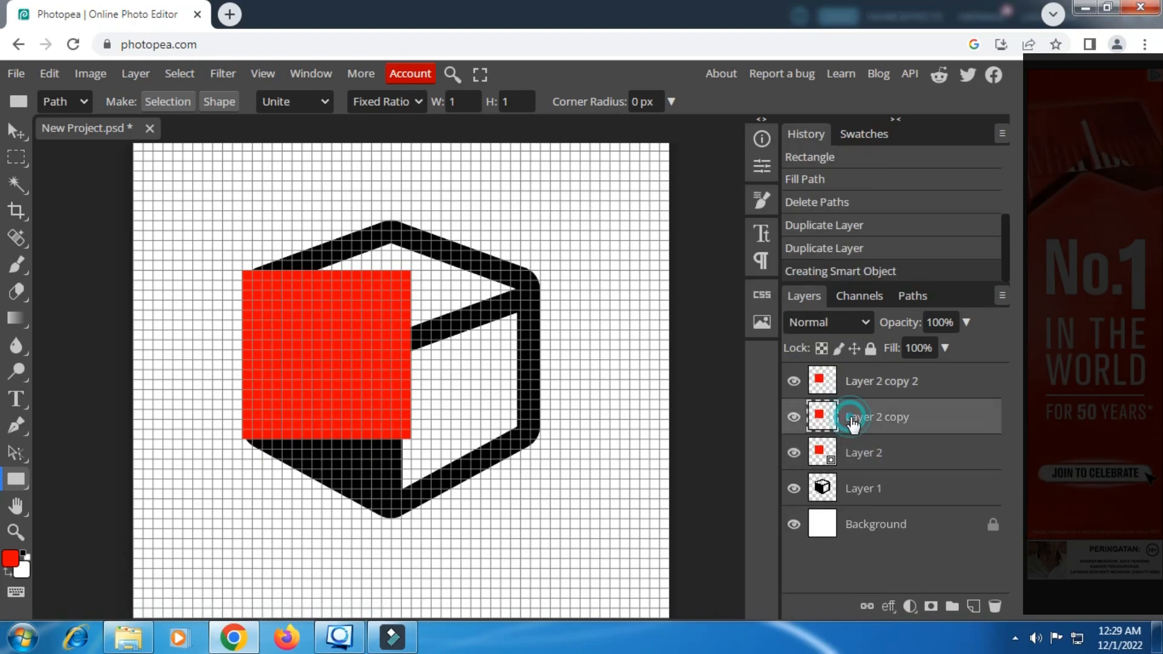
right_click(875, 416)
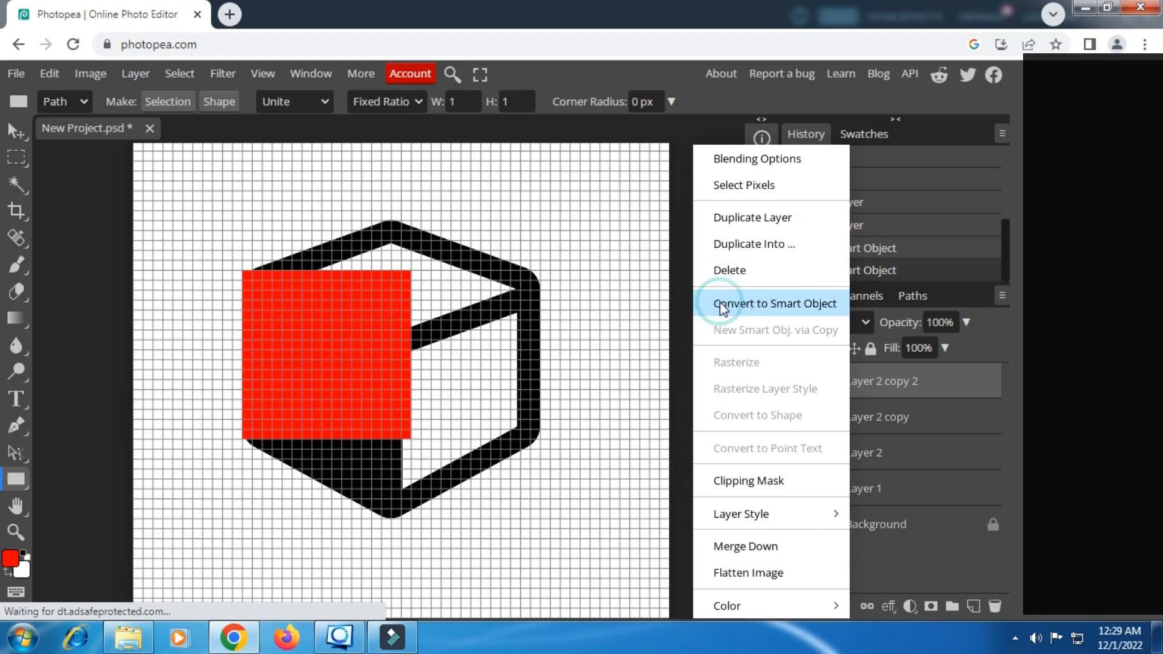
left_click(774, 303)
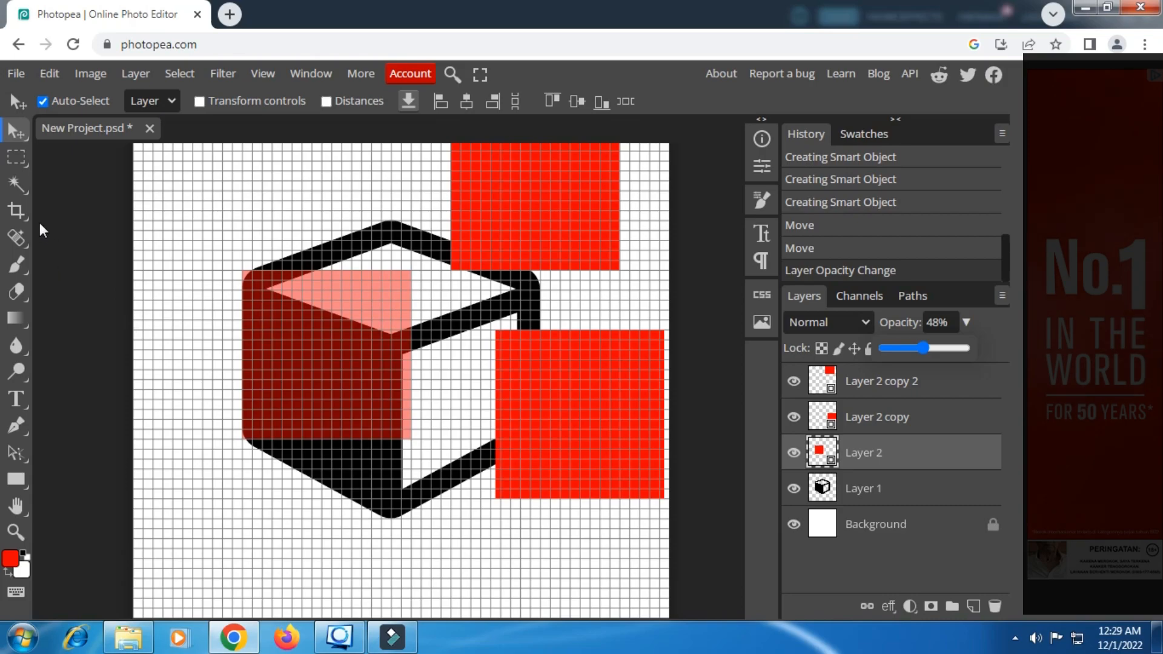
- Distort Layer 2's red square onto the cube's left face and apply the transform
left_click(16, 157)
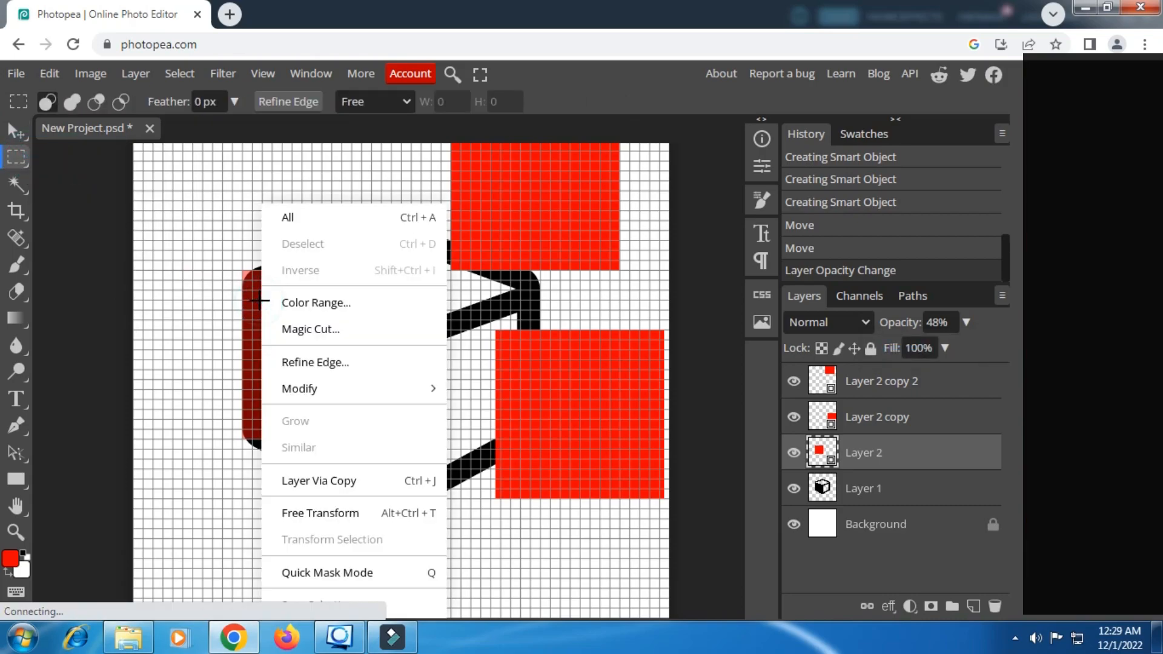
mouse_move(319, 480)
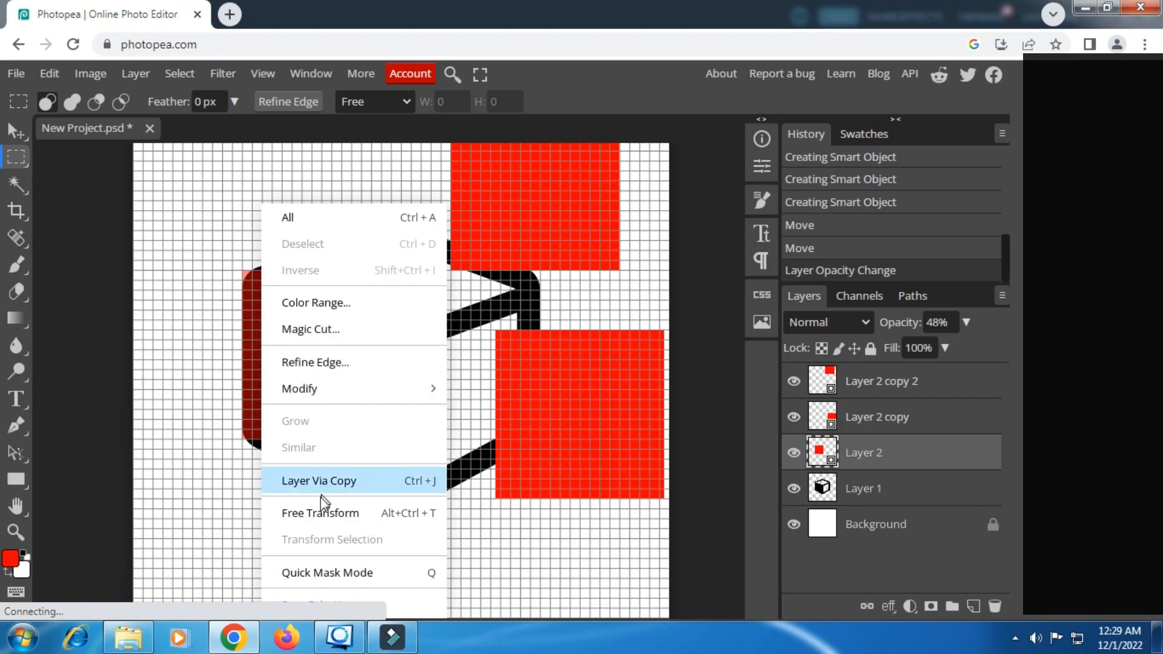
left_click(320, 512)
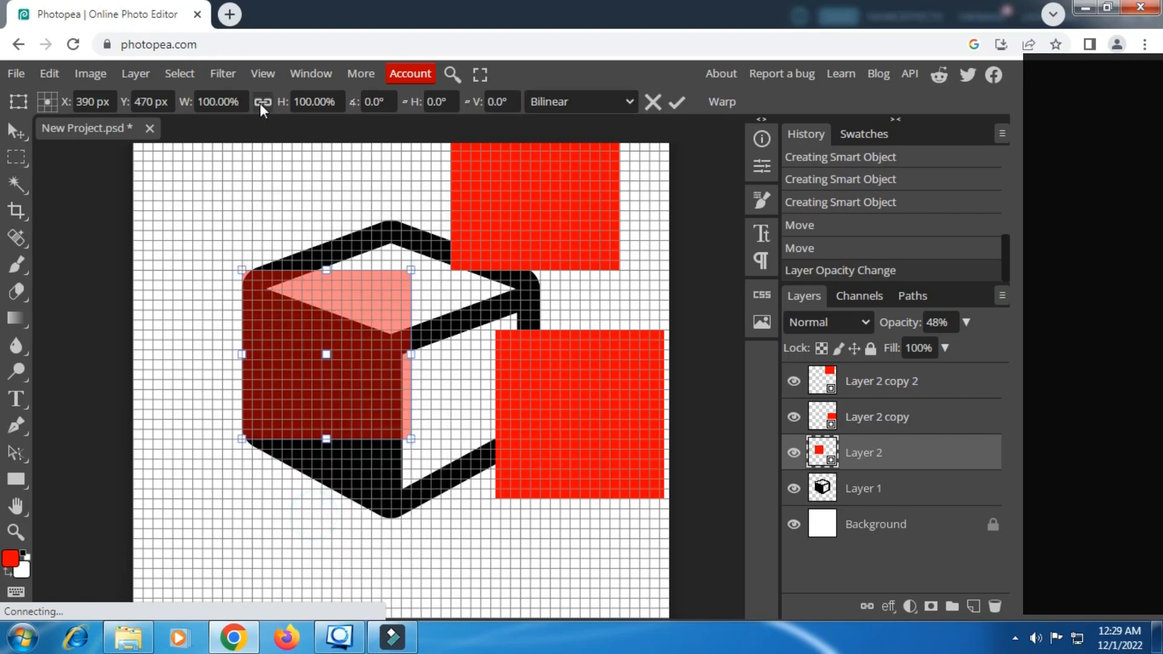
left_click(262, 102)
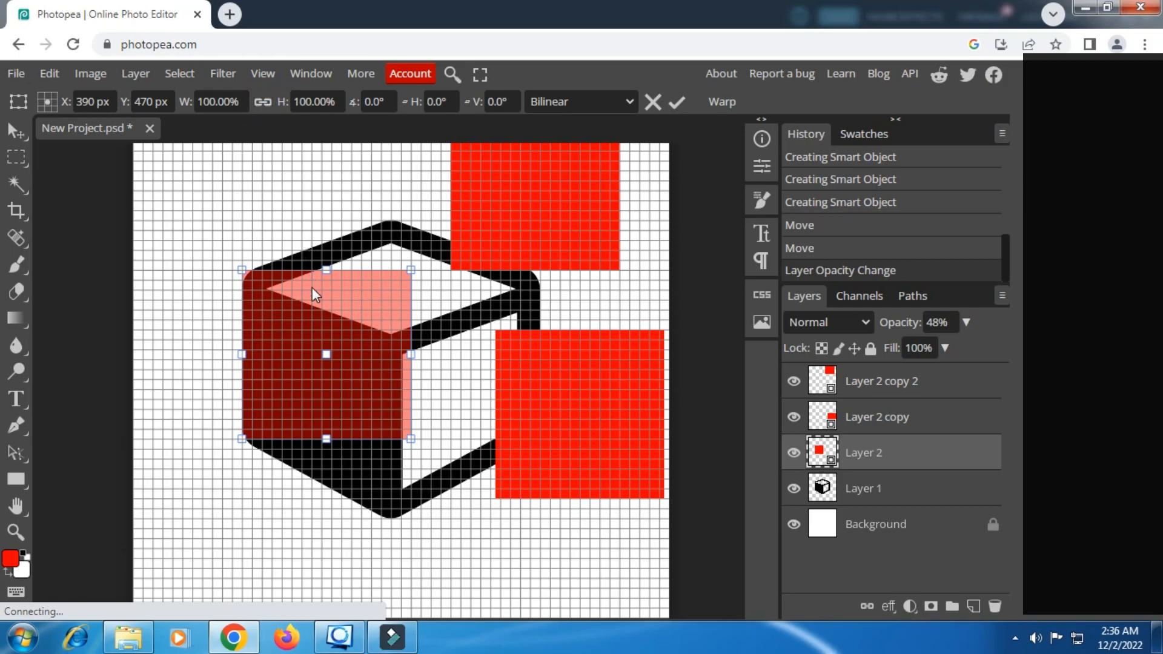
right_click(319, 293)
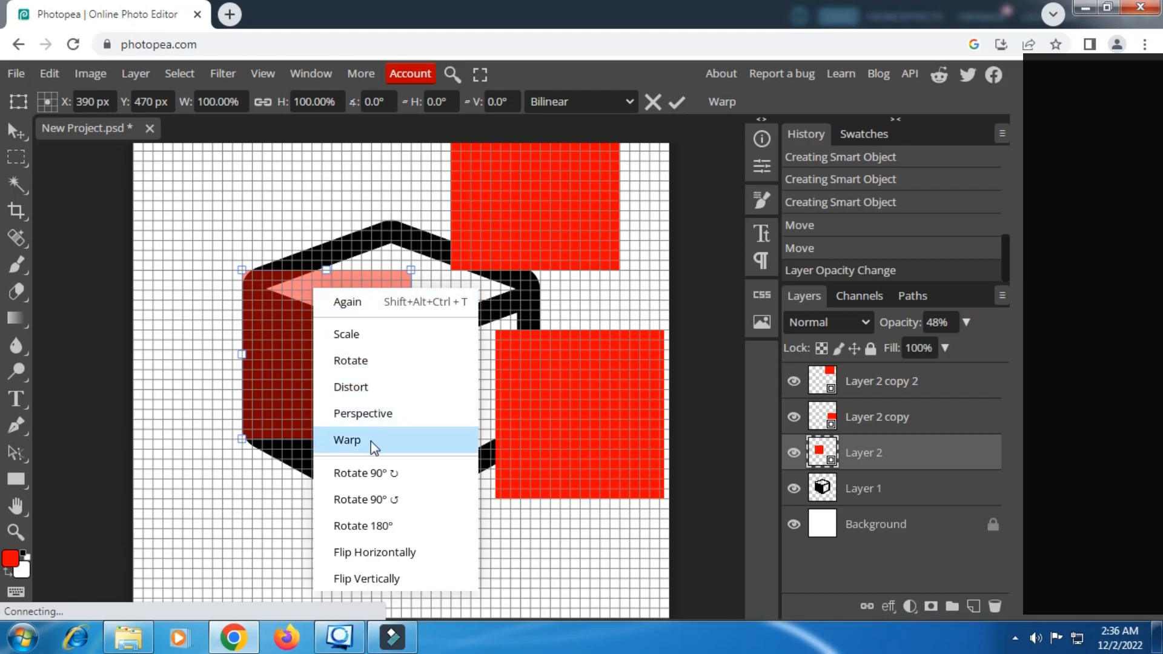
mouse_move(369, 391)
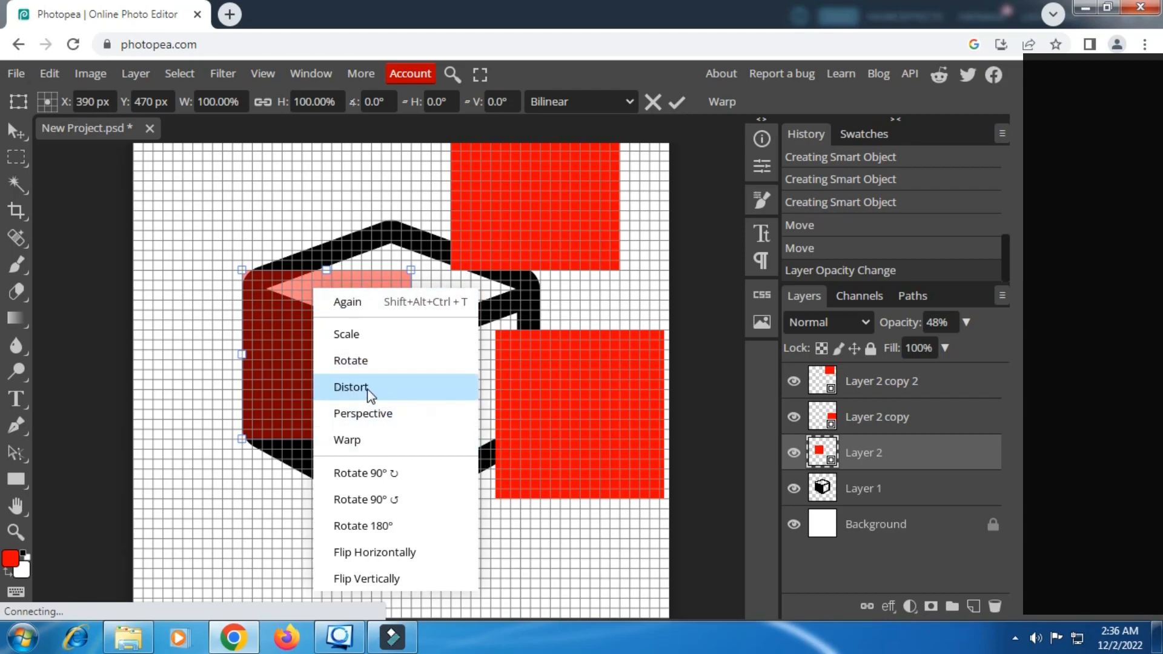
left_click(350, 386)
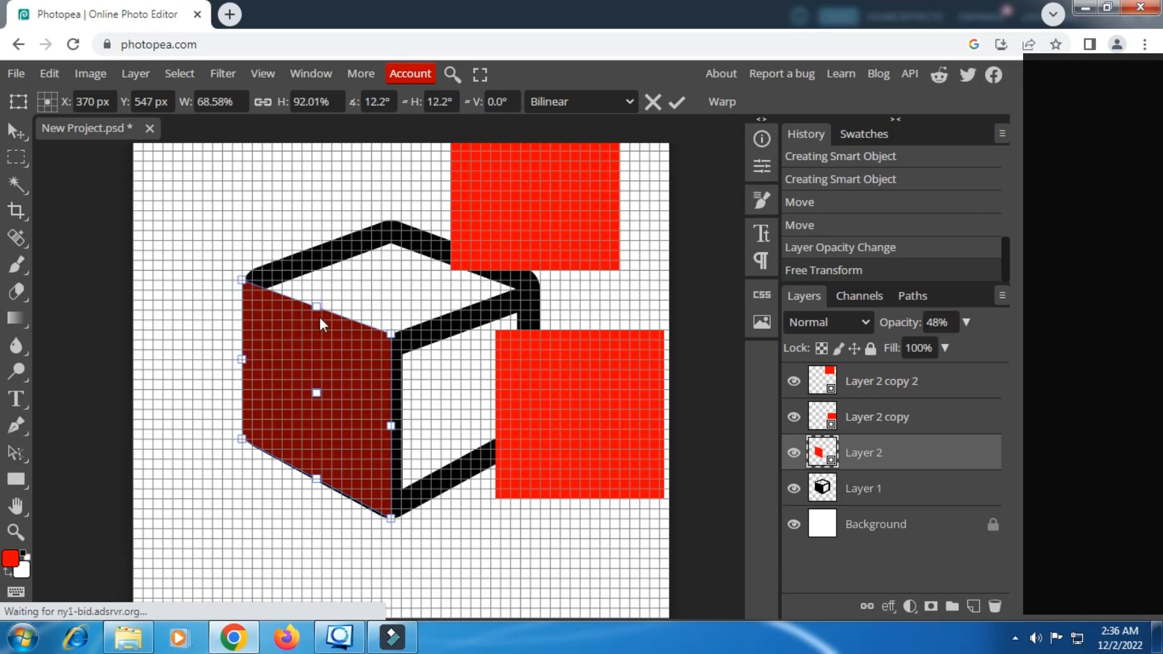
mouse_move(265, 290)
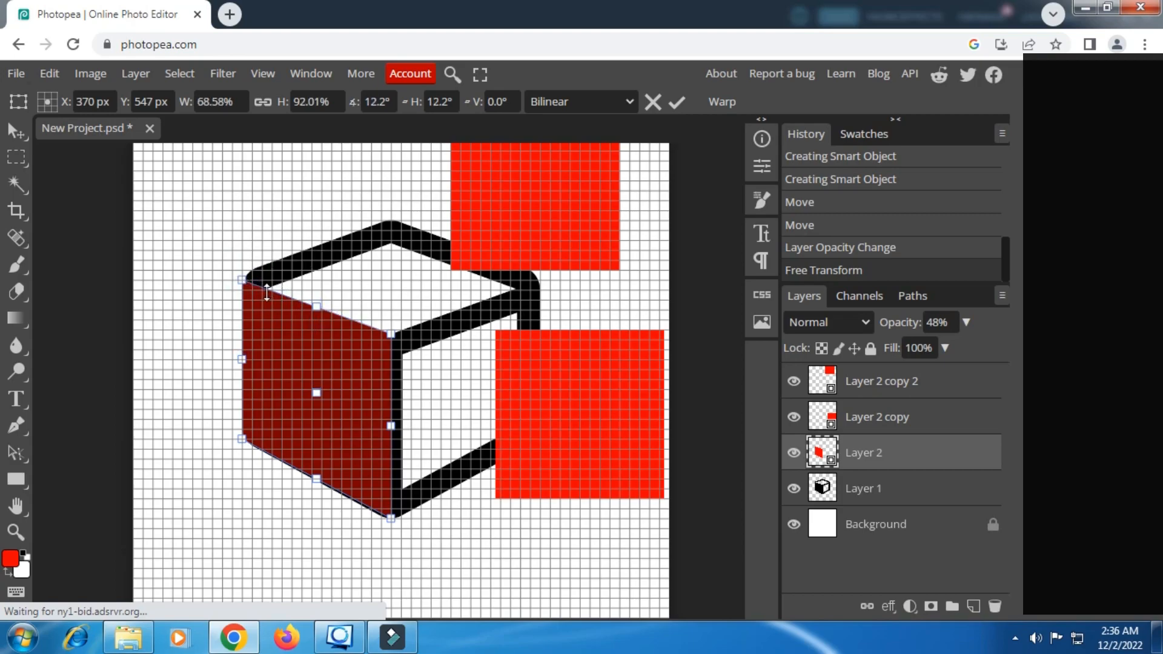
left_click(675, 101)
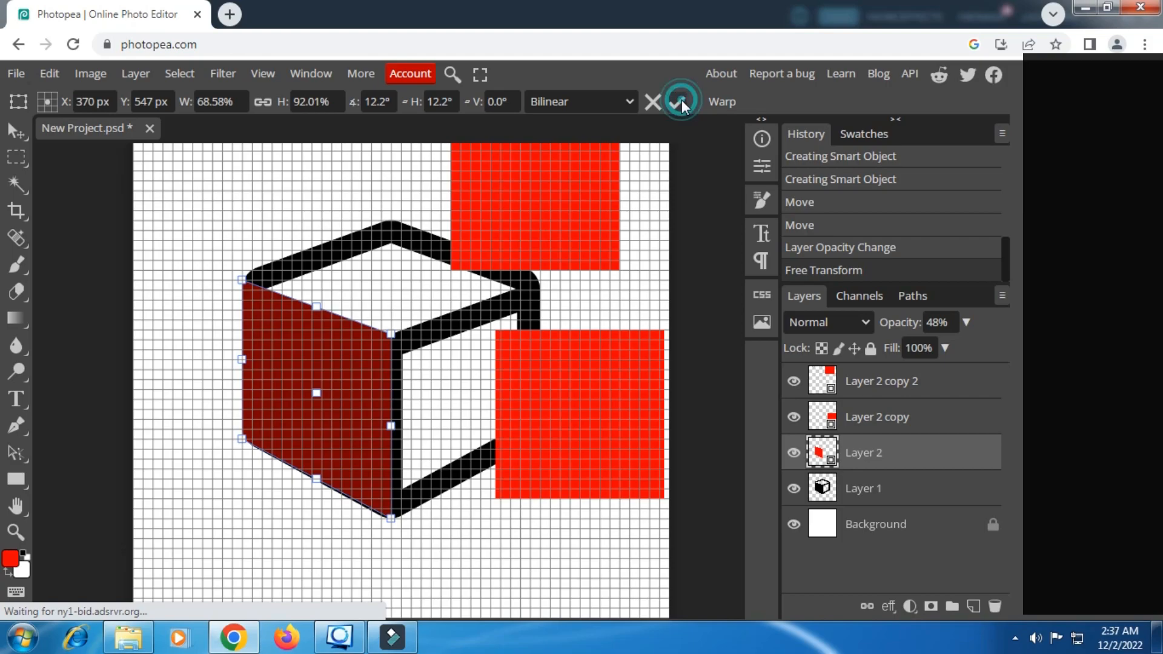
left_click(679, 102)
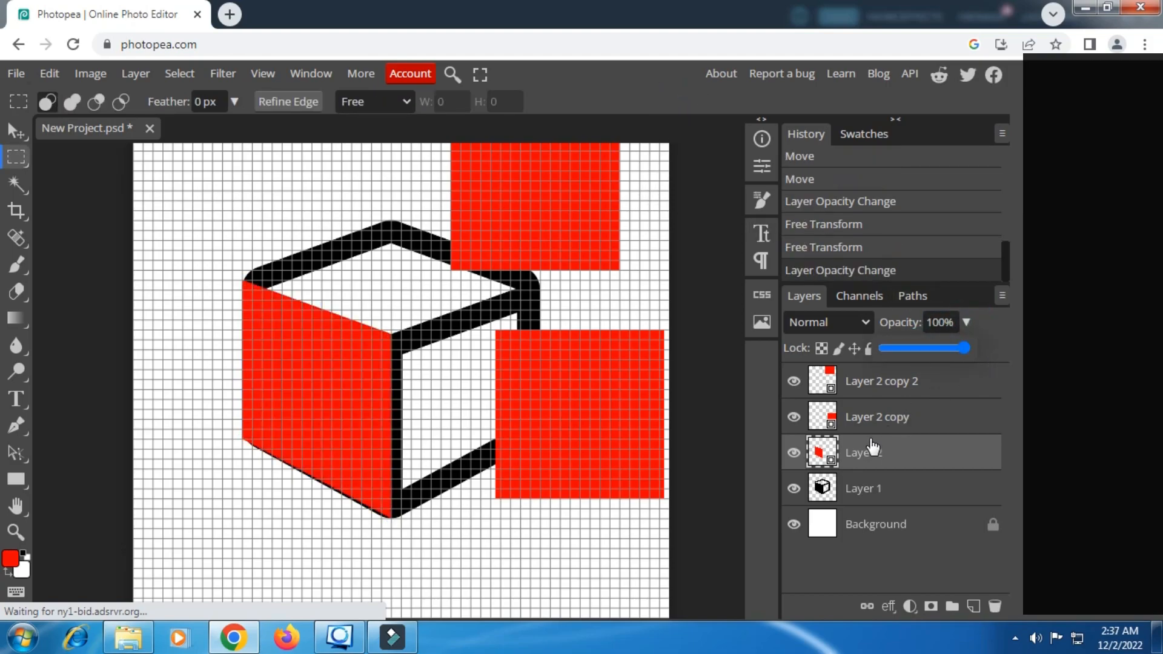
- Distort Layer 2 copy's square to cover the cube's right face
left_click(875, 416)
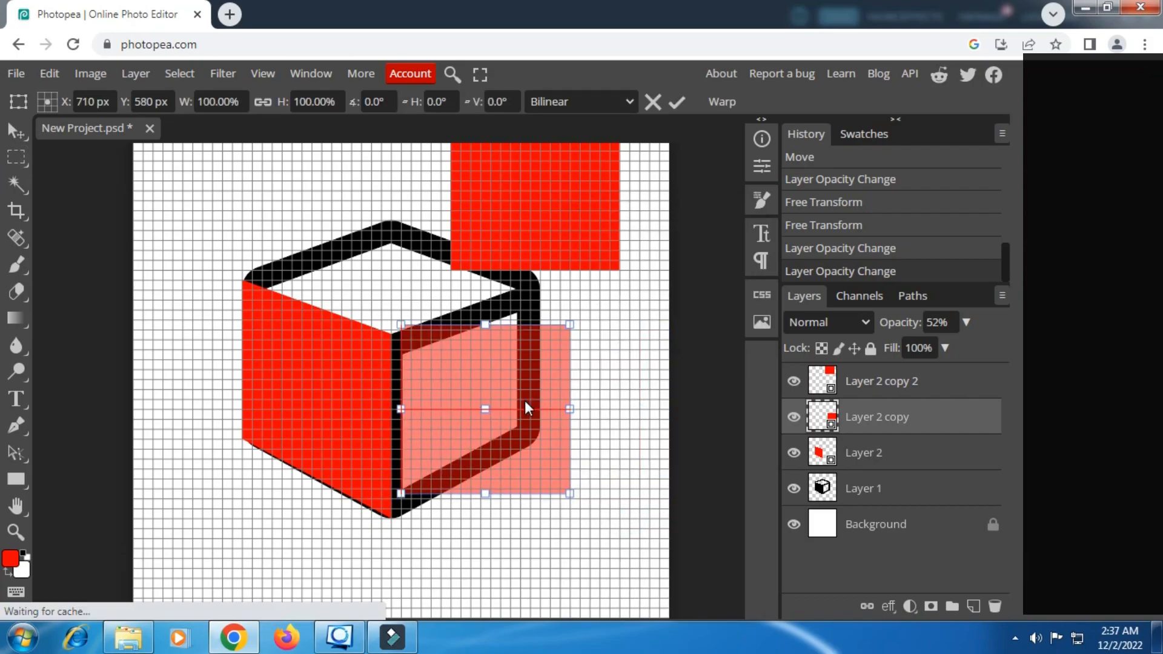
right_click(525, 408)
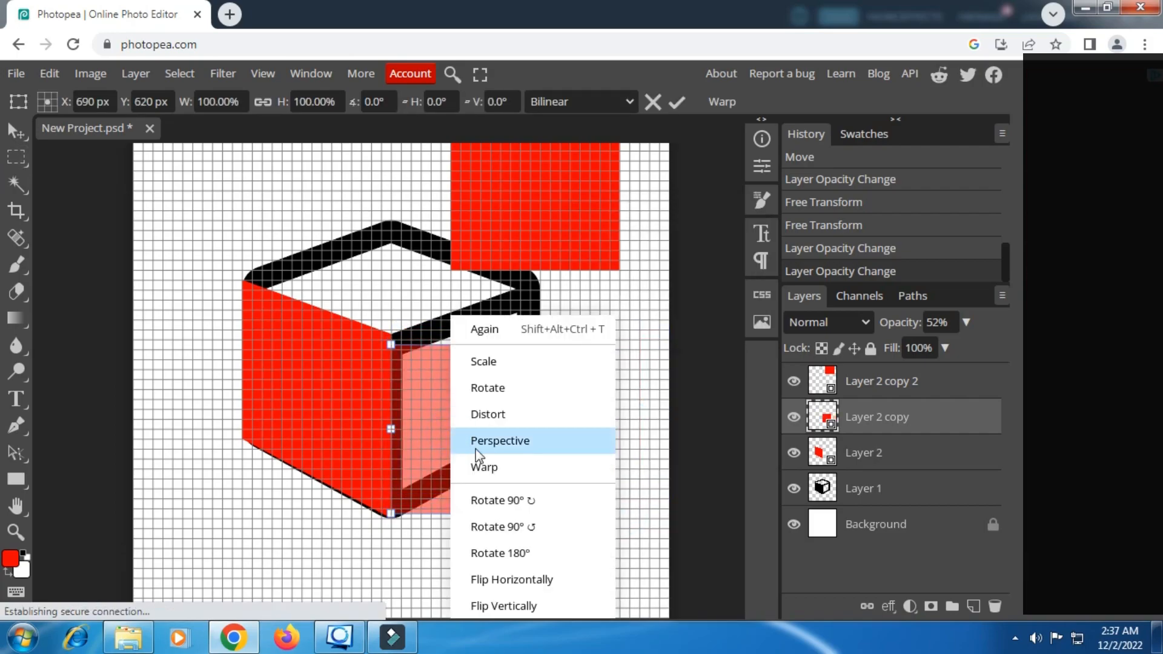
left_click(499, 439)
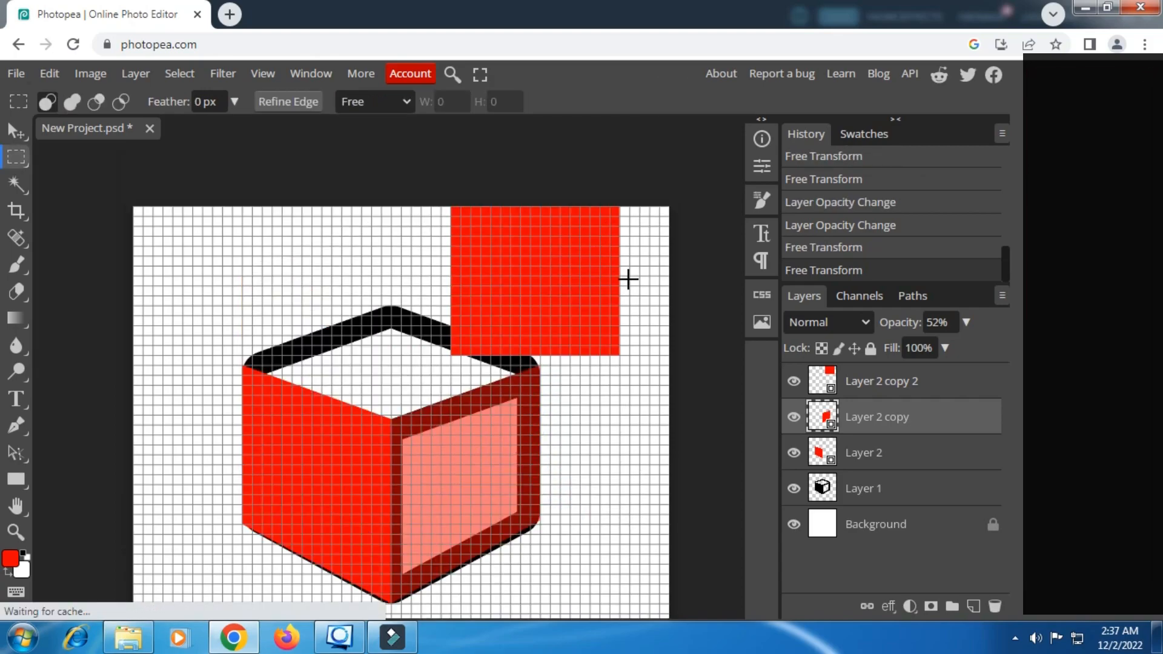
left_click(178, 73)
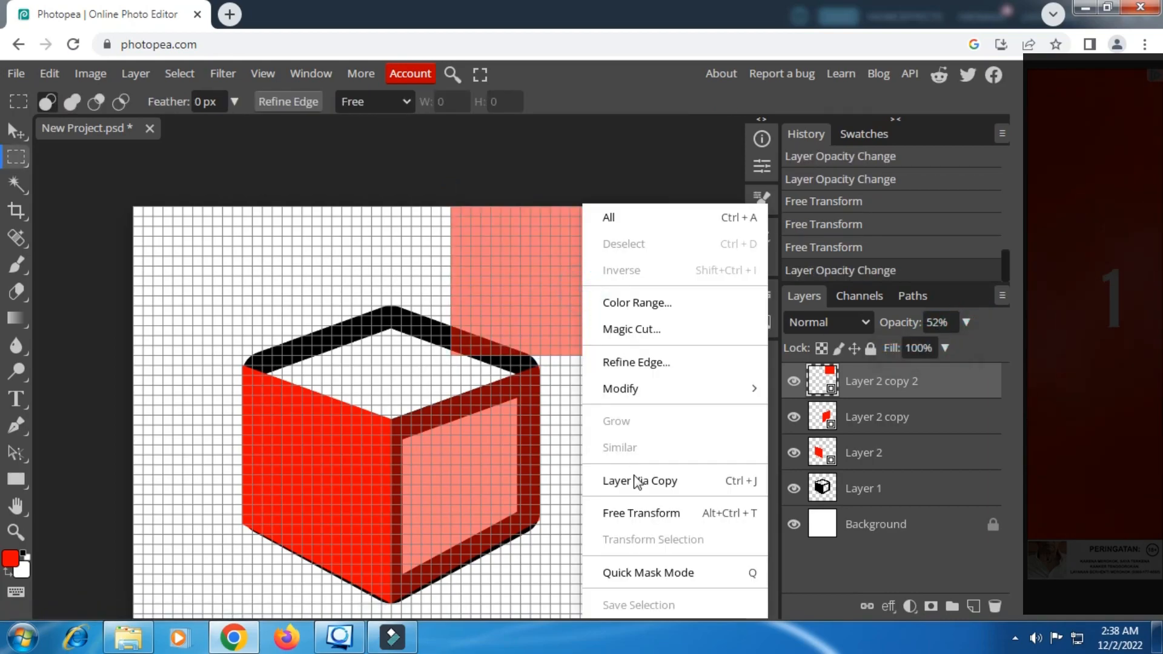
- Distort Layer 2 copy 2 onto the top face and raise Layer 2 copy to 100% opacity
left_click(641, 513)
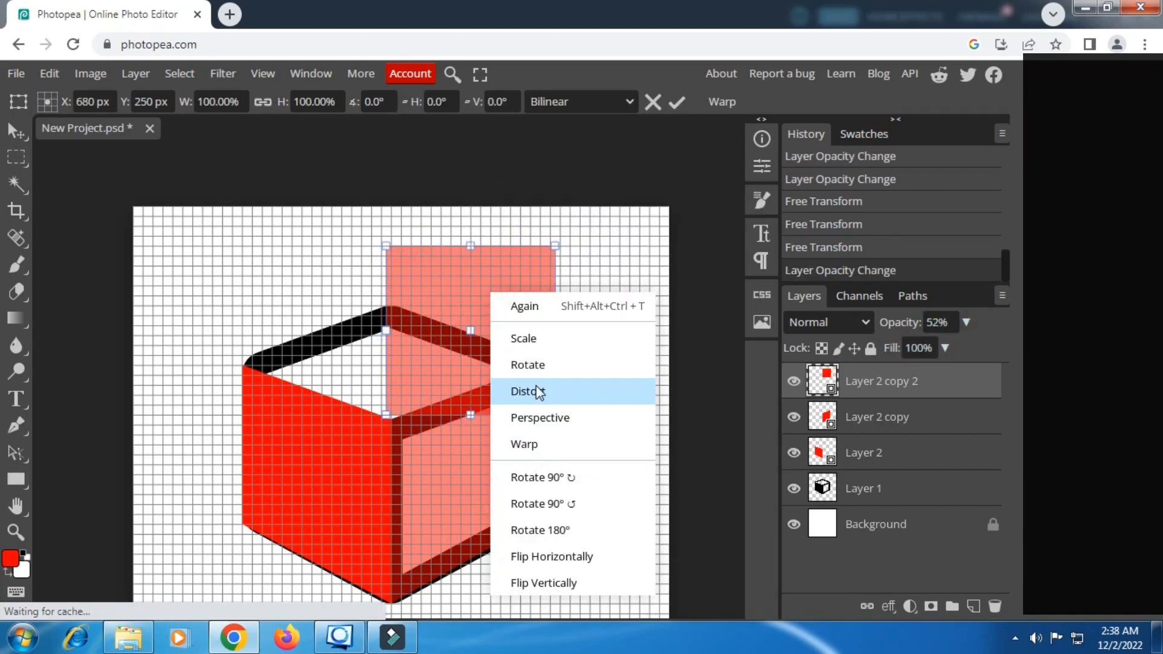
left_click(525, 391)
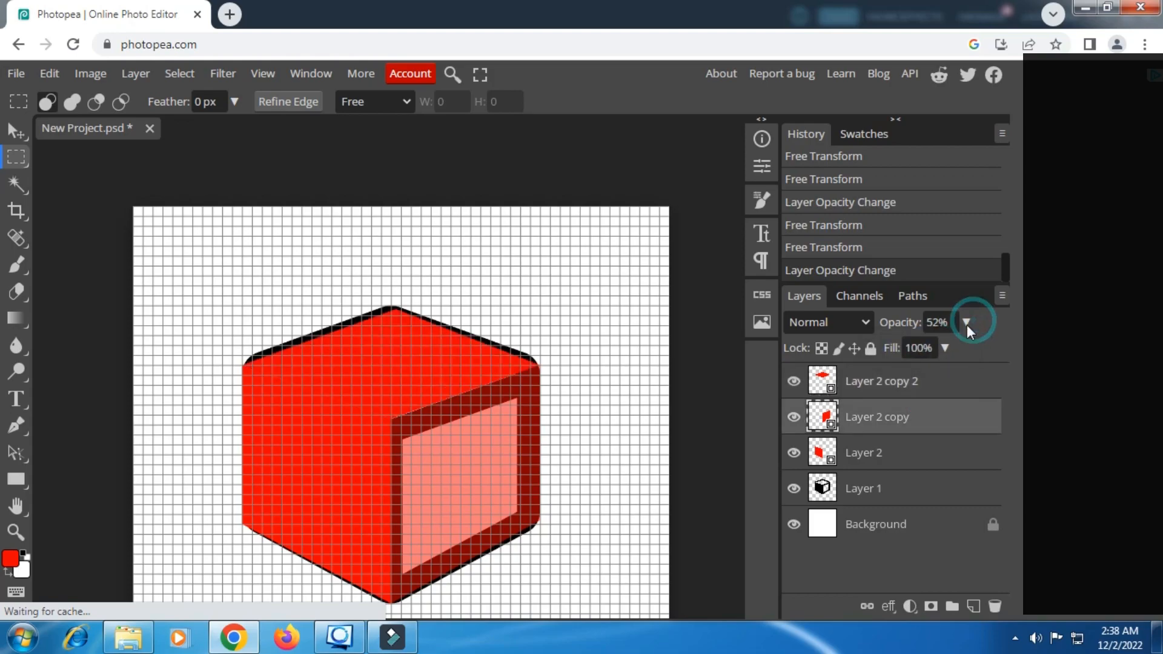
left_click(966, 322)
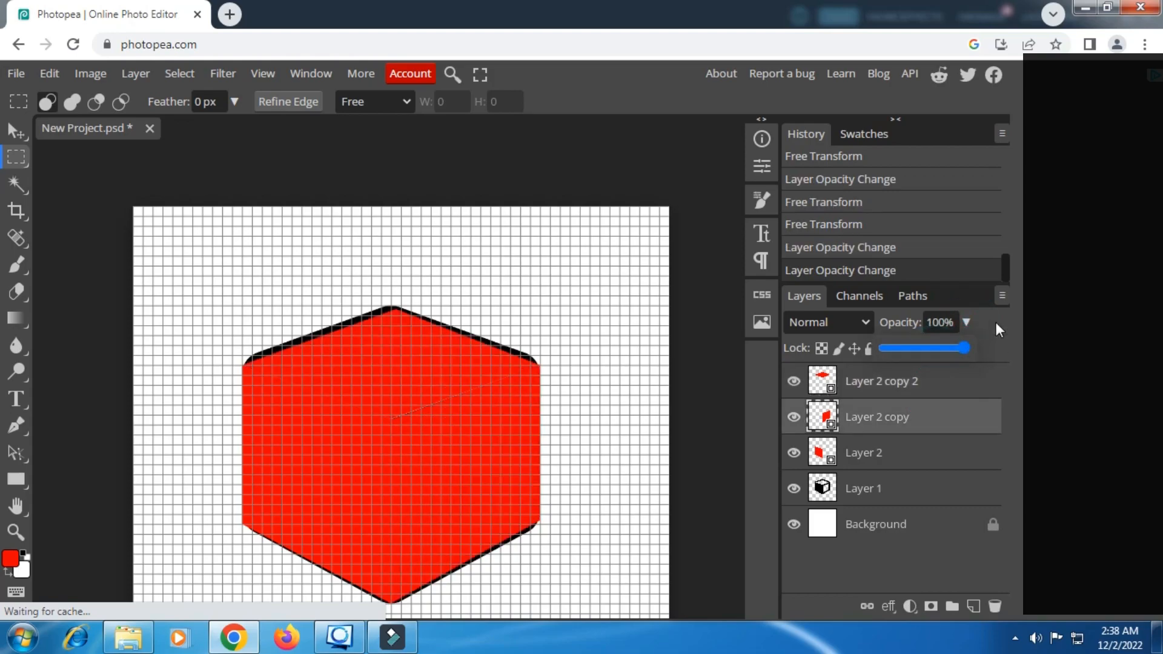
left_click(863, 488)
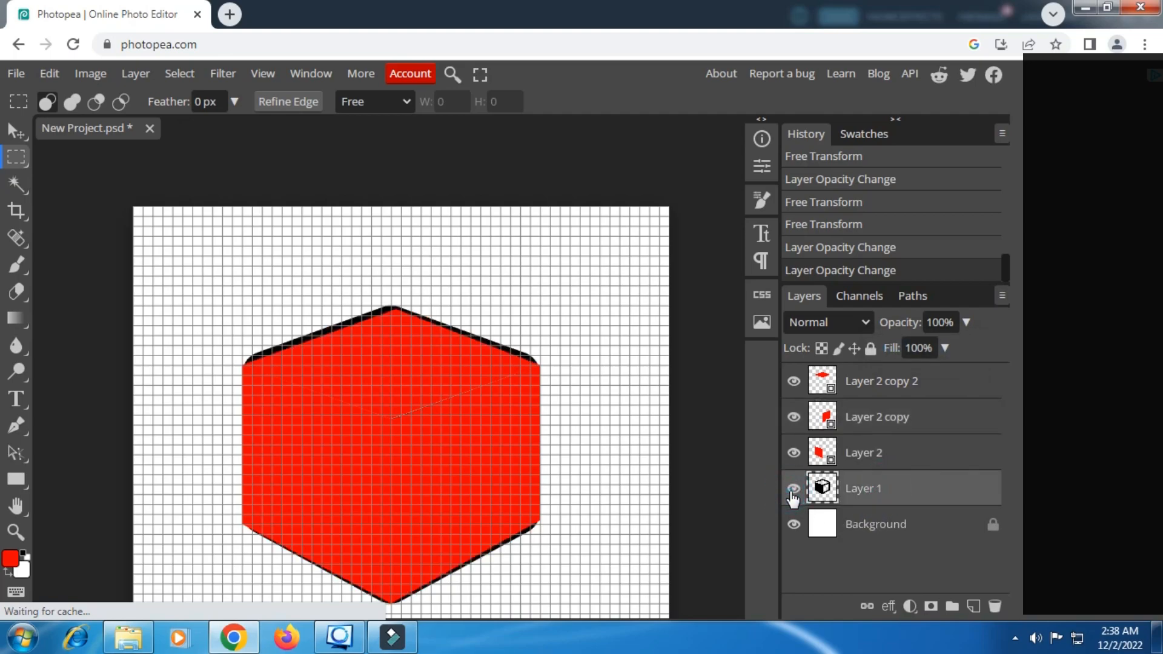
- Delete black Layer 1, open Layer 2's smart object, and type a large letter A
left_click(793, 488)
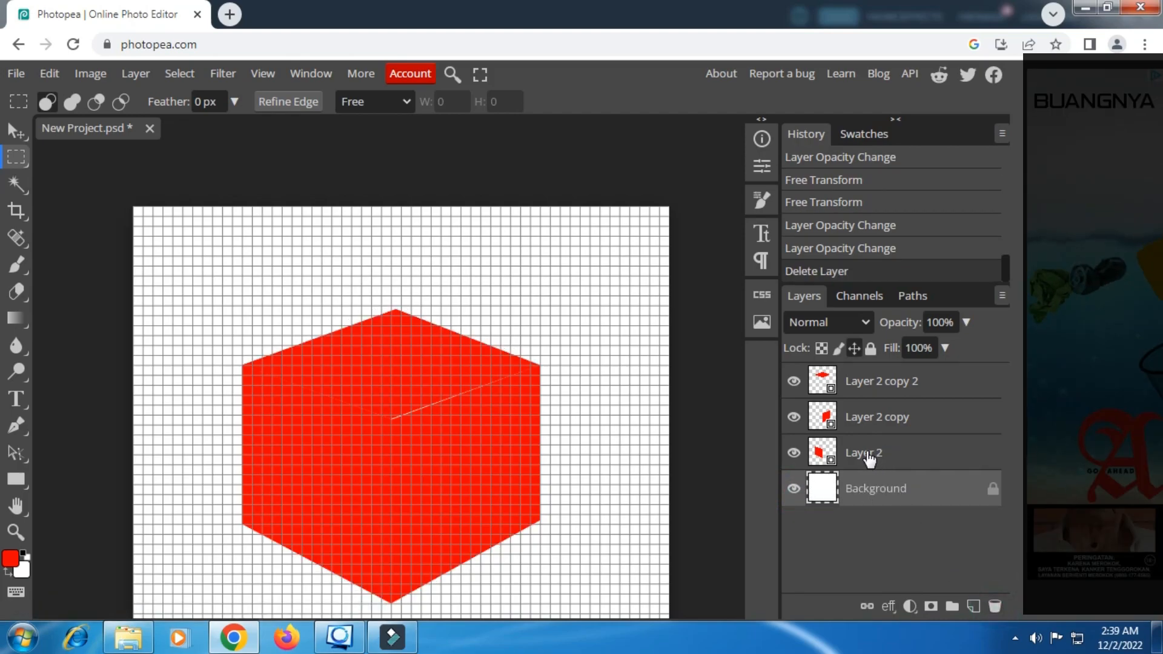
left_click(863, 452)
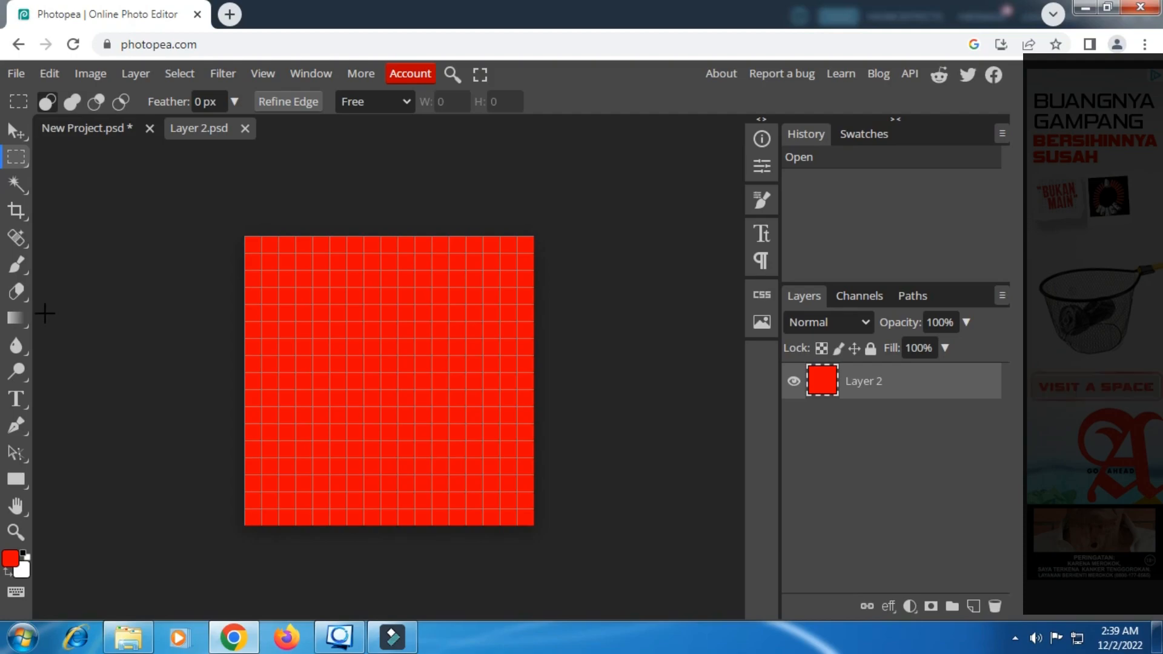
left_click(15, 398)
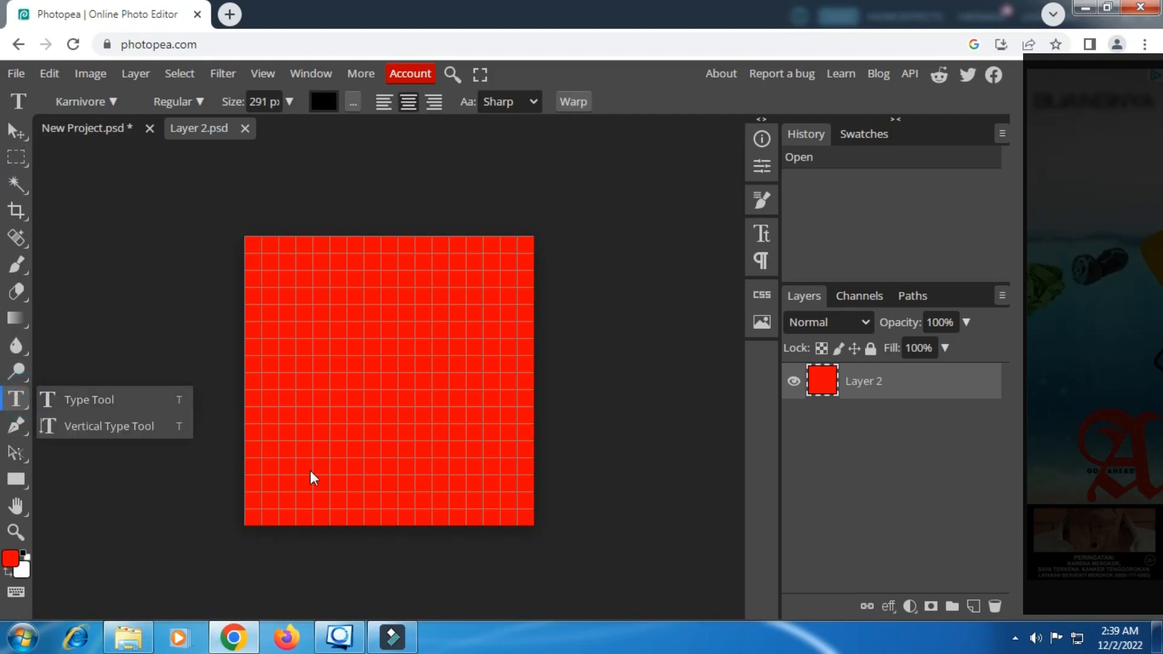
mouse_move(401, 523)
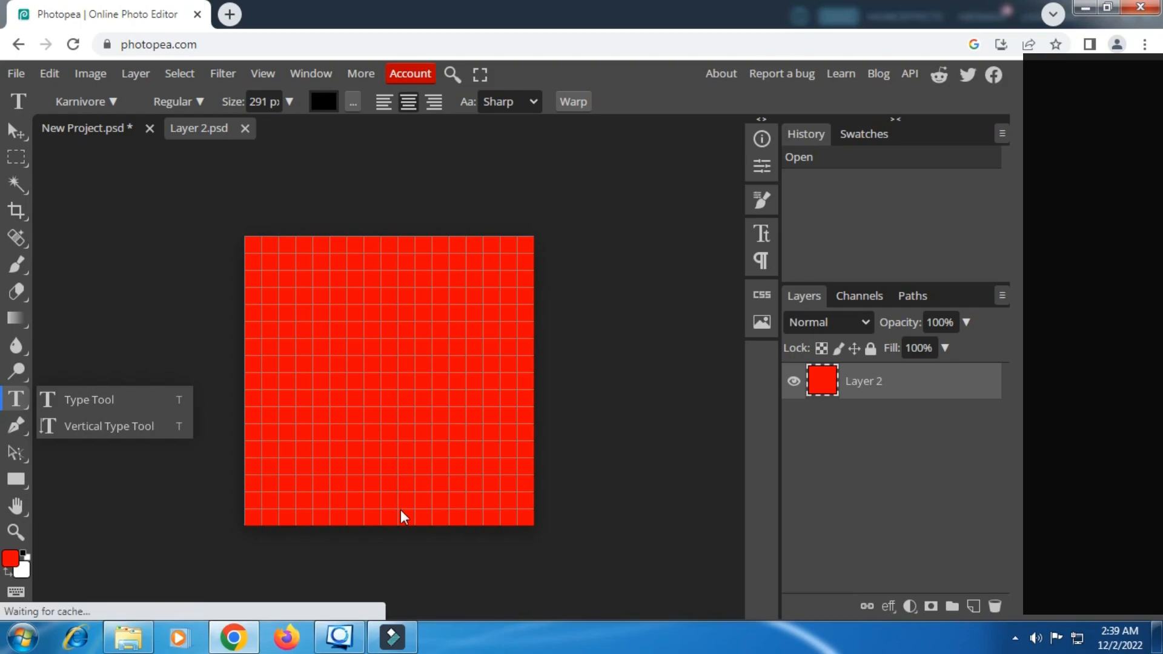
left_click(401, 508)
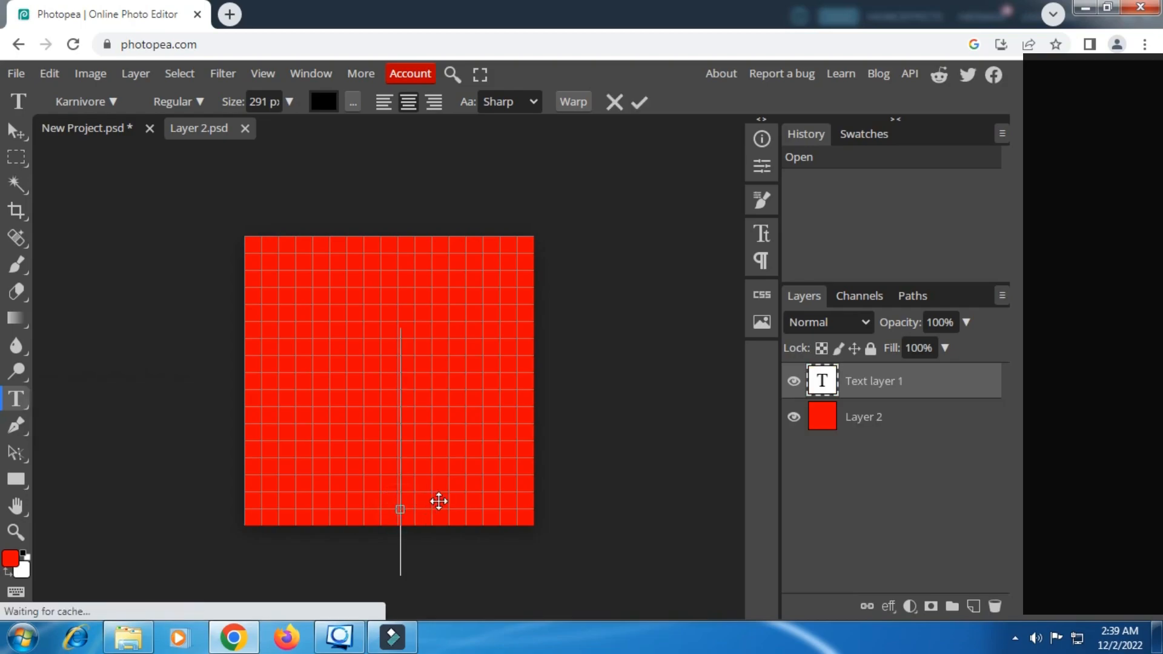
mouse_move(456, 491)
type("A")
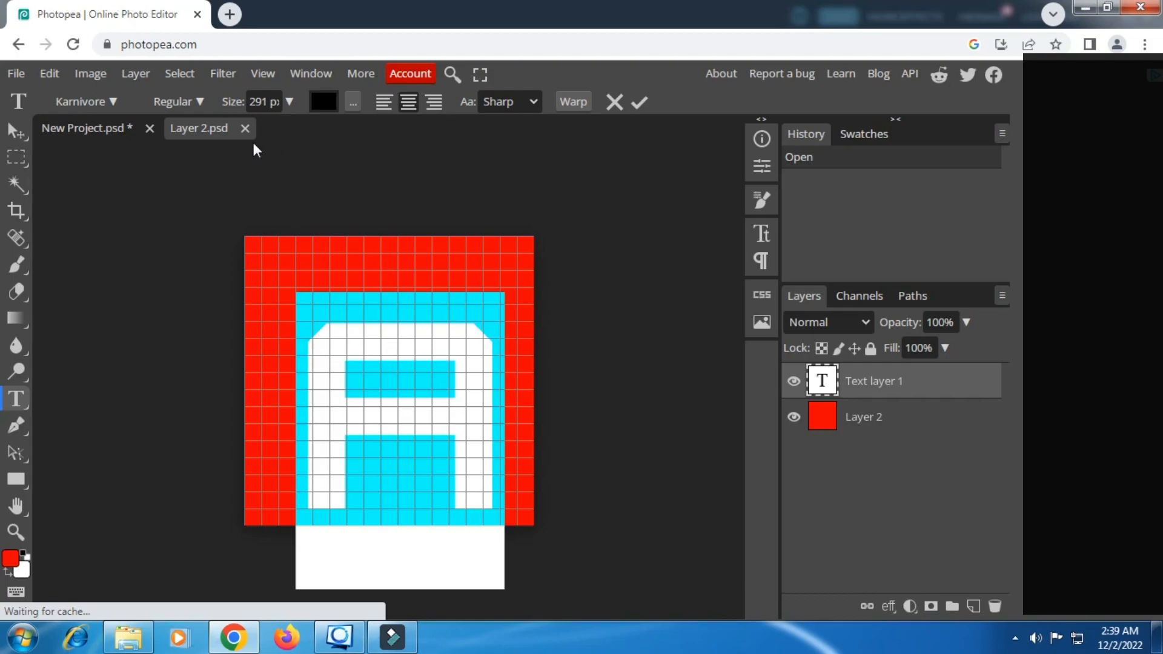
mouse_move(229, 102)
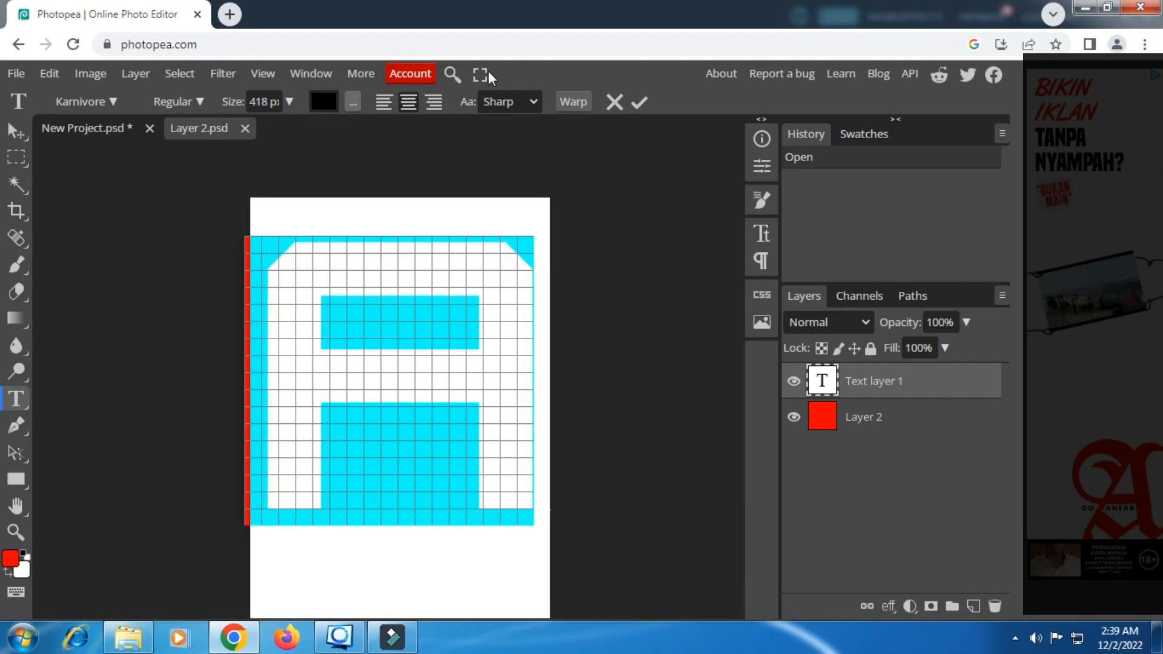
left_click(637, 102)
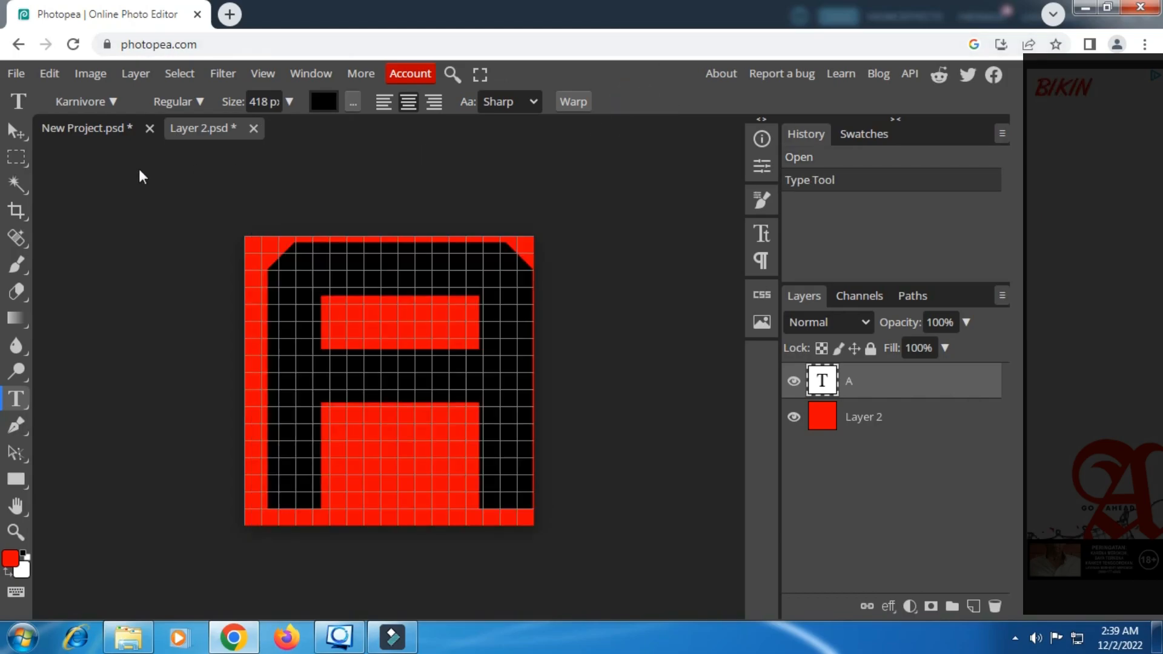
left_click(16, 130)
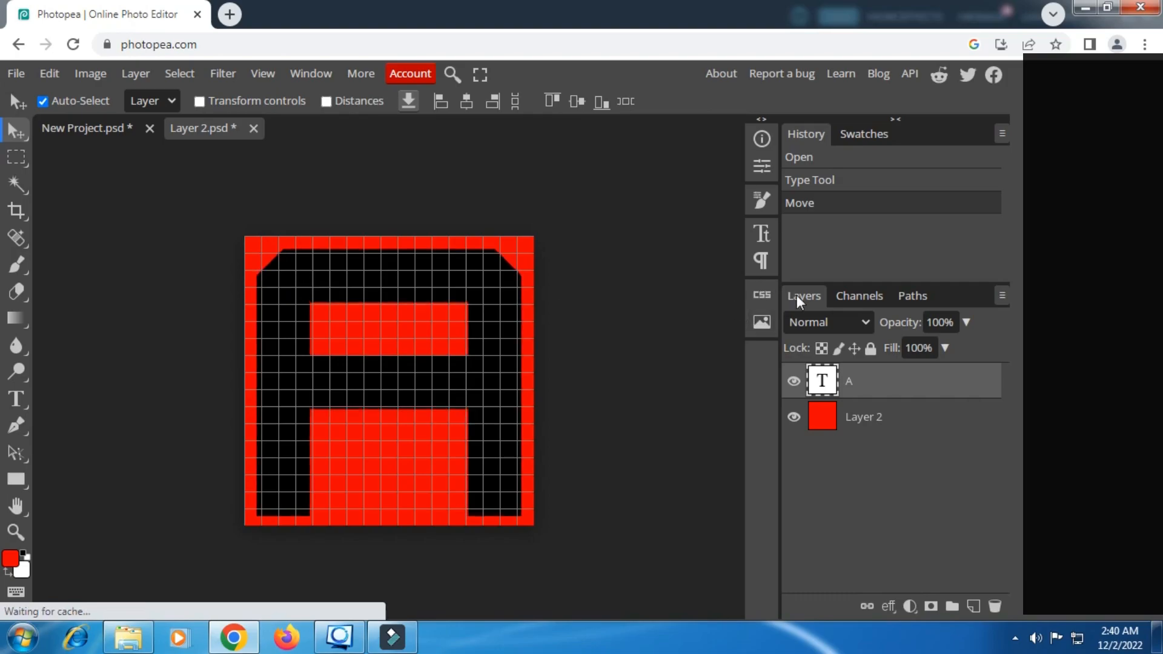
- Give the letter A a #0072ff blue Color Overlay plus Bevel and Emboss in Layer Style
right_click(848, 380)
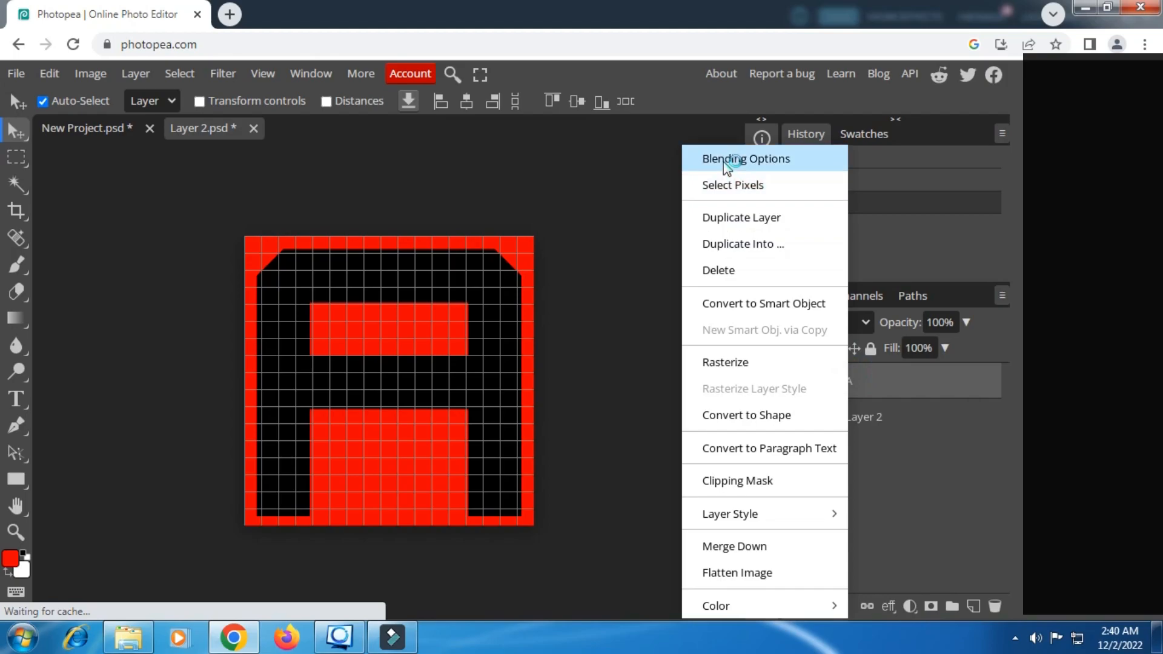
left_click(745, 159)
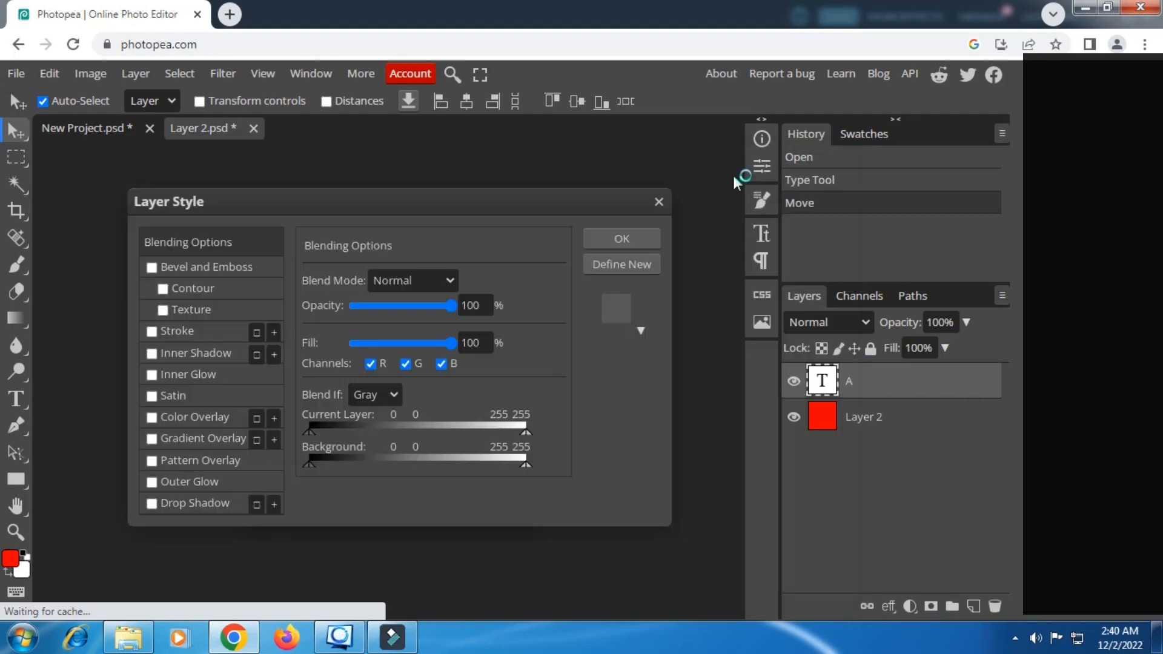
left_click_drag(168, 201, 440, 145)
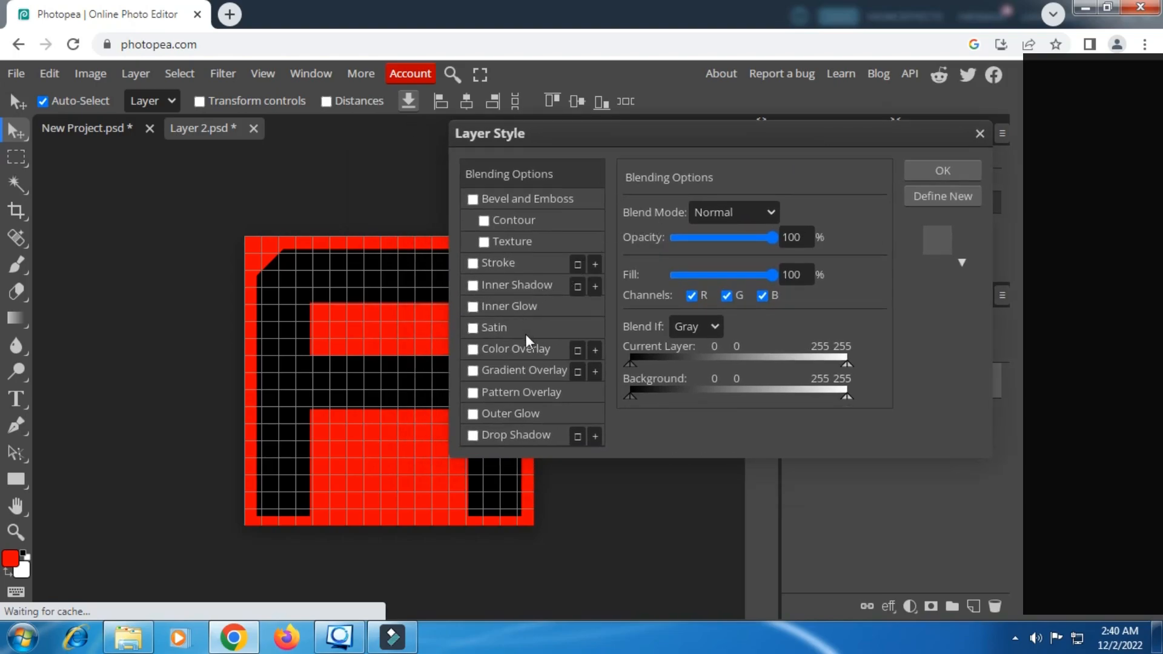
left_click(473, 349)
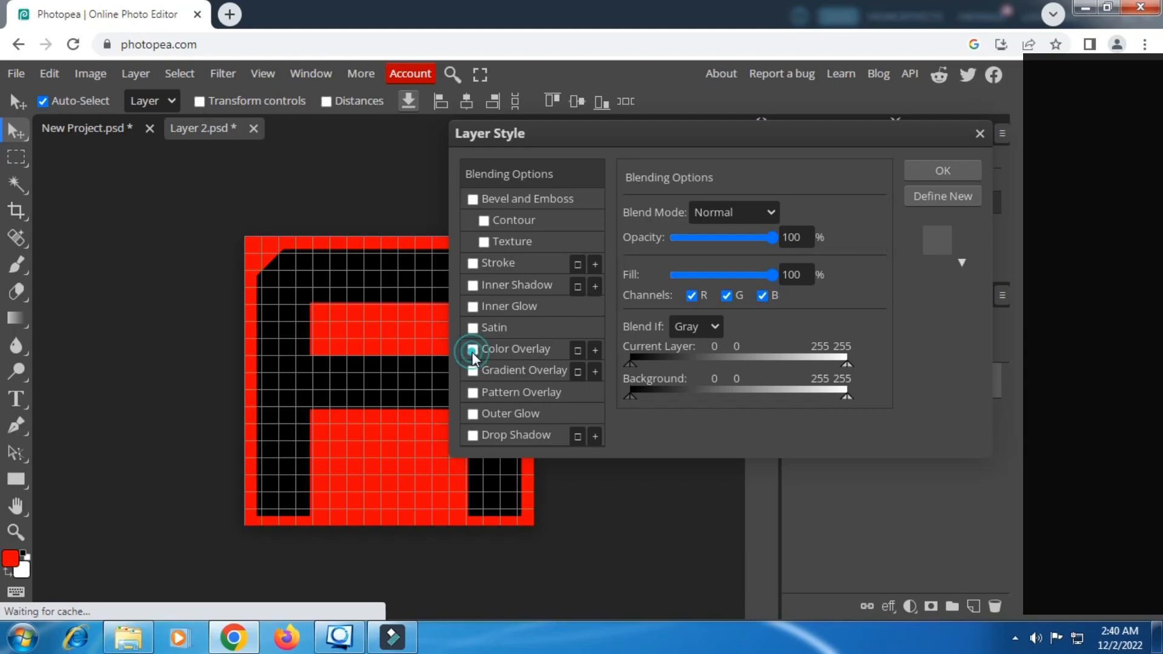
left_click(472, 348)
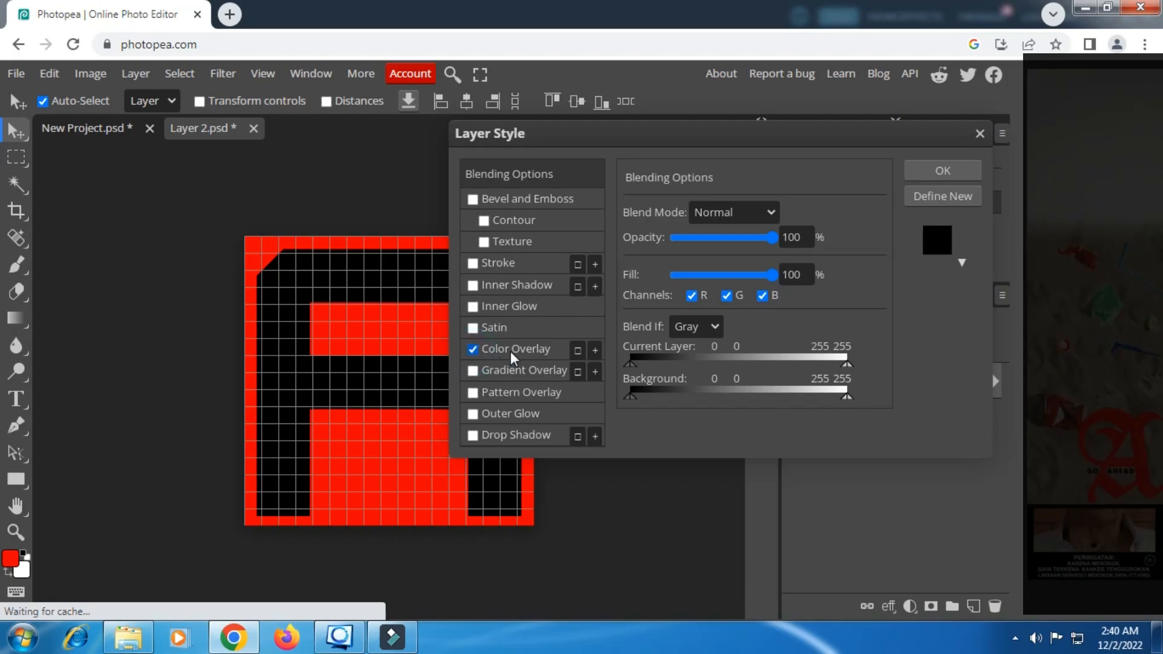
left_click(518, 349)
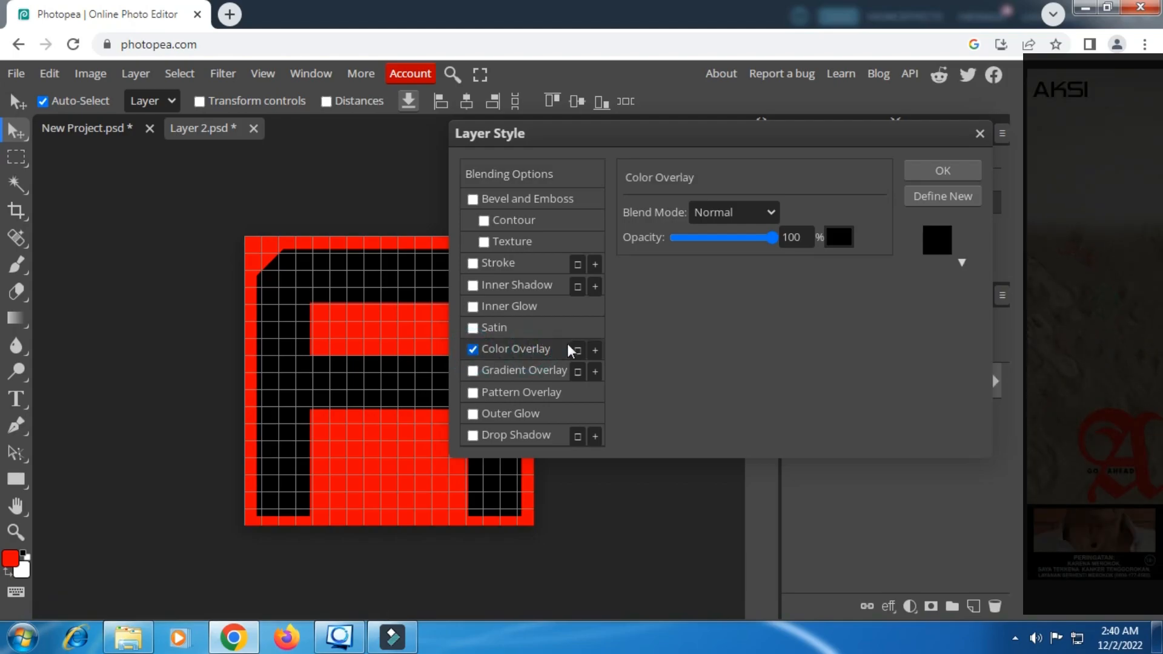
left_click(838, 237)
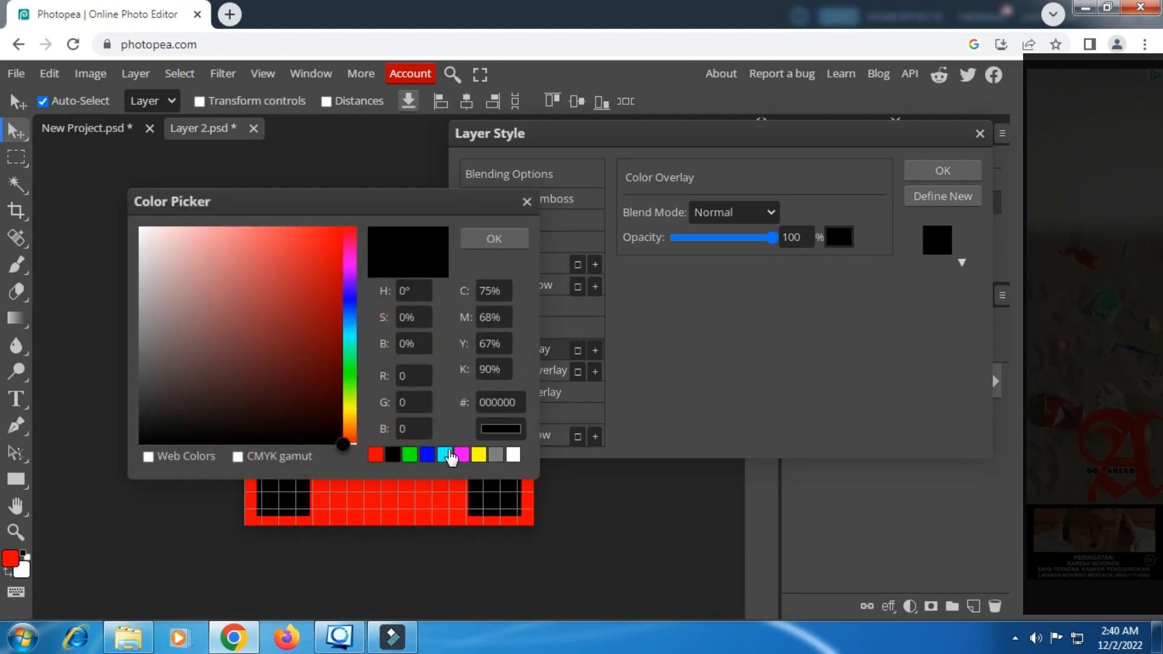
left_click(443, 455)
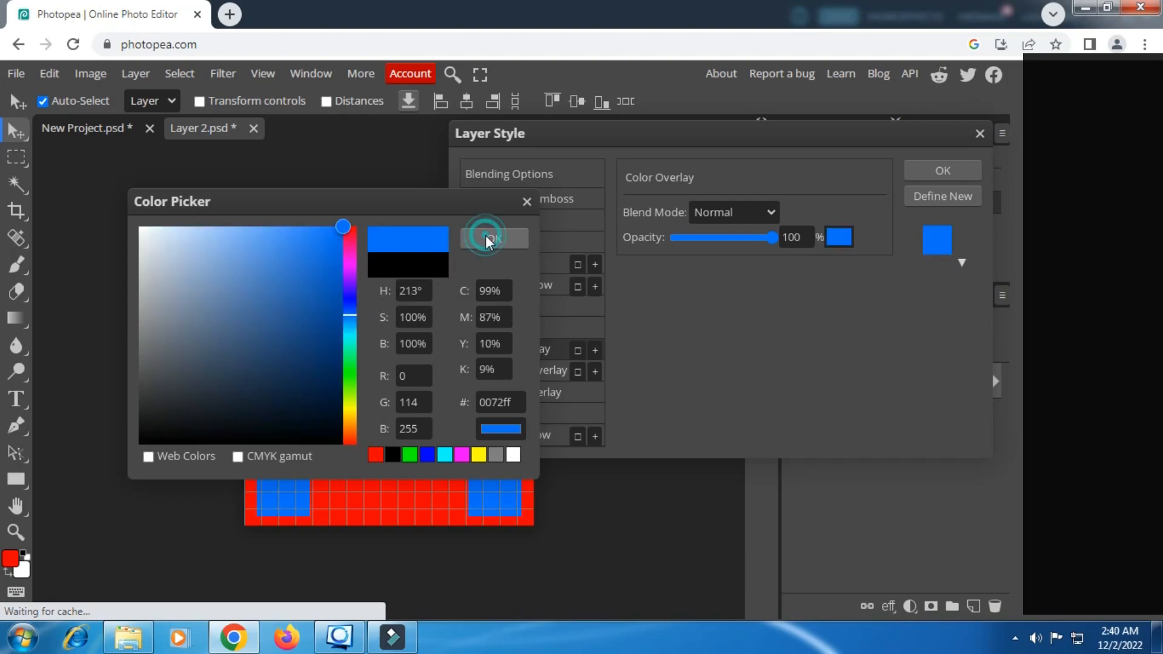
left_click(490, 238)
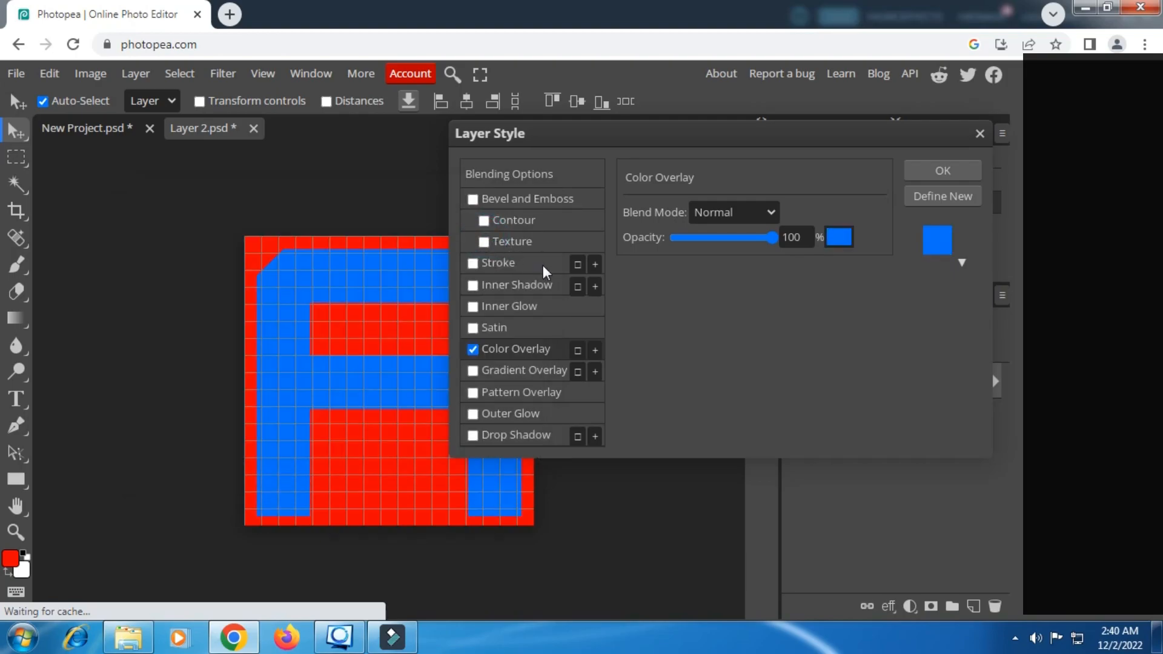
mouse_move(512, 211)
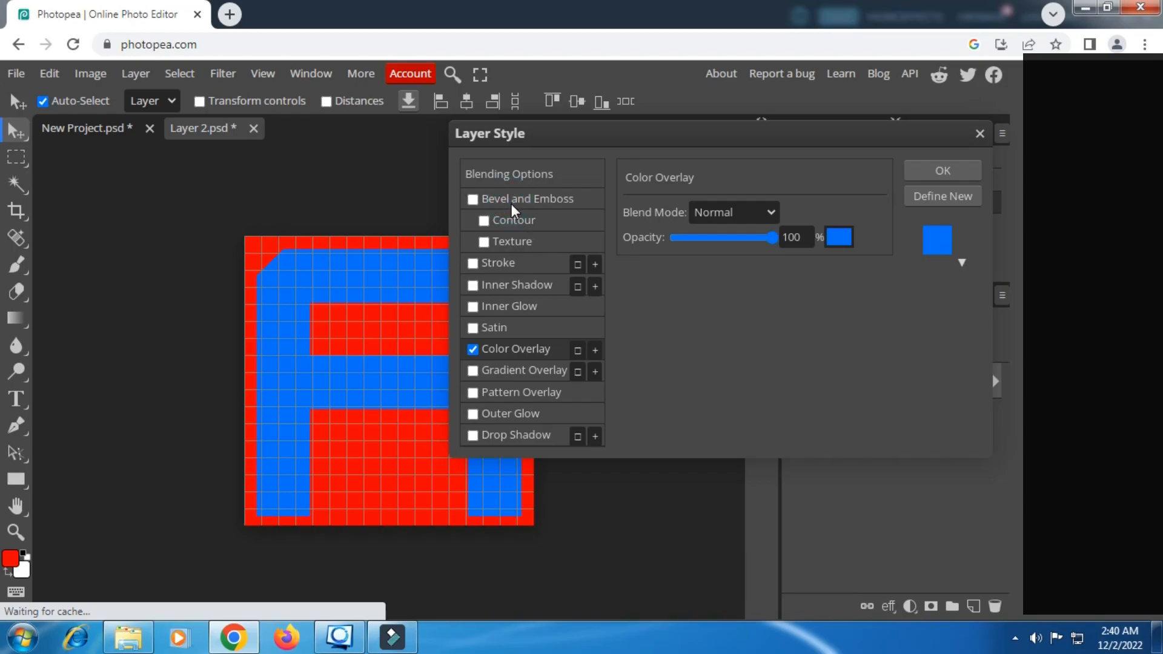
left_click(472, 198)
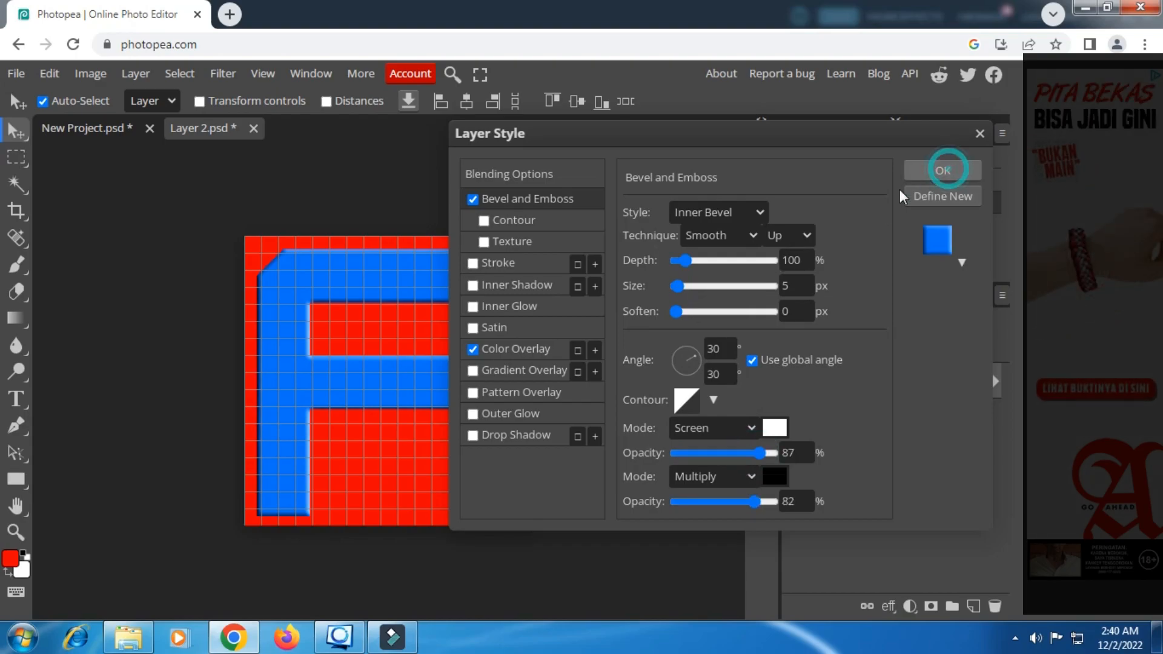
left_click(942, 170)
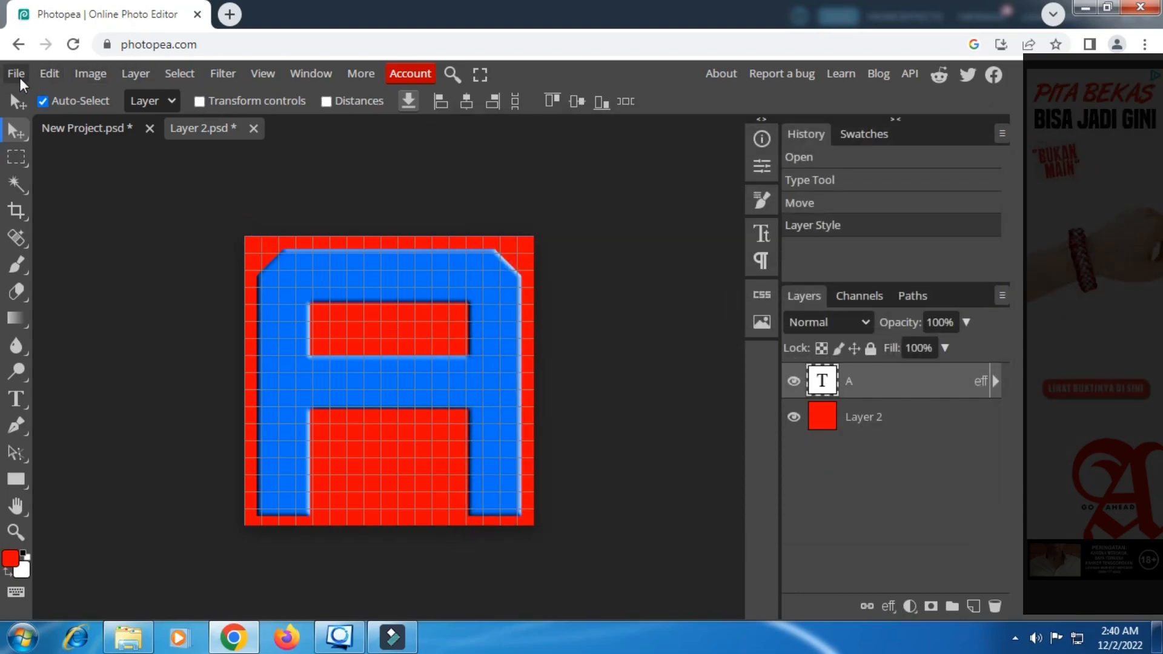
- Save the A smart object back into the cube and close its tab
left_click(15, 74)
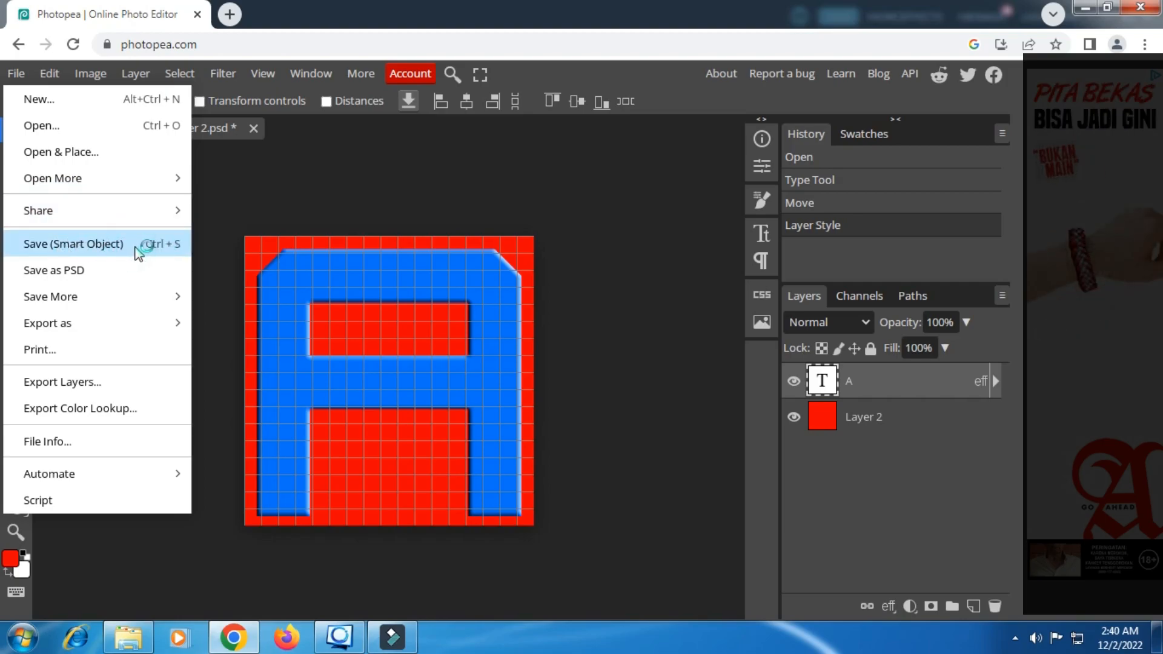
left_click(73, 243)
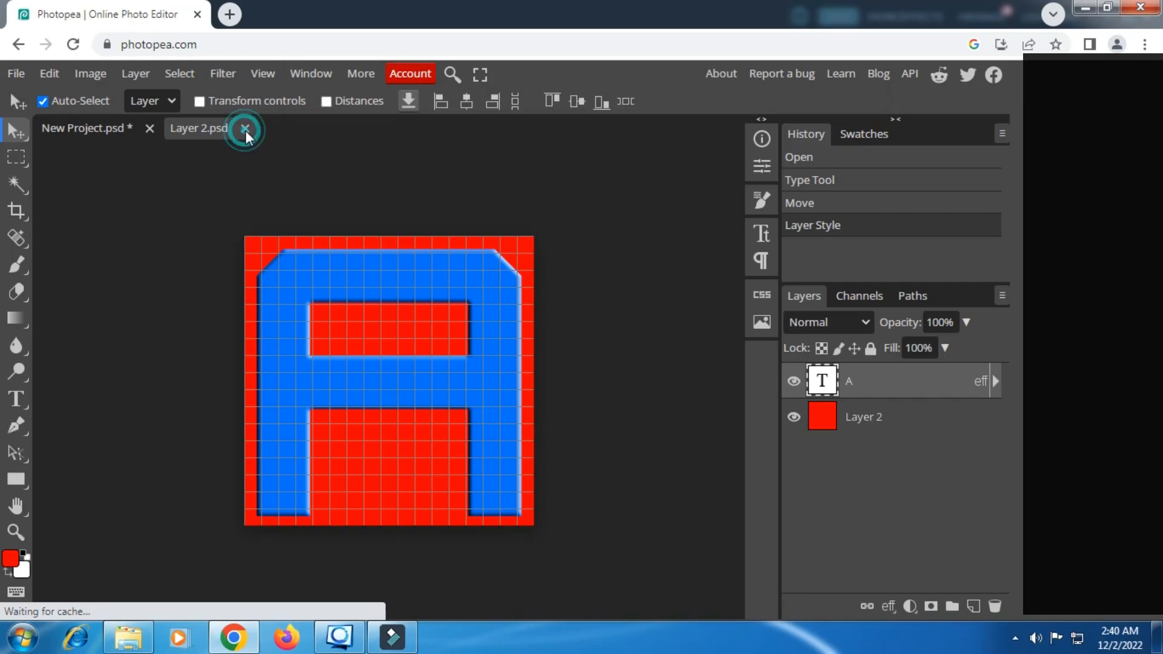
left_click(245, 128)
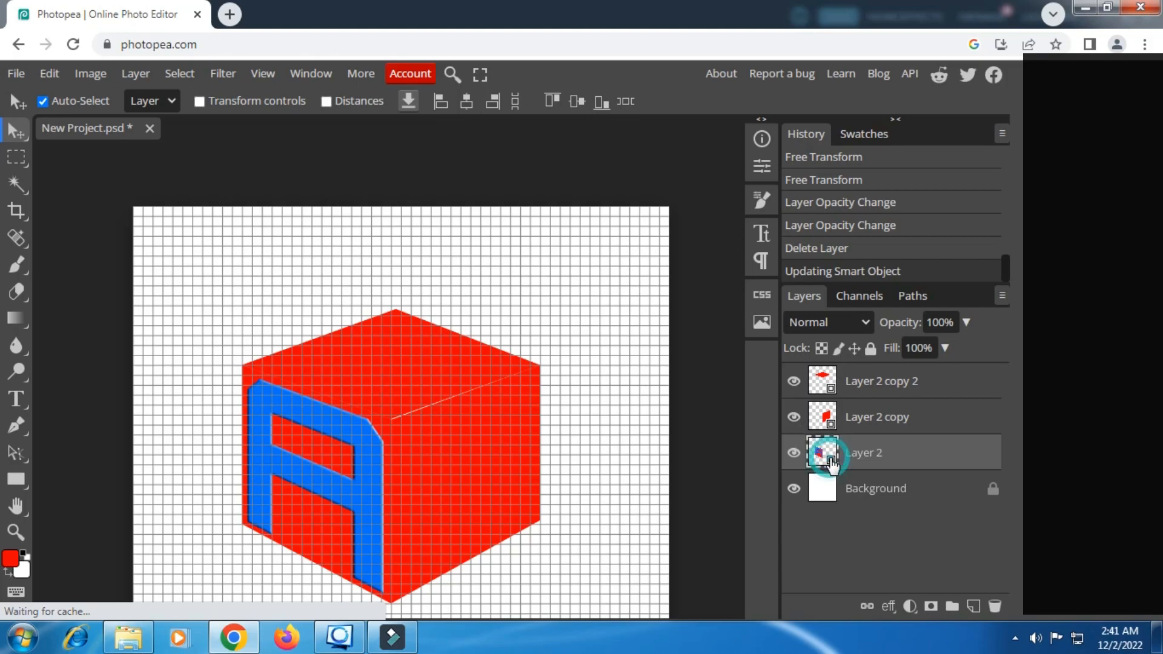
- Reopen the Layer 2 smart object, hide the red square, and save again
double_click(822, 453)
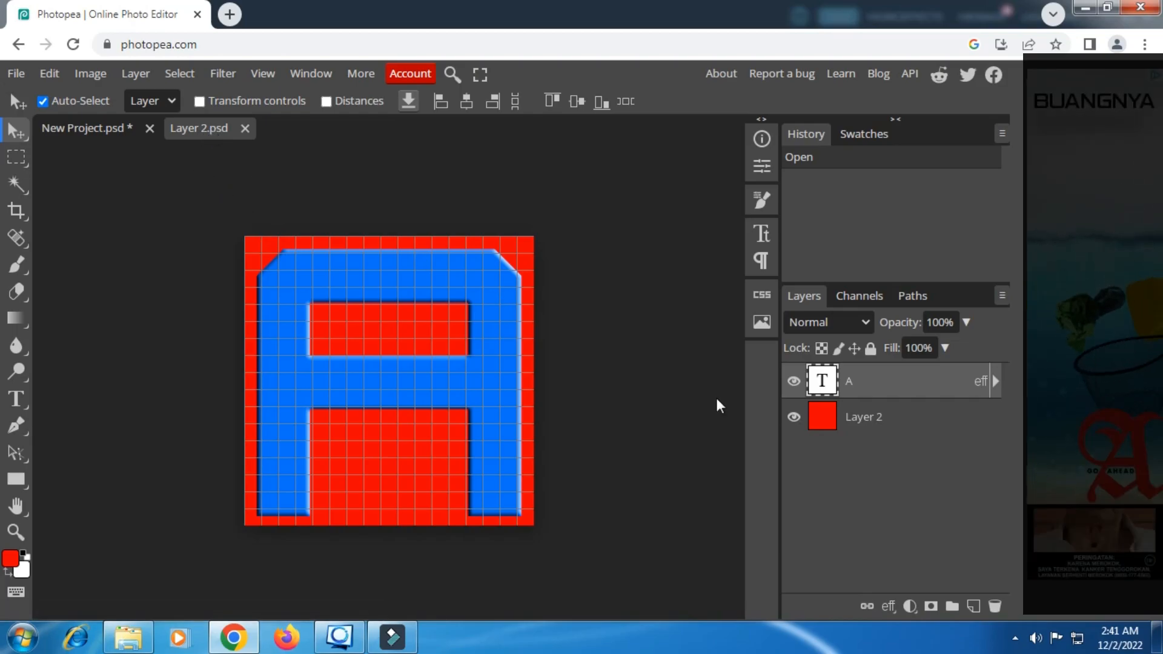
left_click(792, 417)
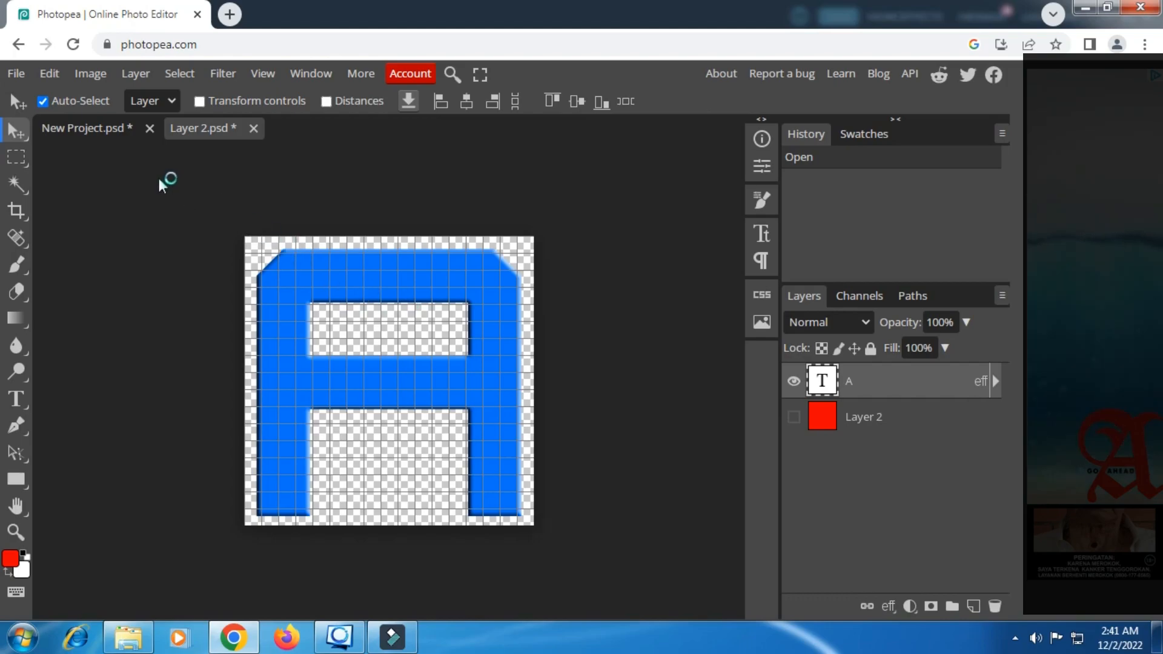
left_click(14, 73)
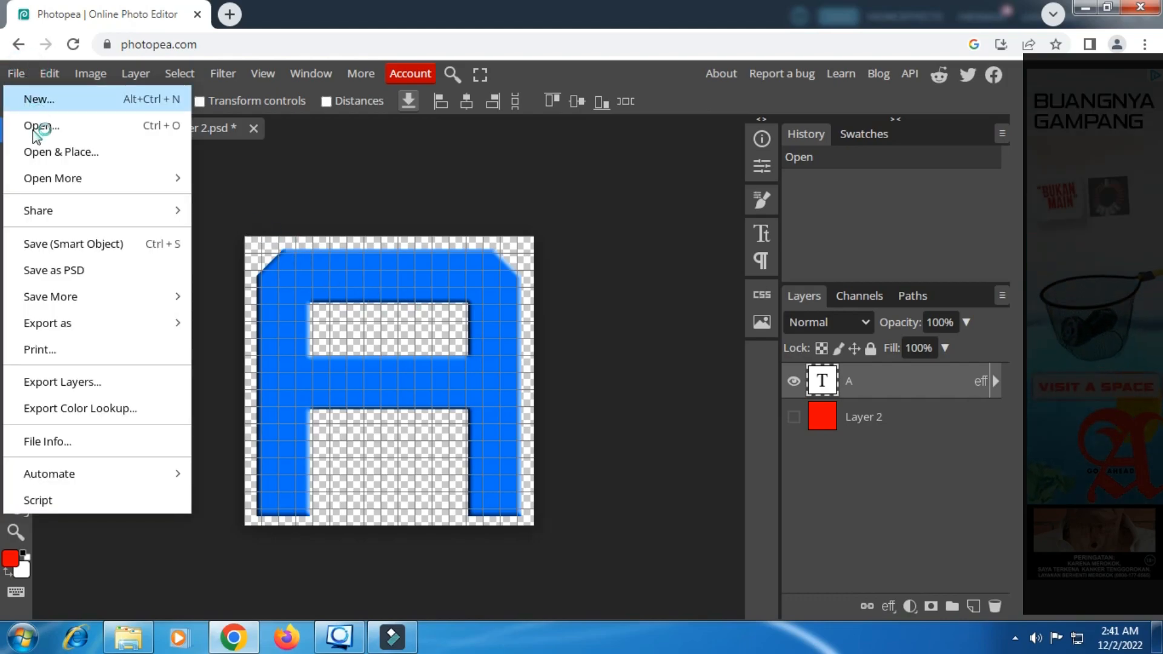
mouse_move(73, 244)
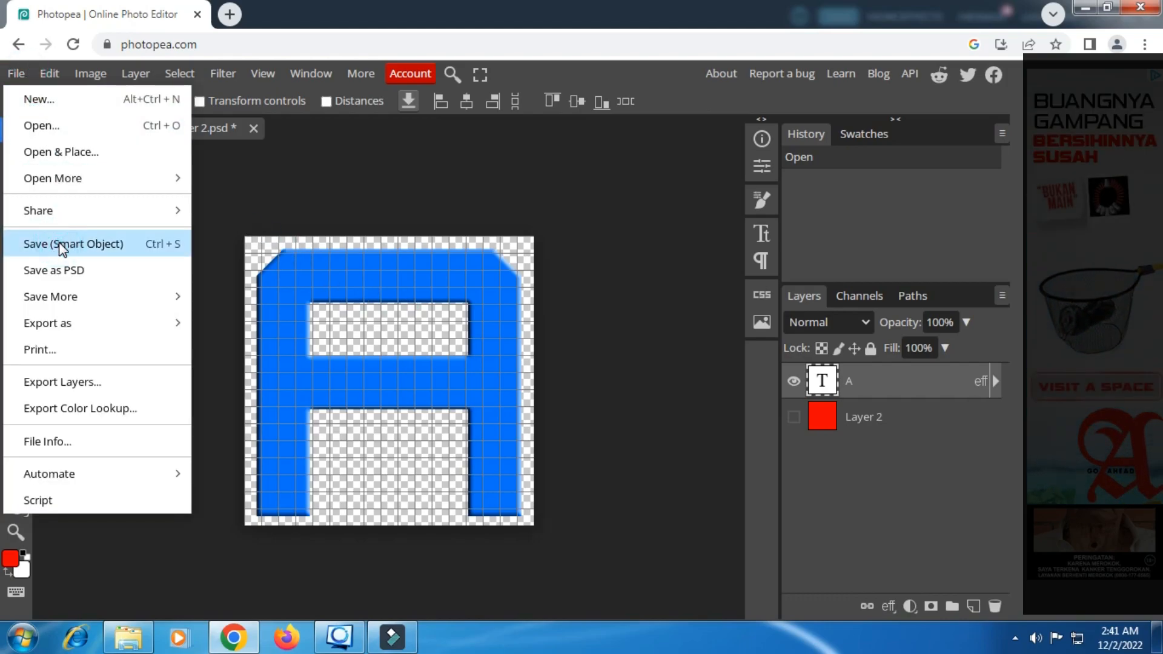
left_click(72, 244)
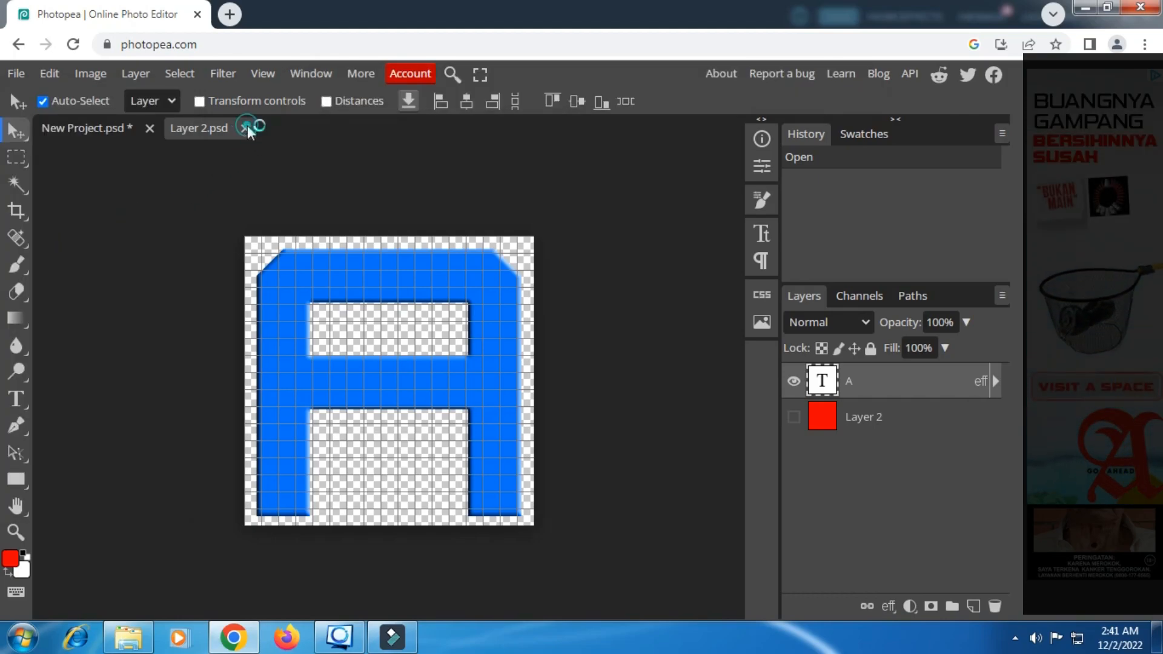
- Close the A tab and give B and C blue overlays, beveling the C
left_click(248, 127)
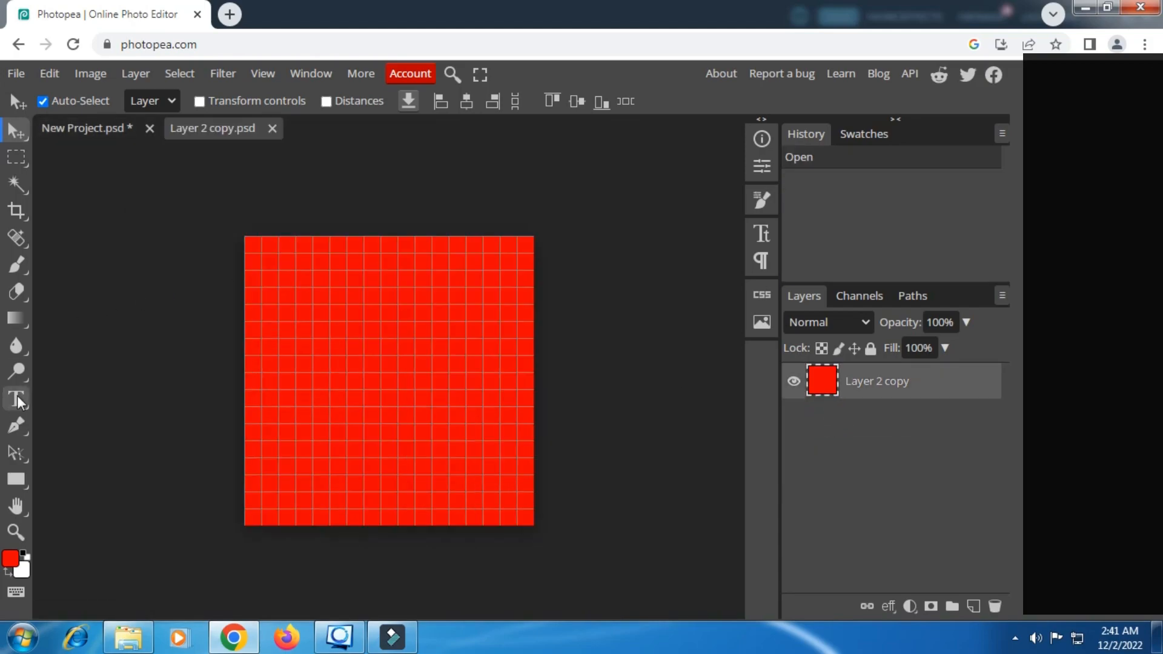
left_click(15, 399)
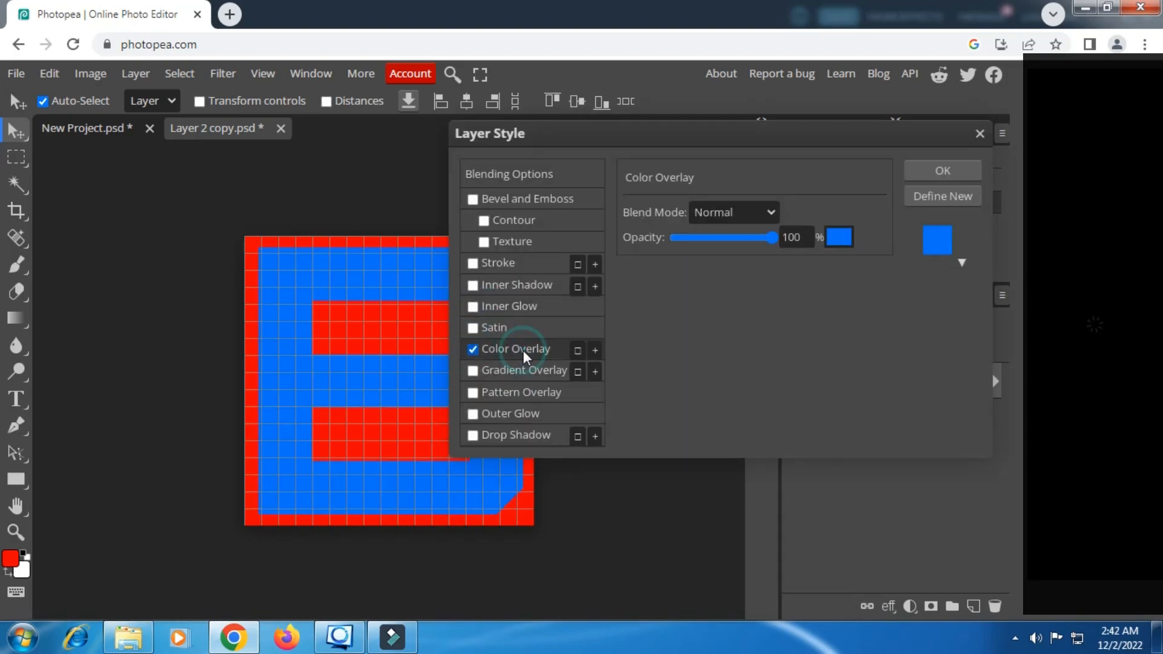
left_click(15, 73)
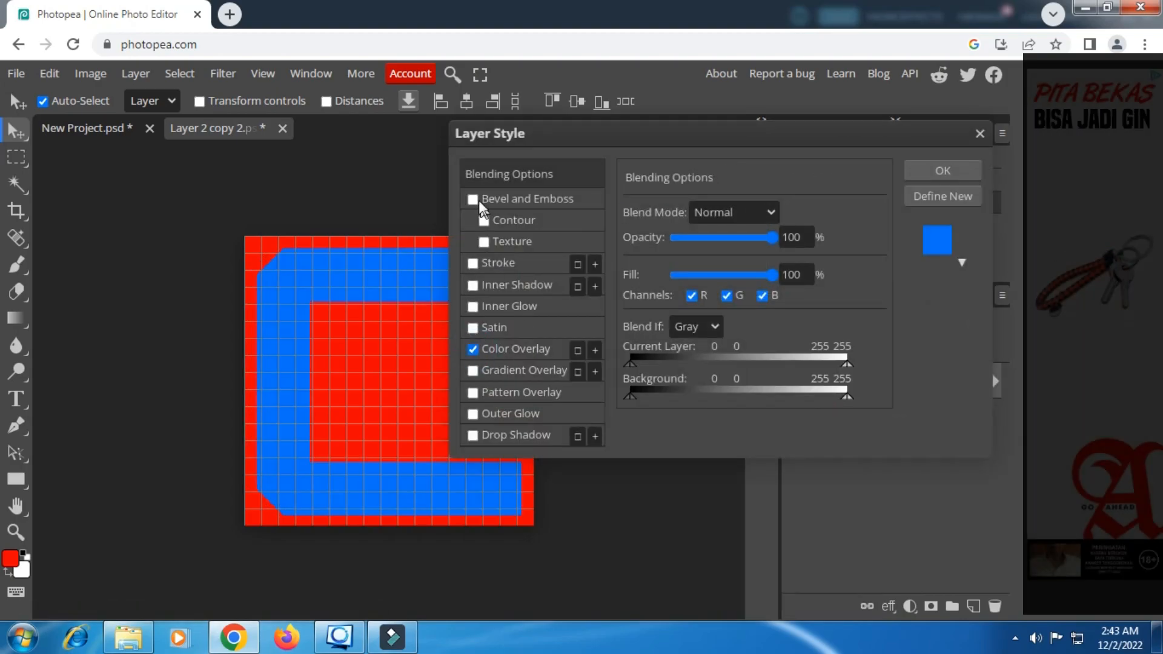
left_click(943, 171)
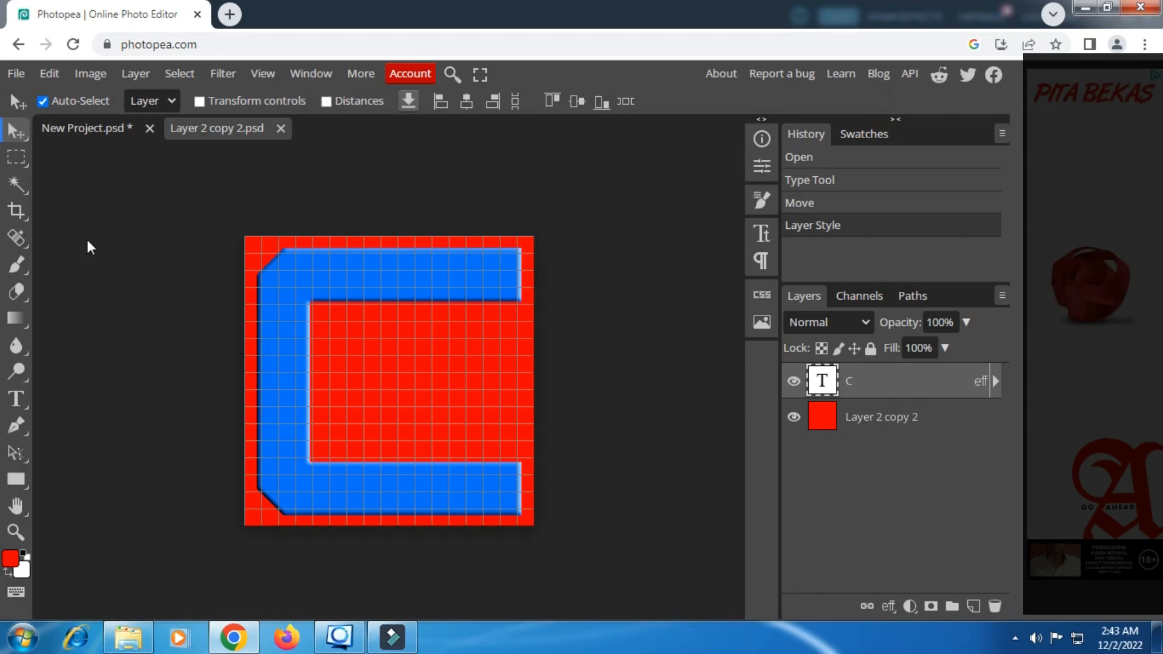
- Hide the grid via View > Show and group the three letter layers into Folder 1
left_click(14, 73)
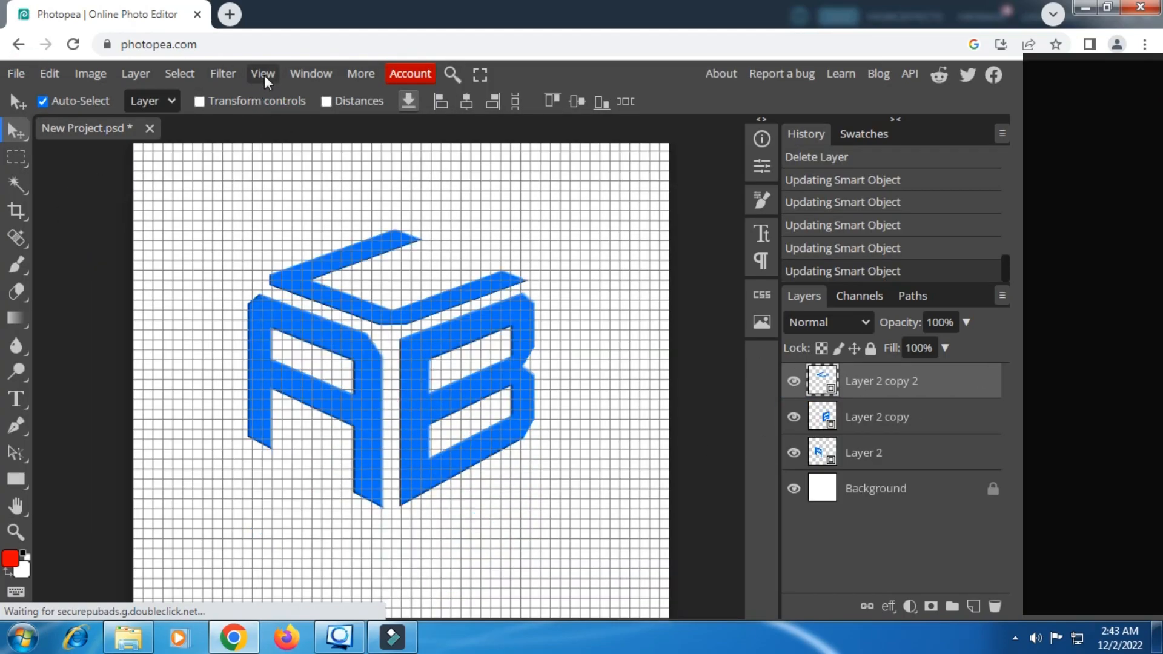
left_click(263, 74)
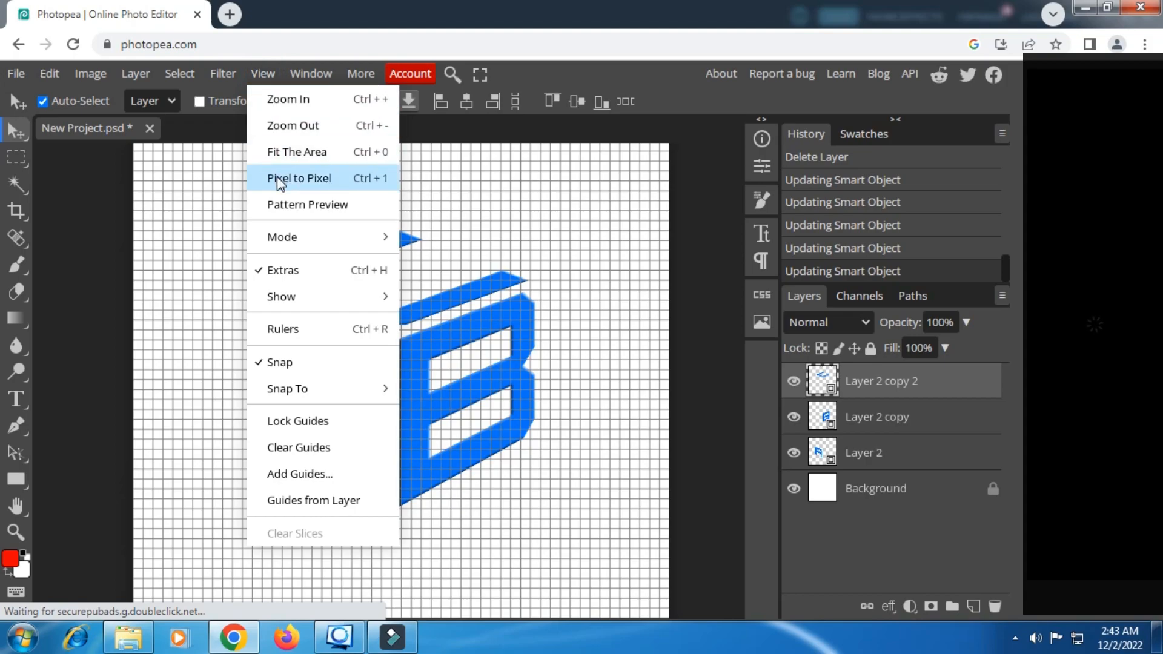
mouse_move(300, 297)
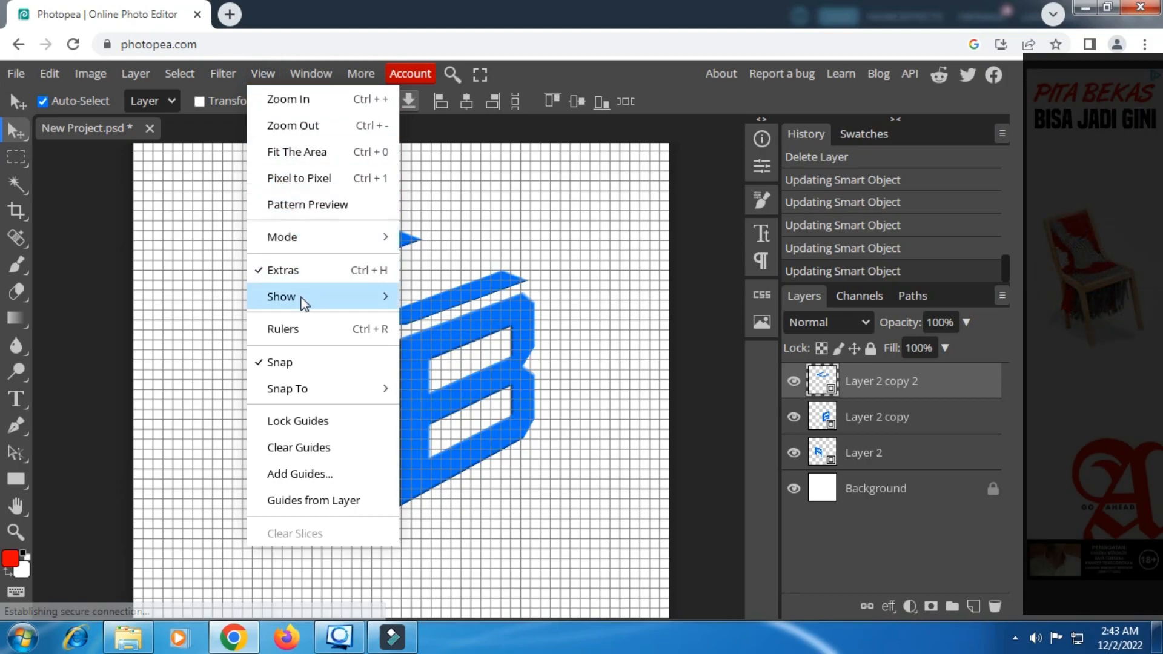
left_click(283, 269)
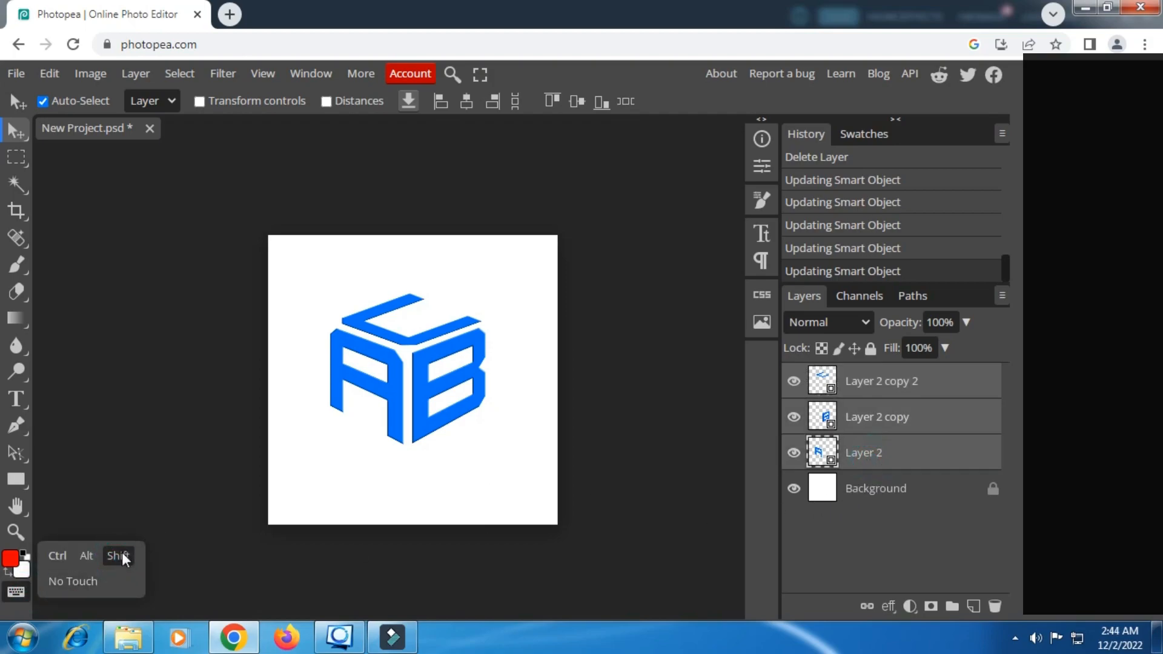
mouse_move(952, 605)
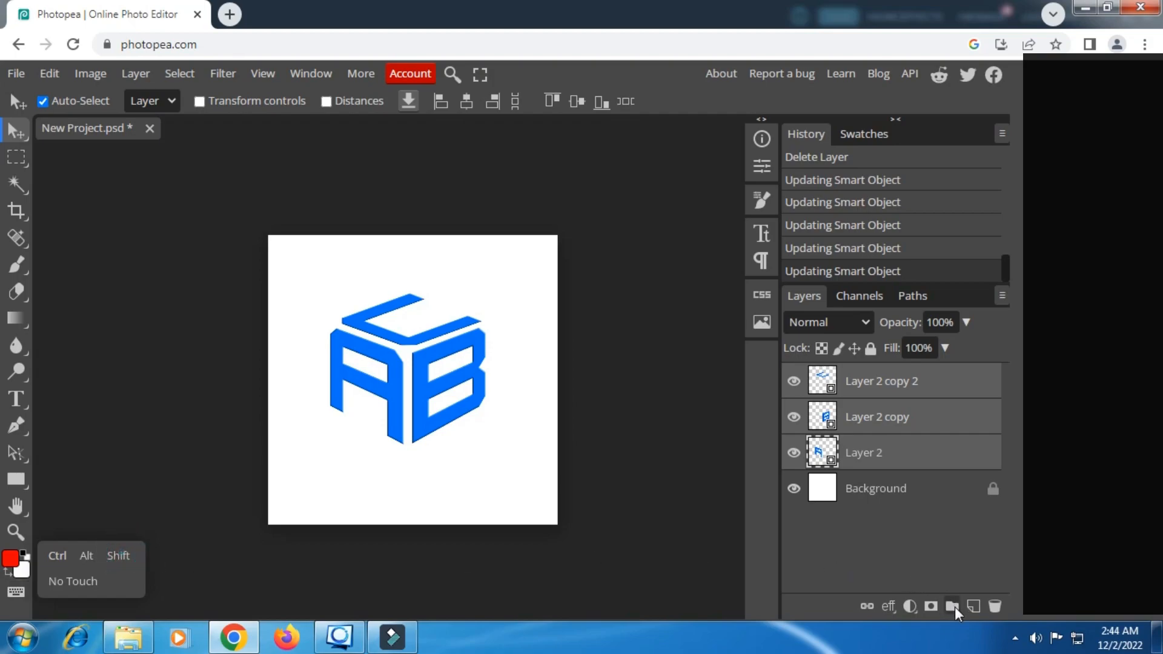
left_click(952, 607)
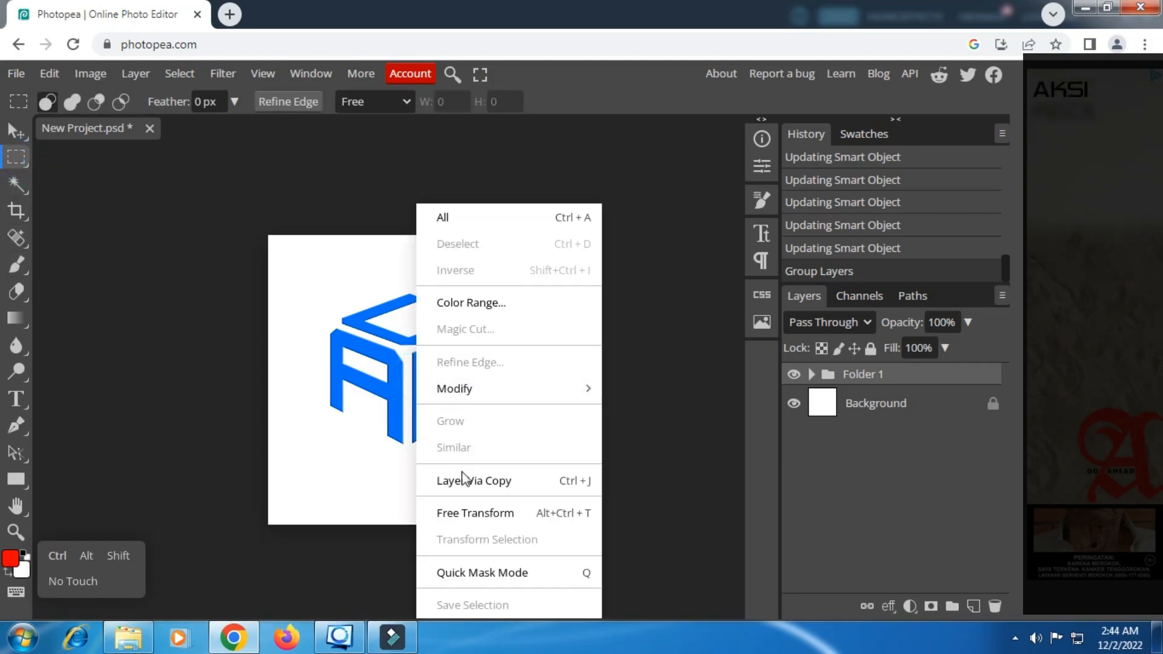
left_click(474, 513)
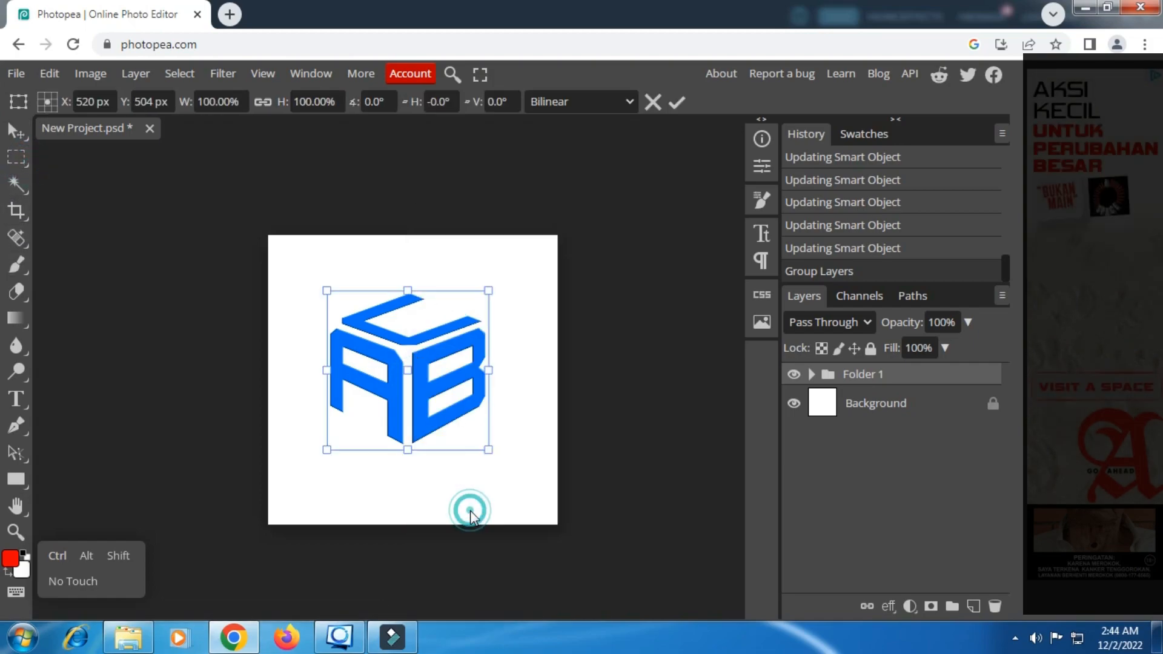